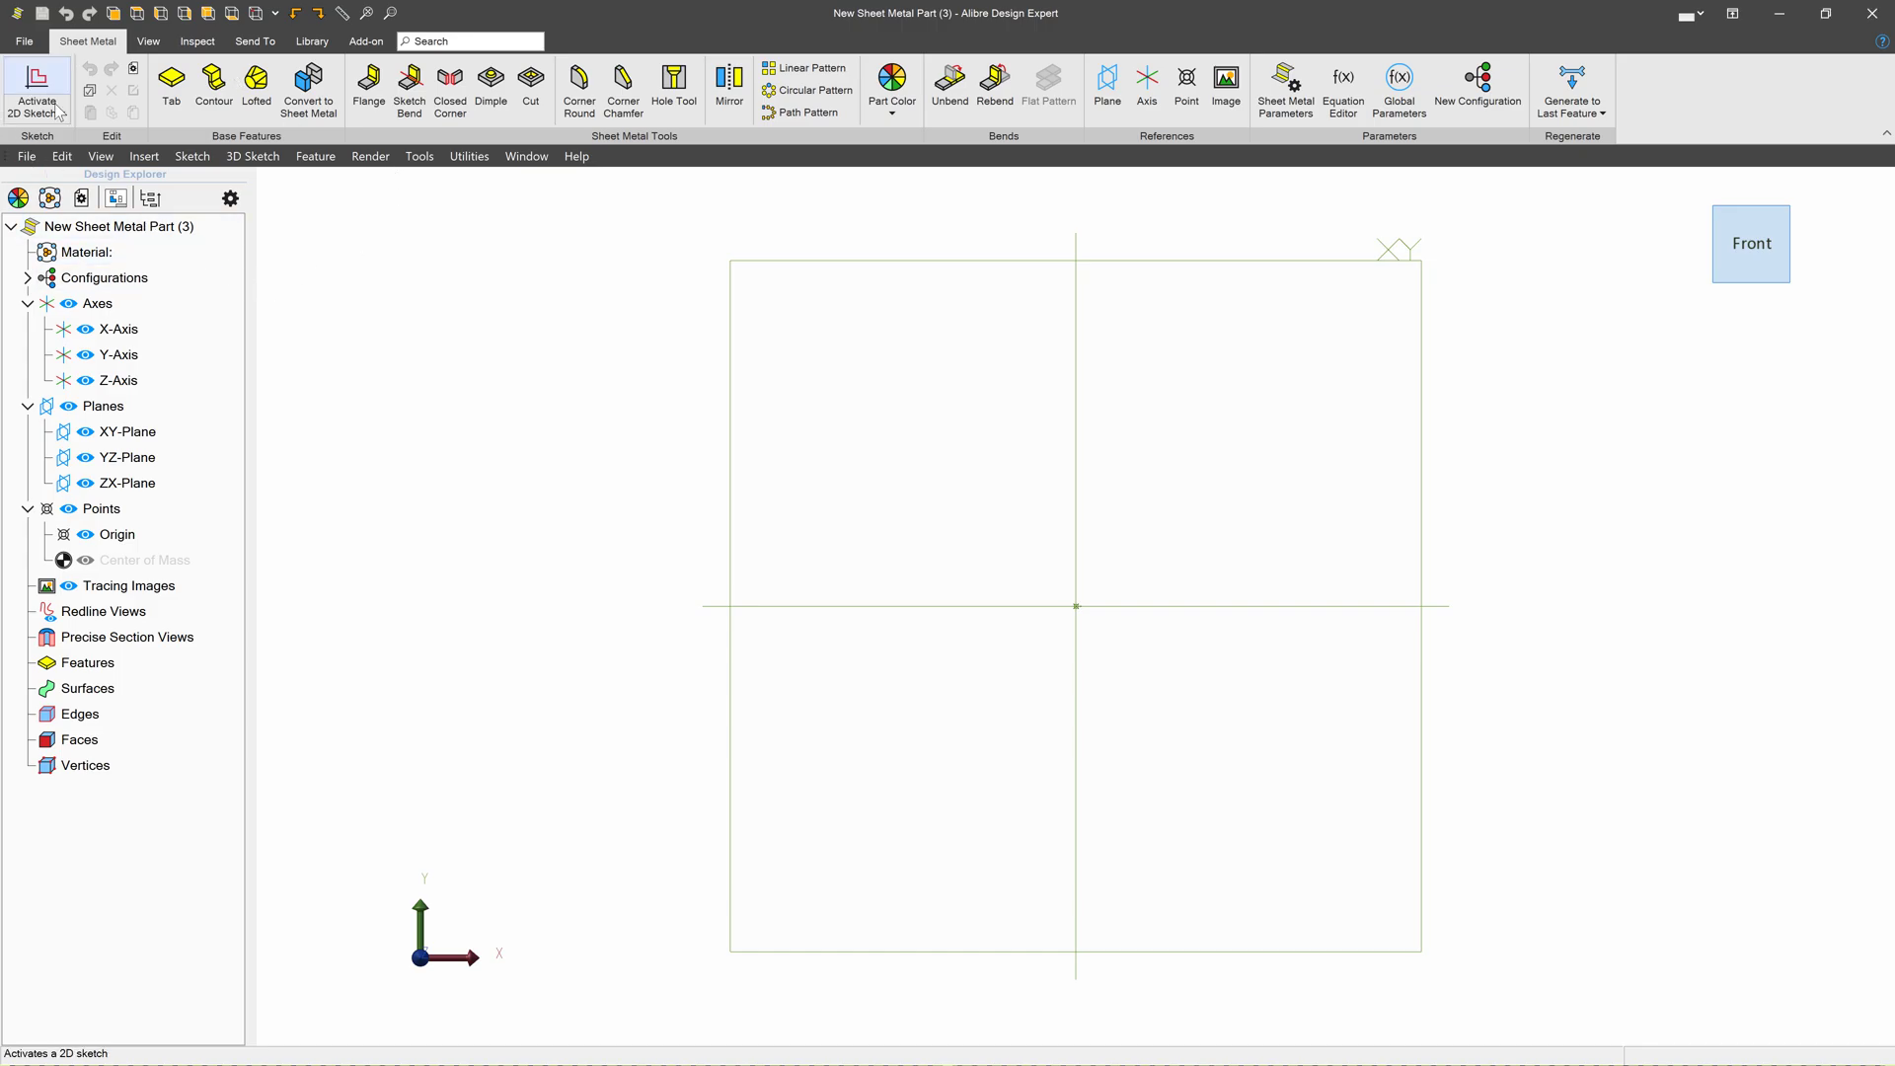
- Start a new 2D sketch on the ZX plane for the rectangular profile
left_click(126, 481)
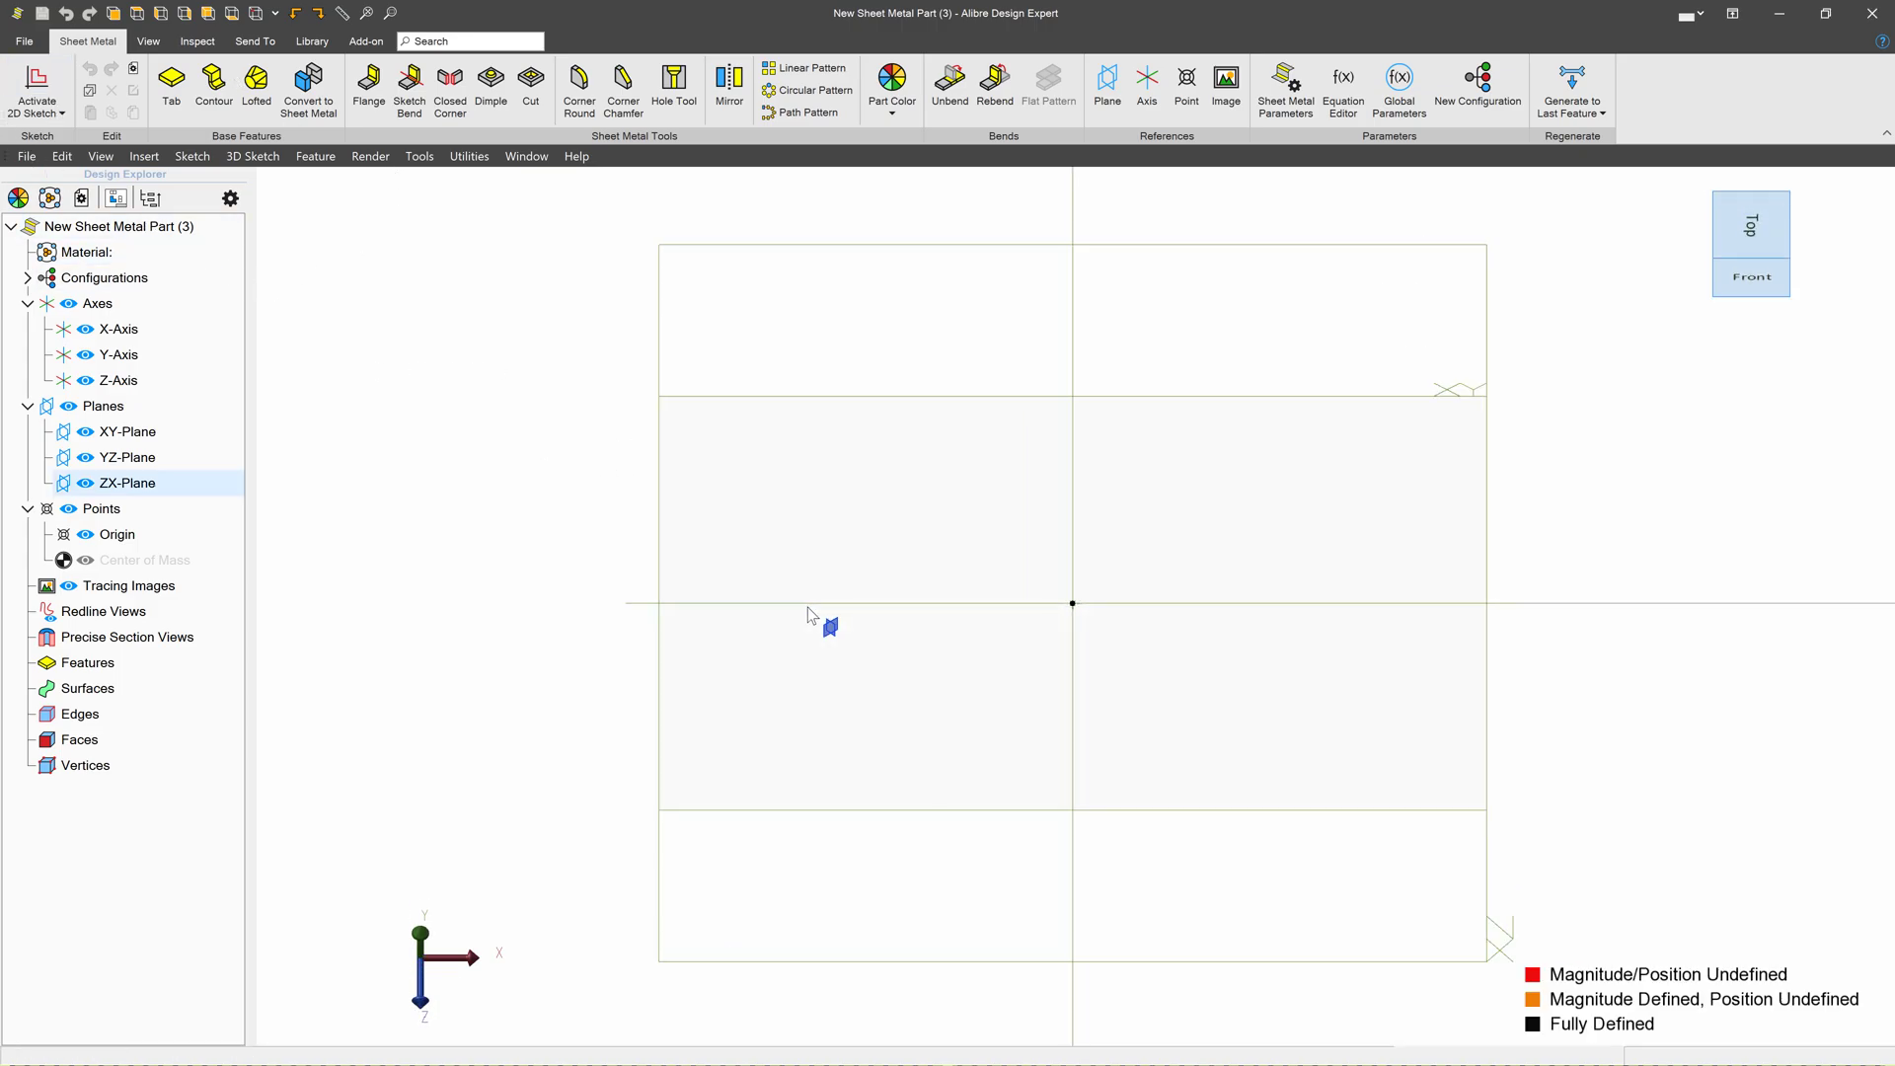
left_click(466, 93)
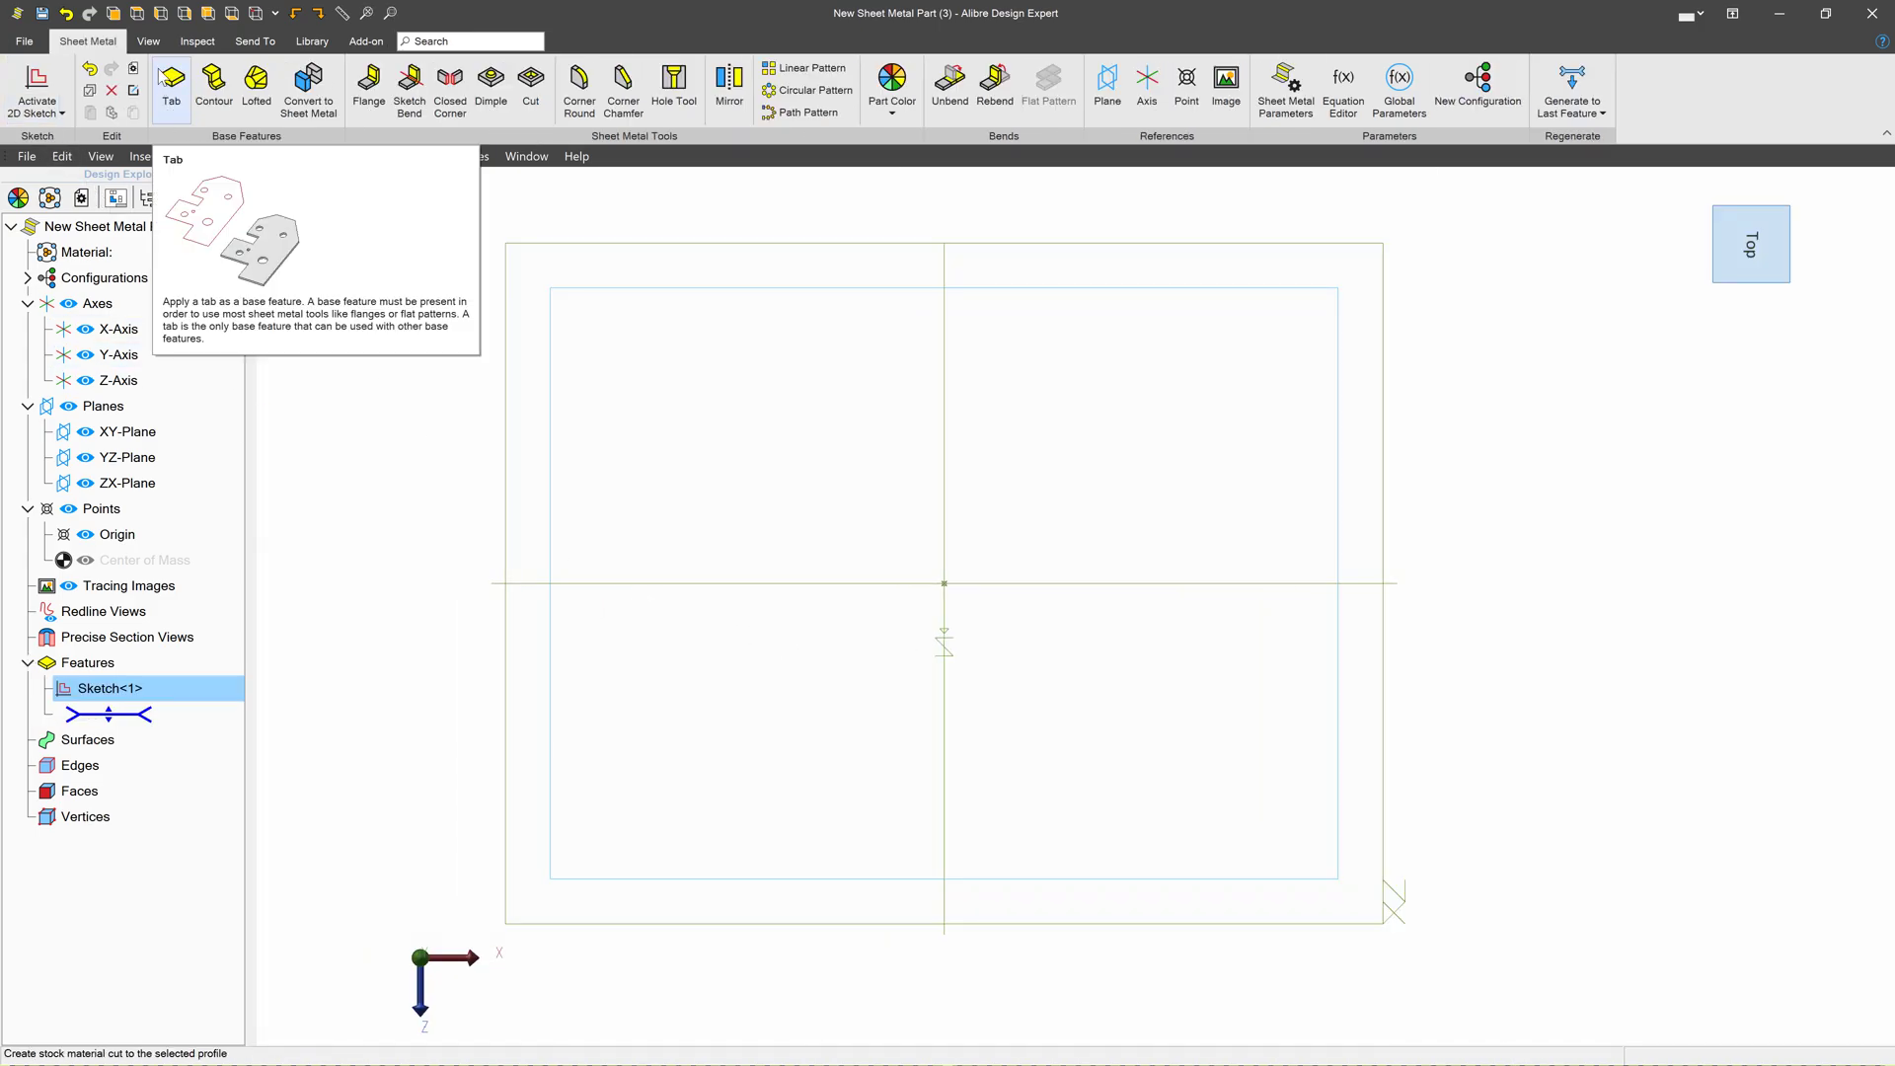
- Build a base Tab feature from Sketch<1> to get a flat sheet metal plate
left_click(170, 85)
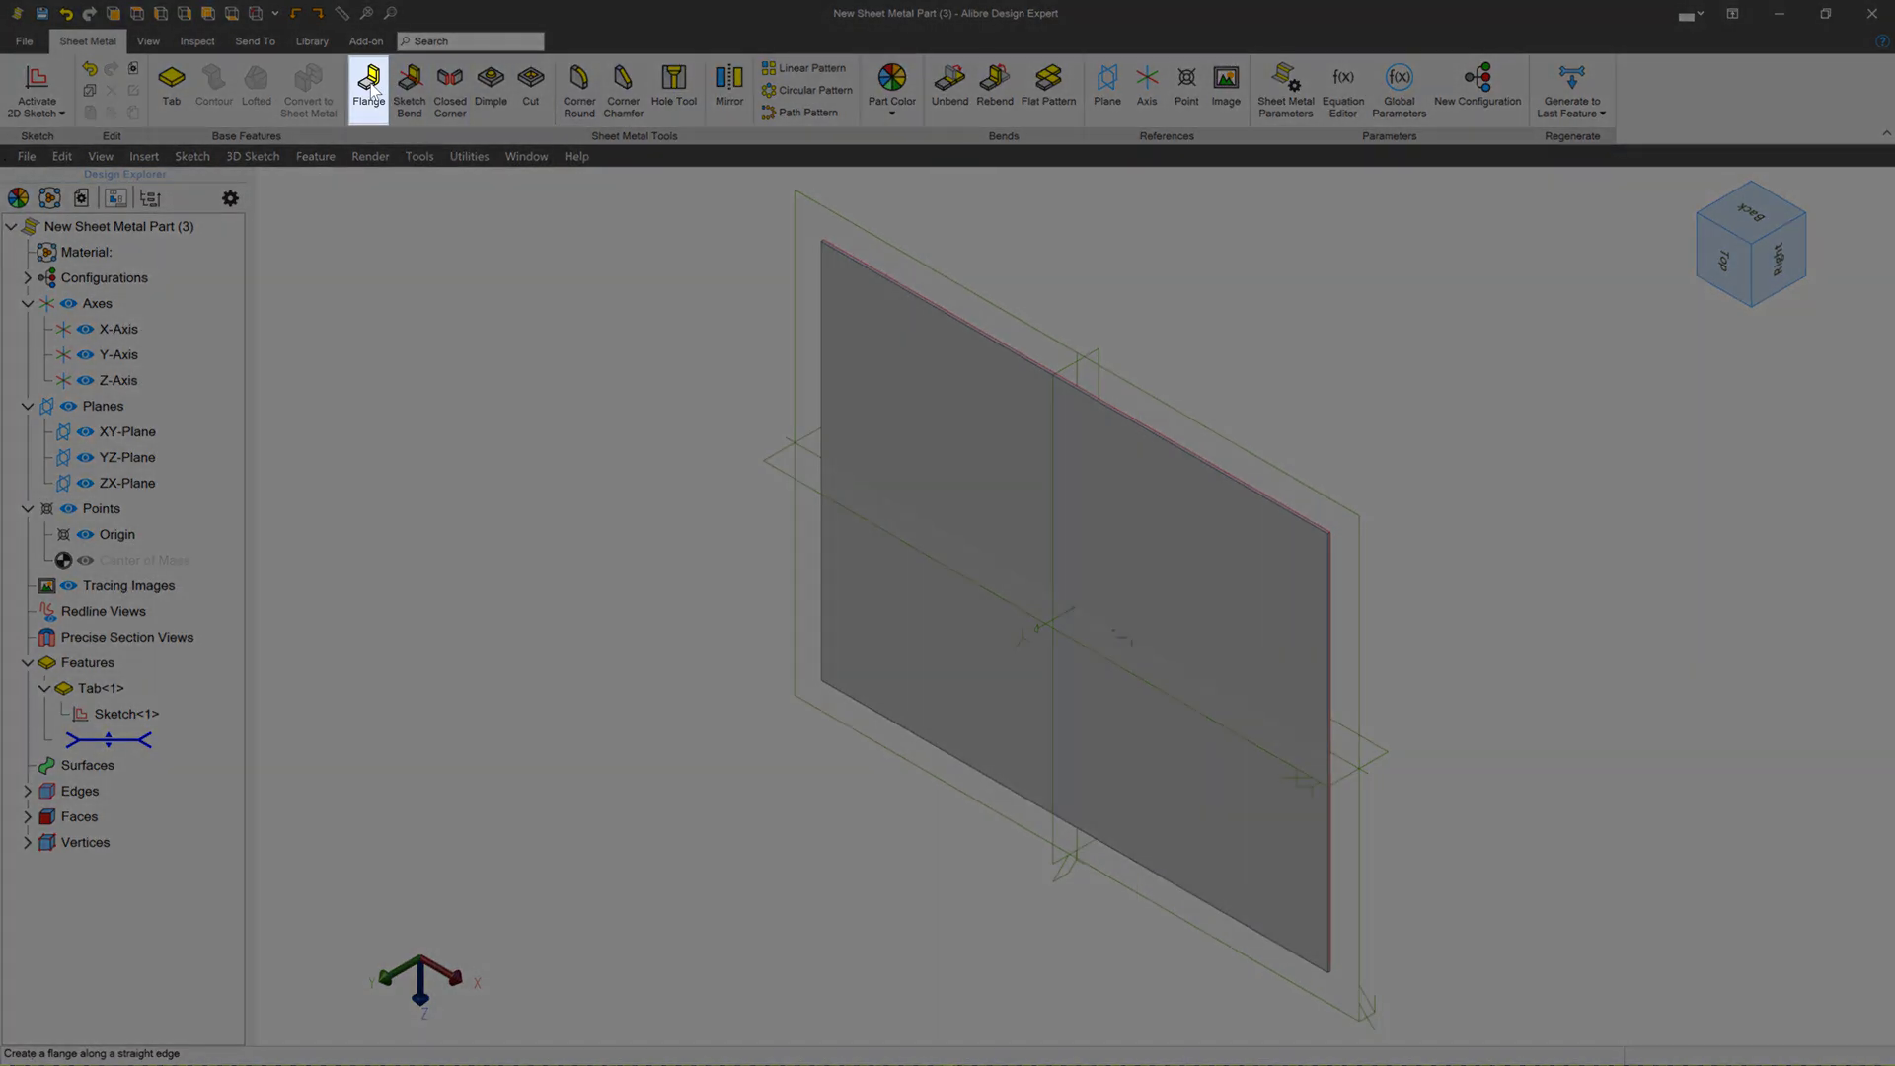
- Start a flange and pick one tab edge, previewing a 1-inch 90° bend
left_click(369, 84)
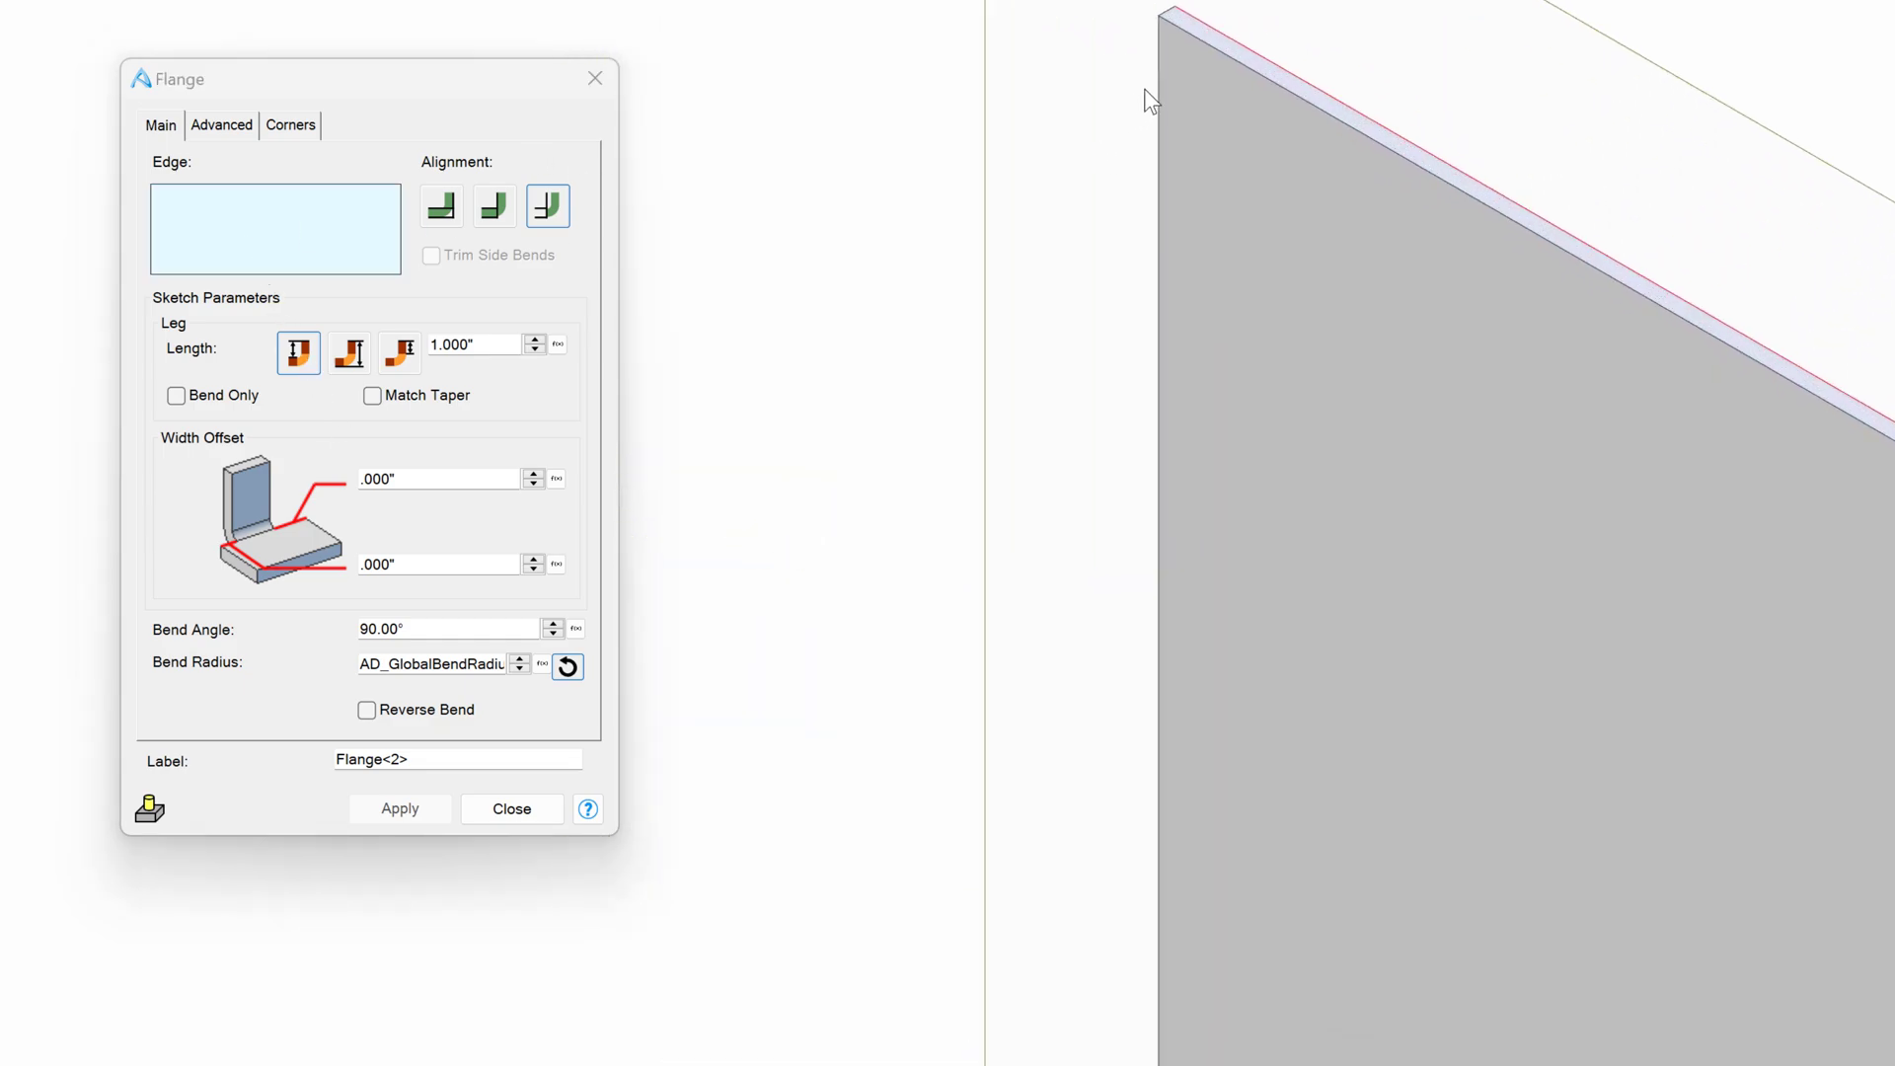
left_click(1161, 109)
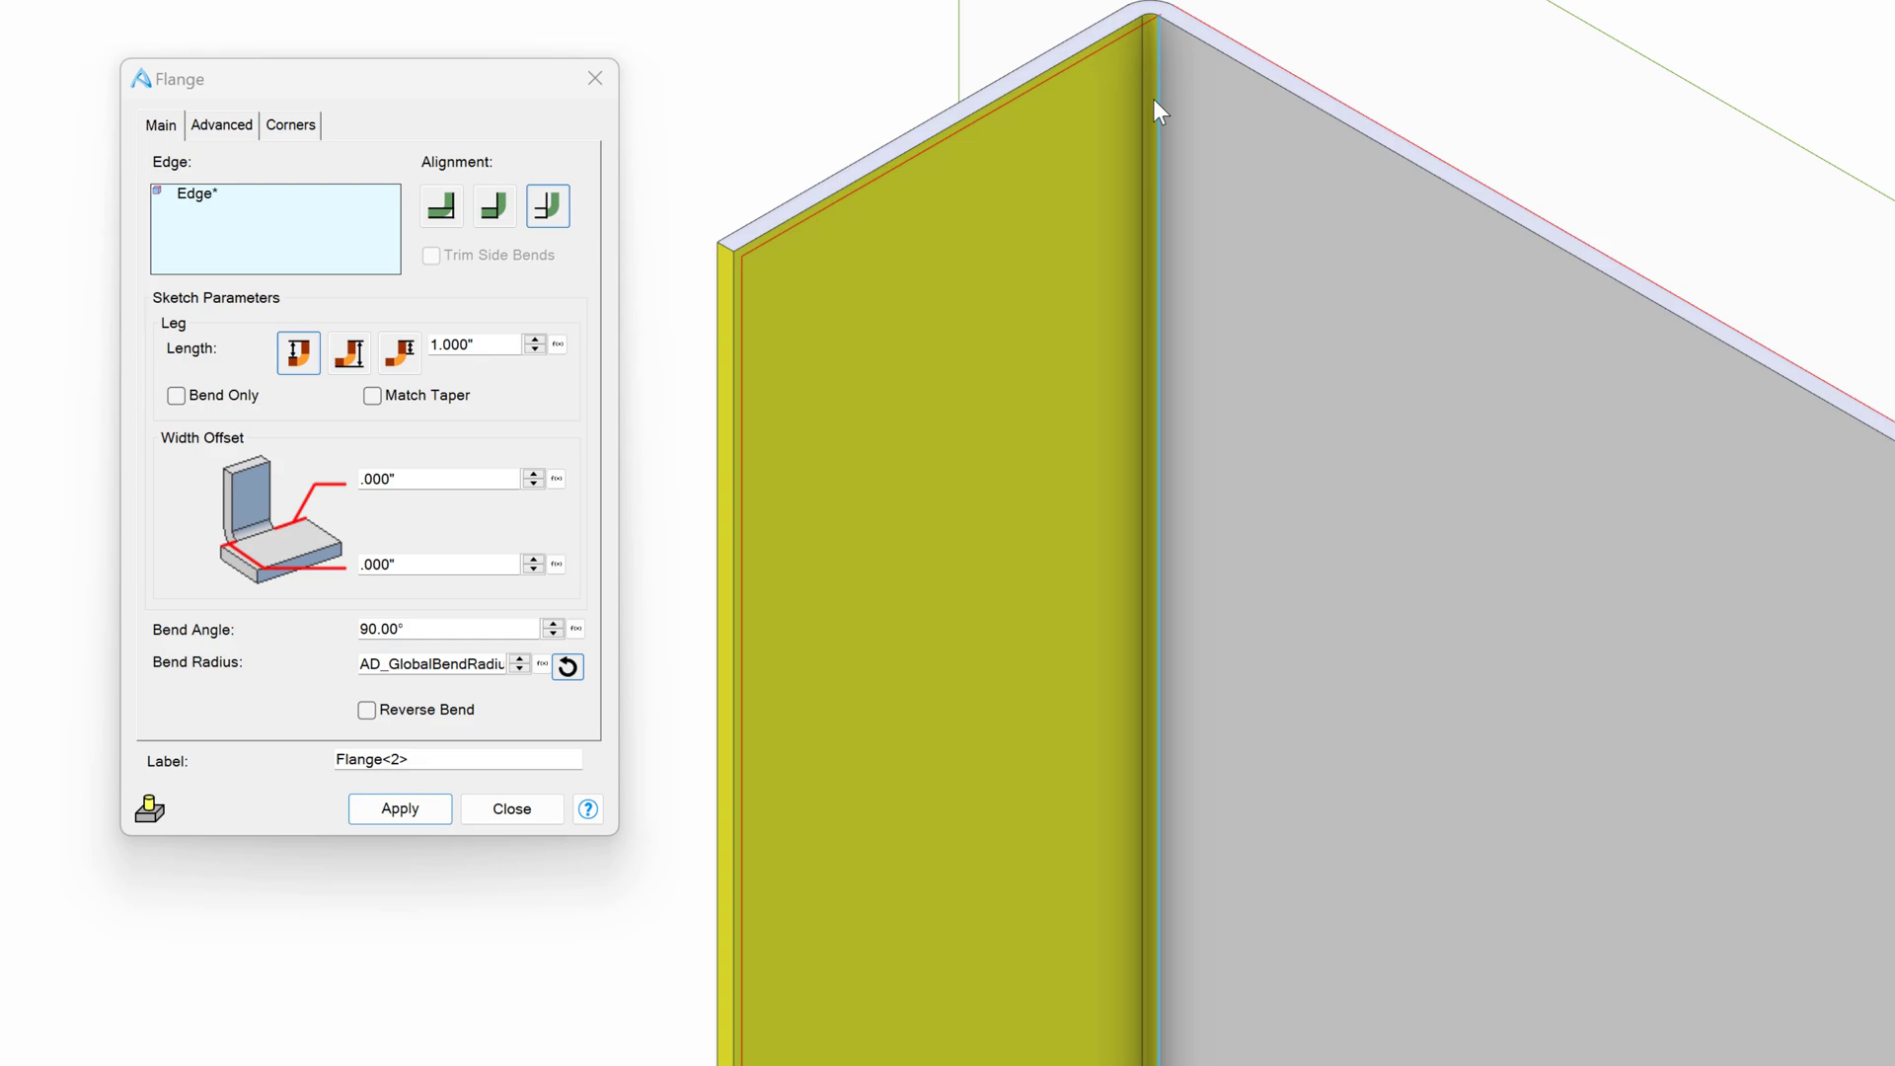
mouse_move(1026, 268)
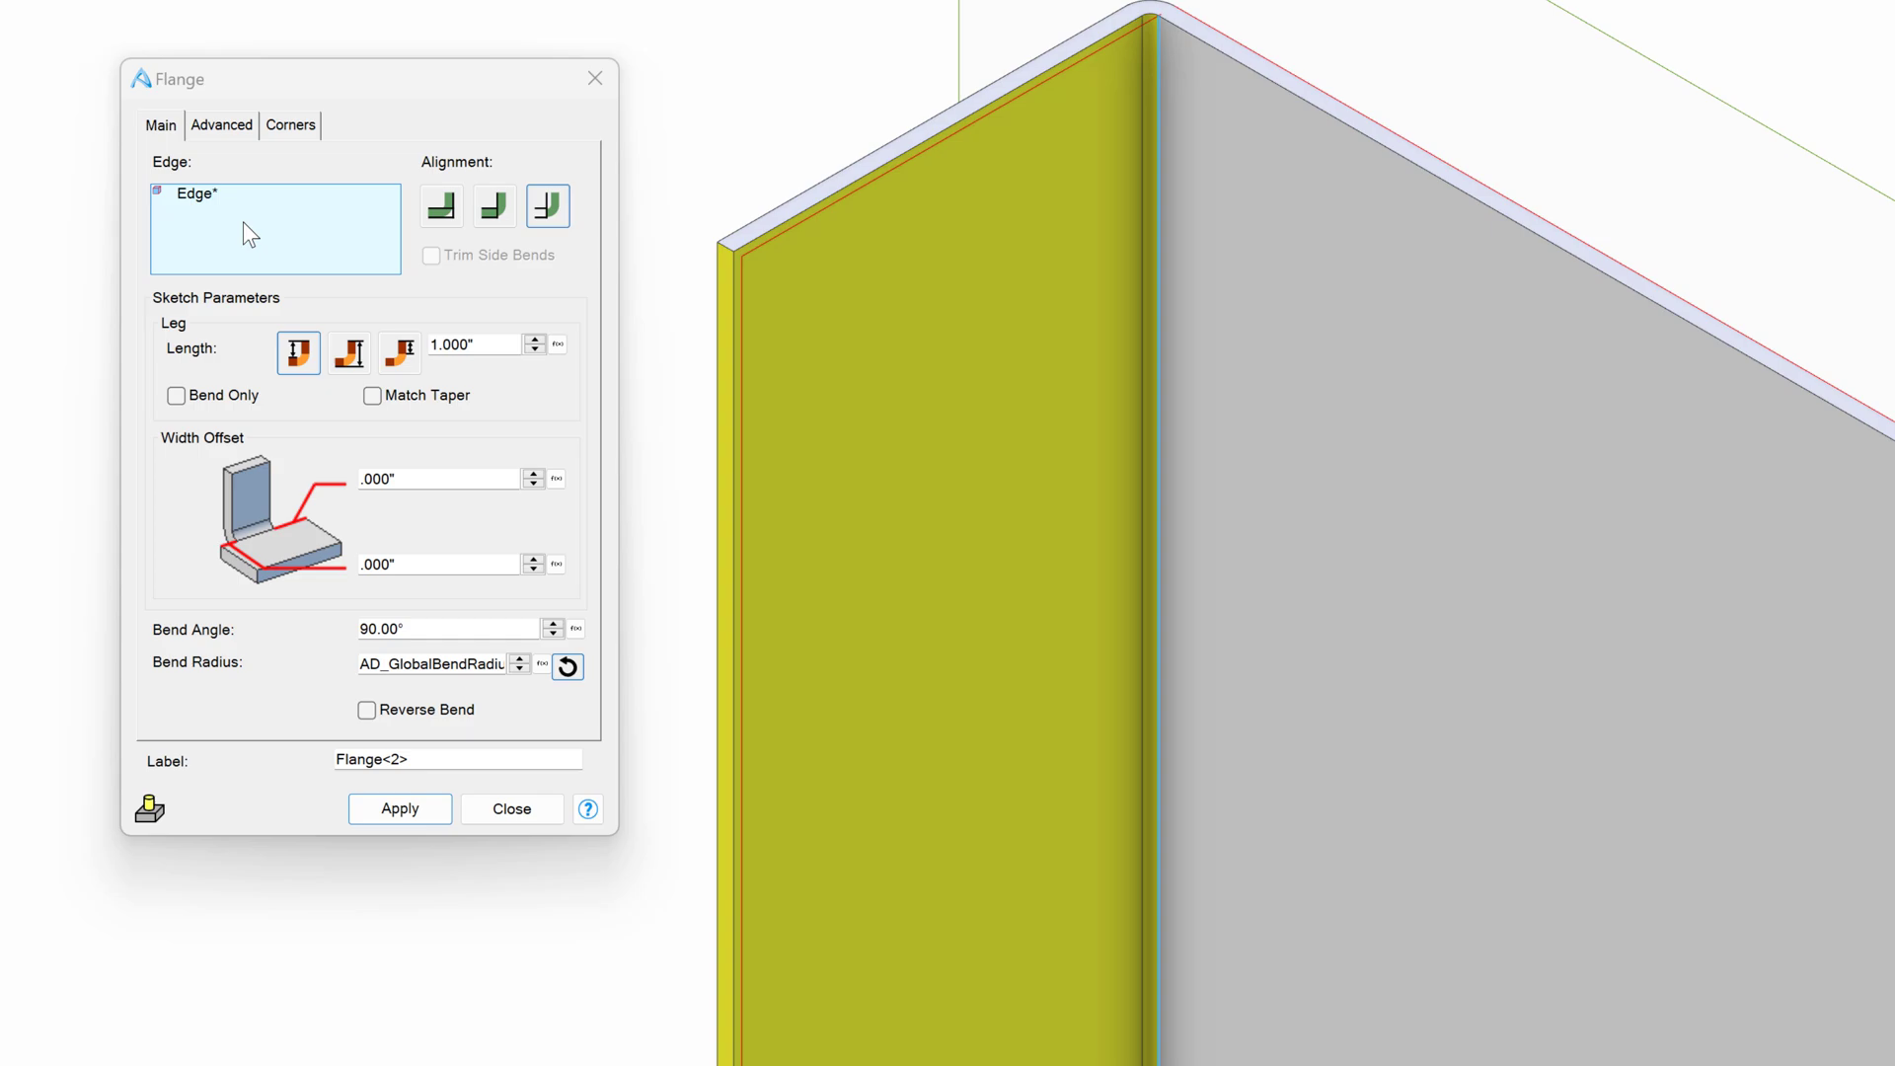
left_click(494, 205)
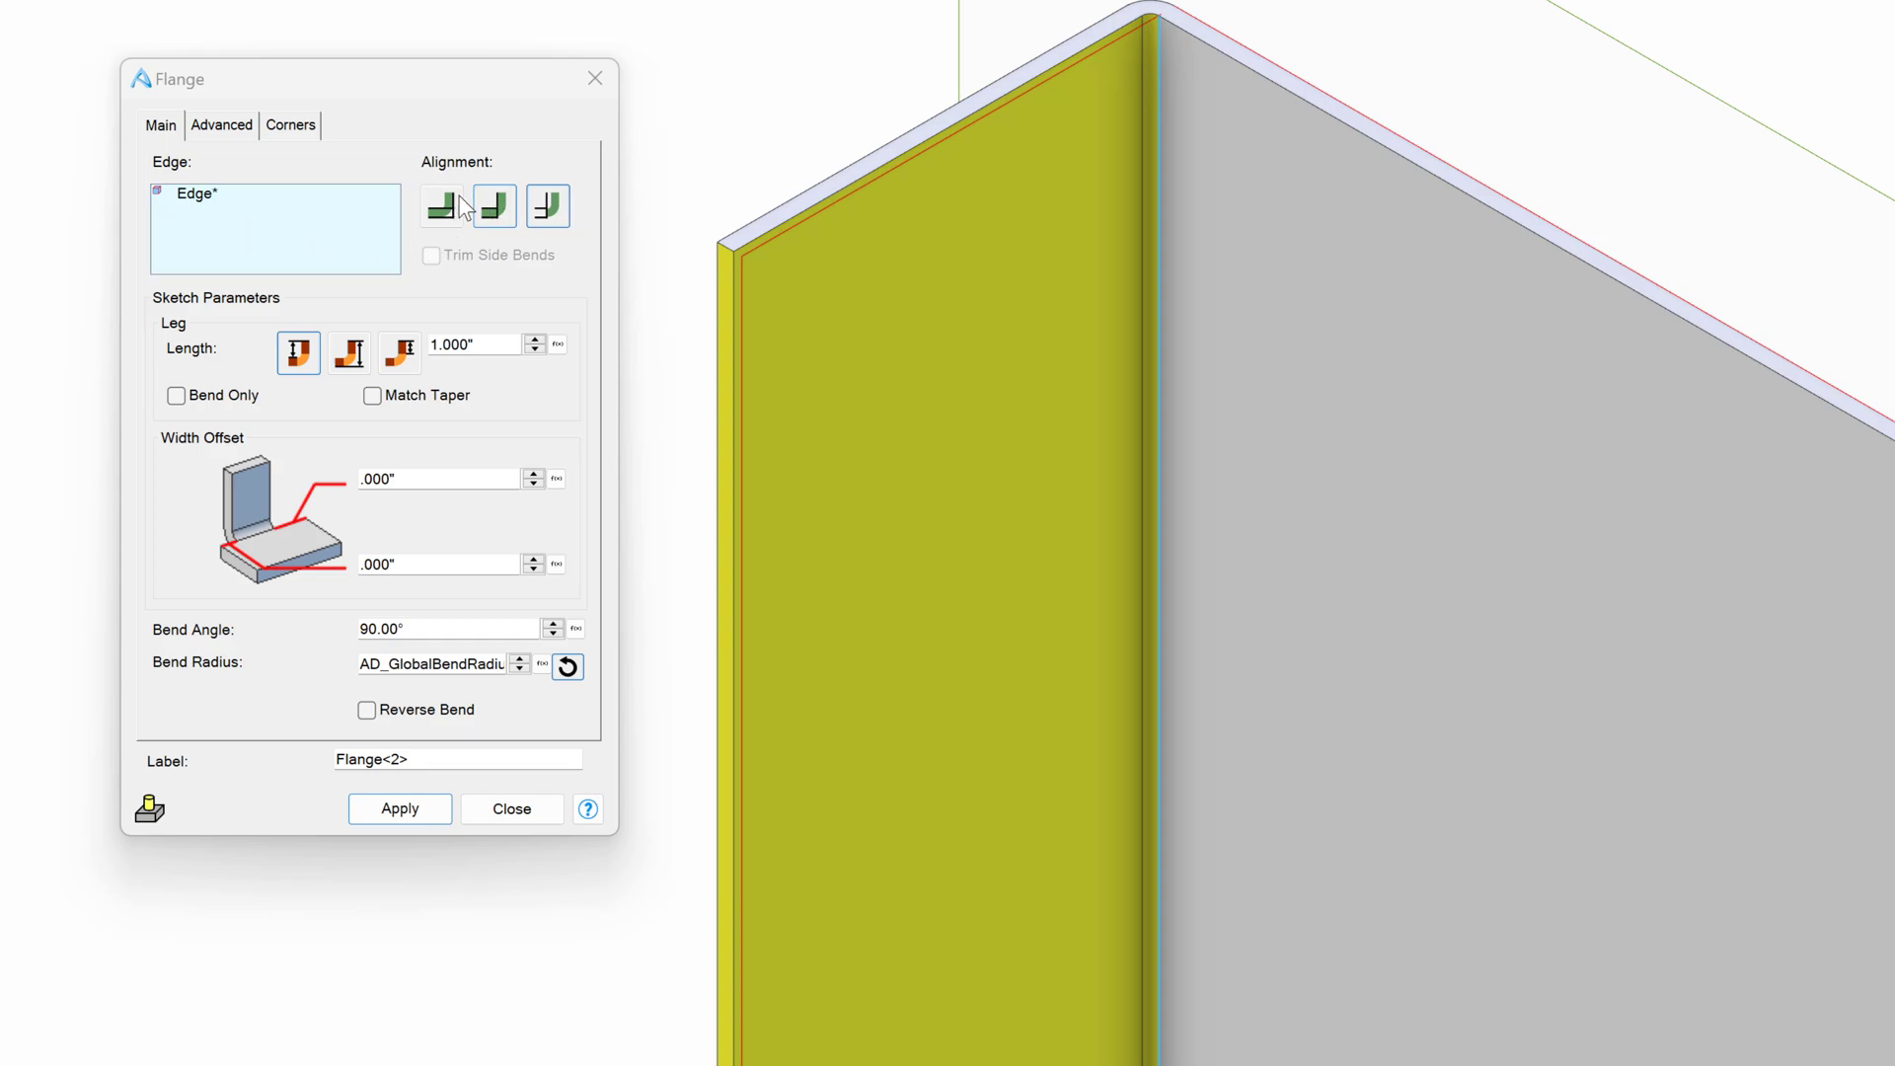
left_click(546, 205)
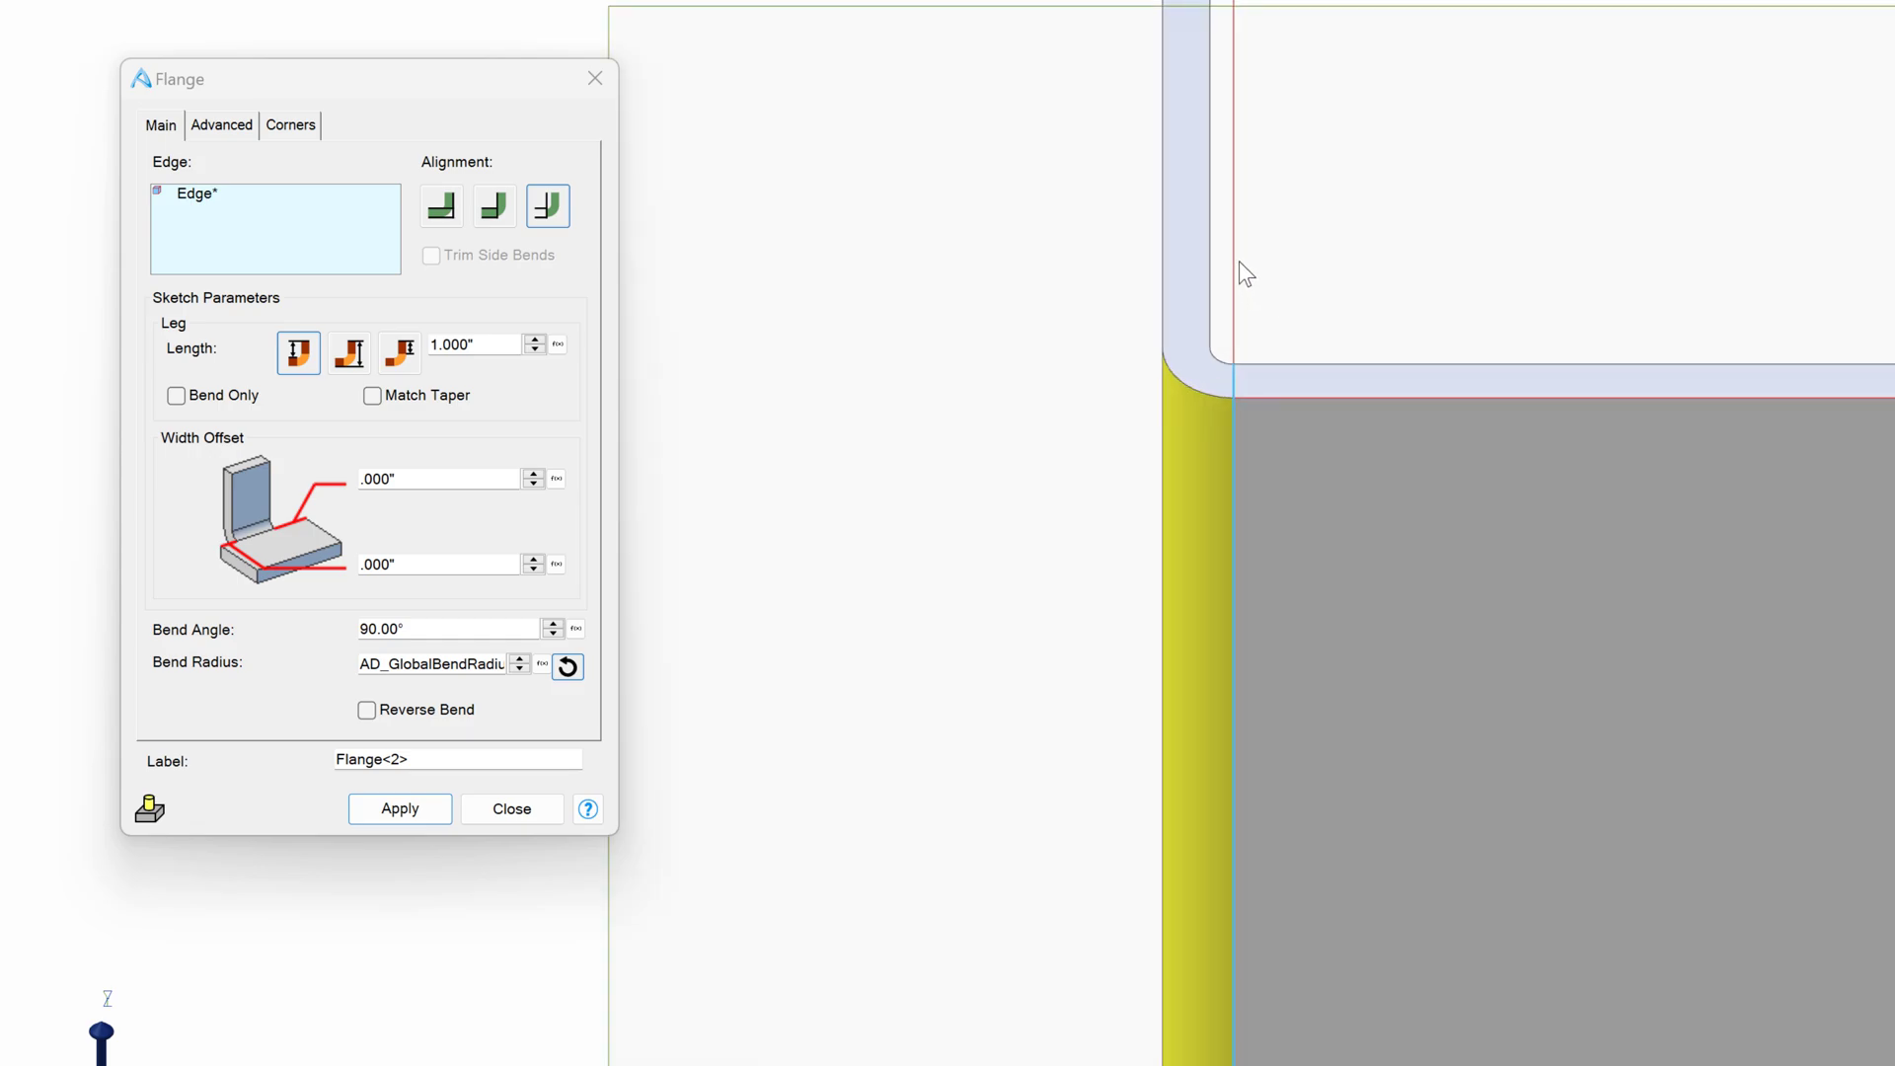
mouse_move(1246, 53)
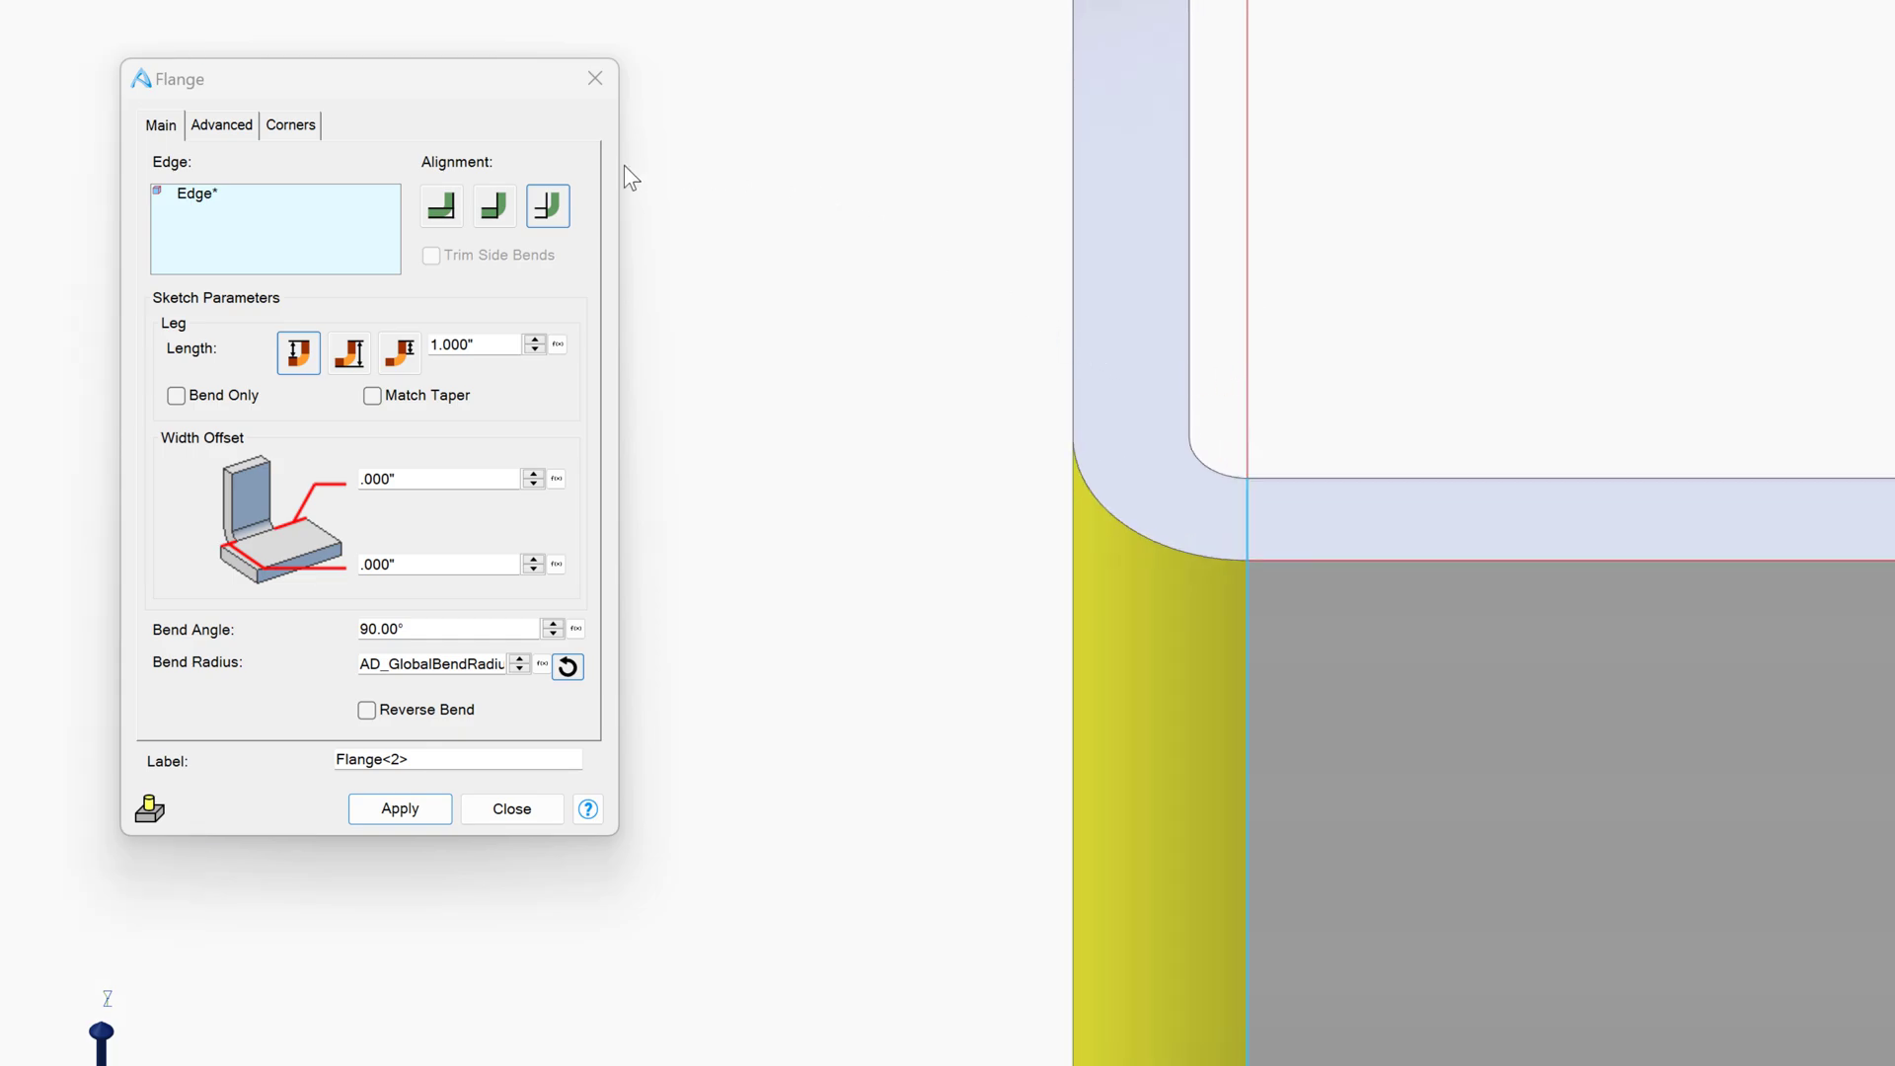
mouse_move(547, 205)
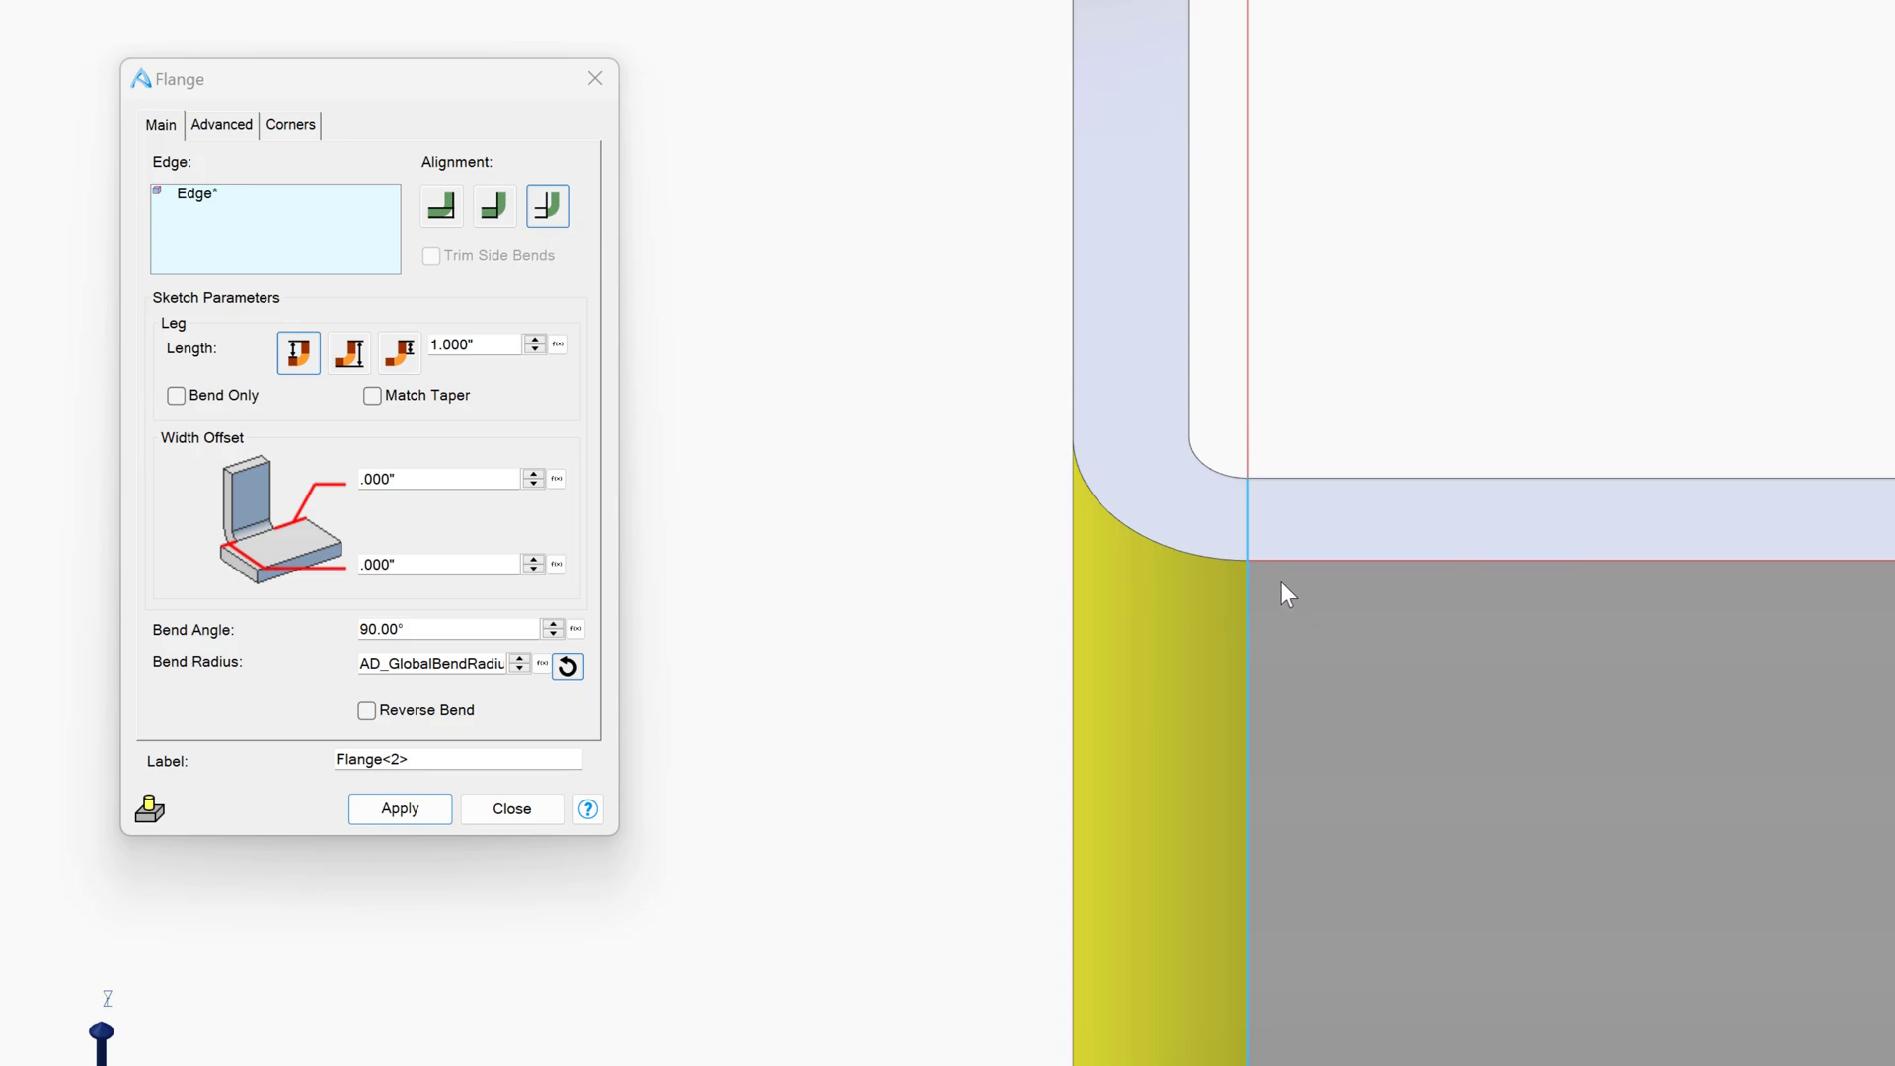
mouse_move(1214, 472)
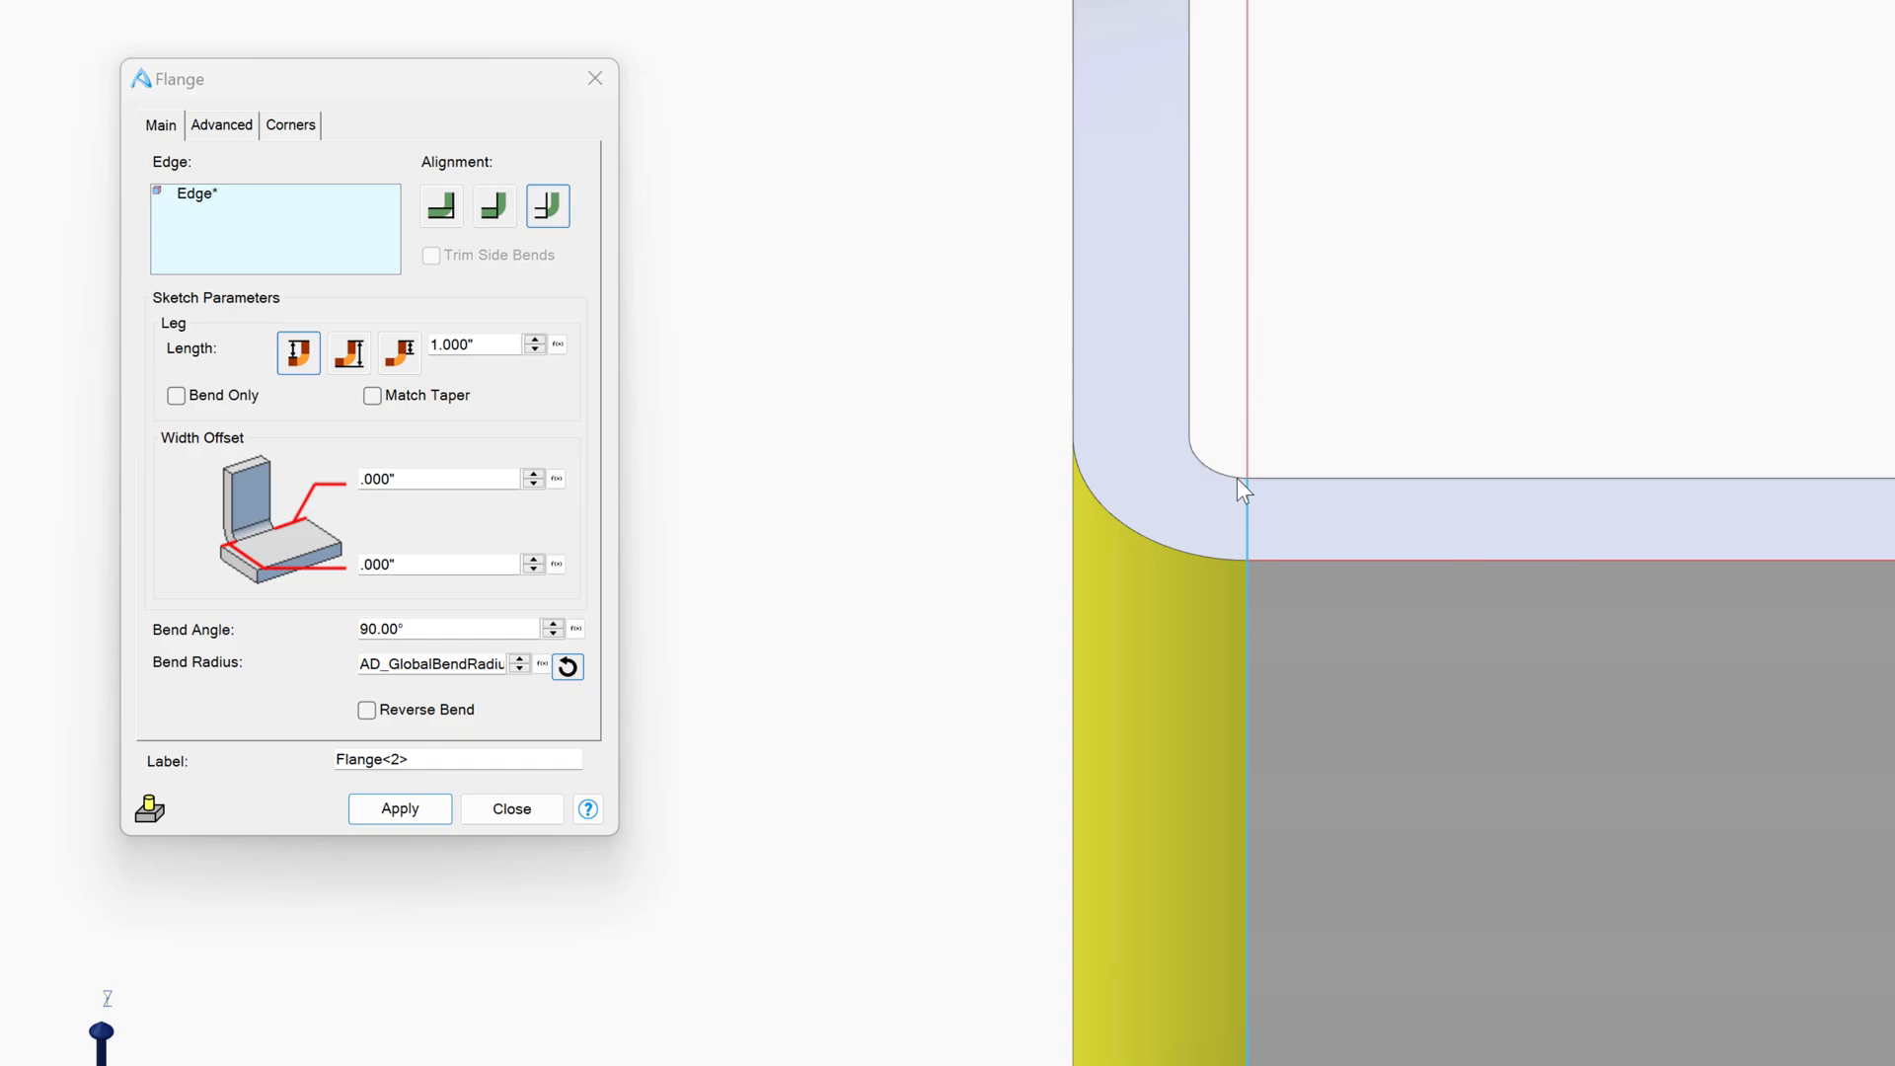
mouse_move(1145, 513)
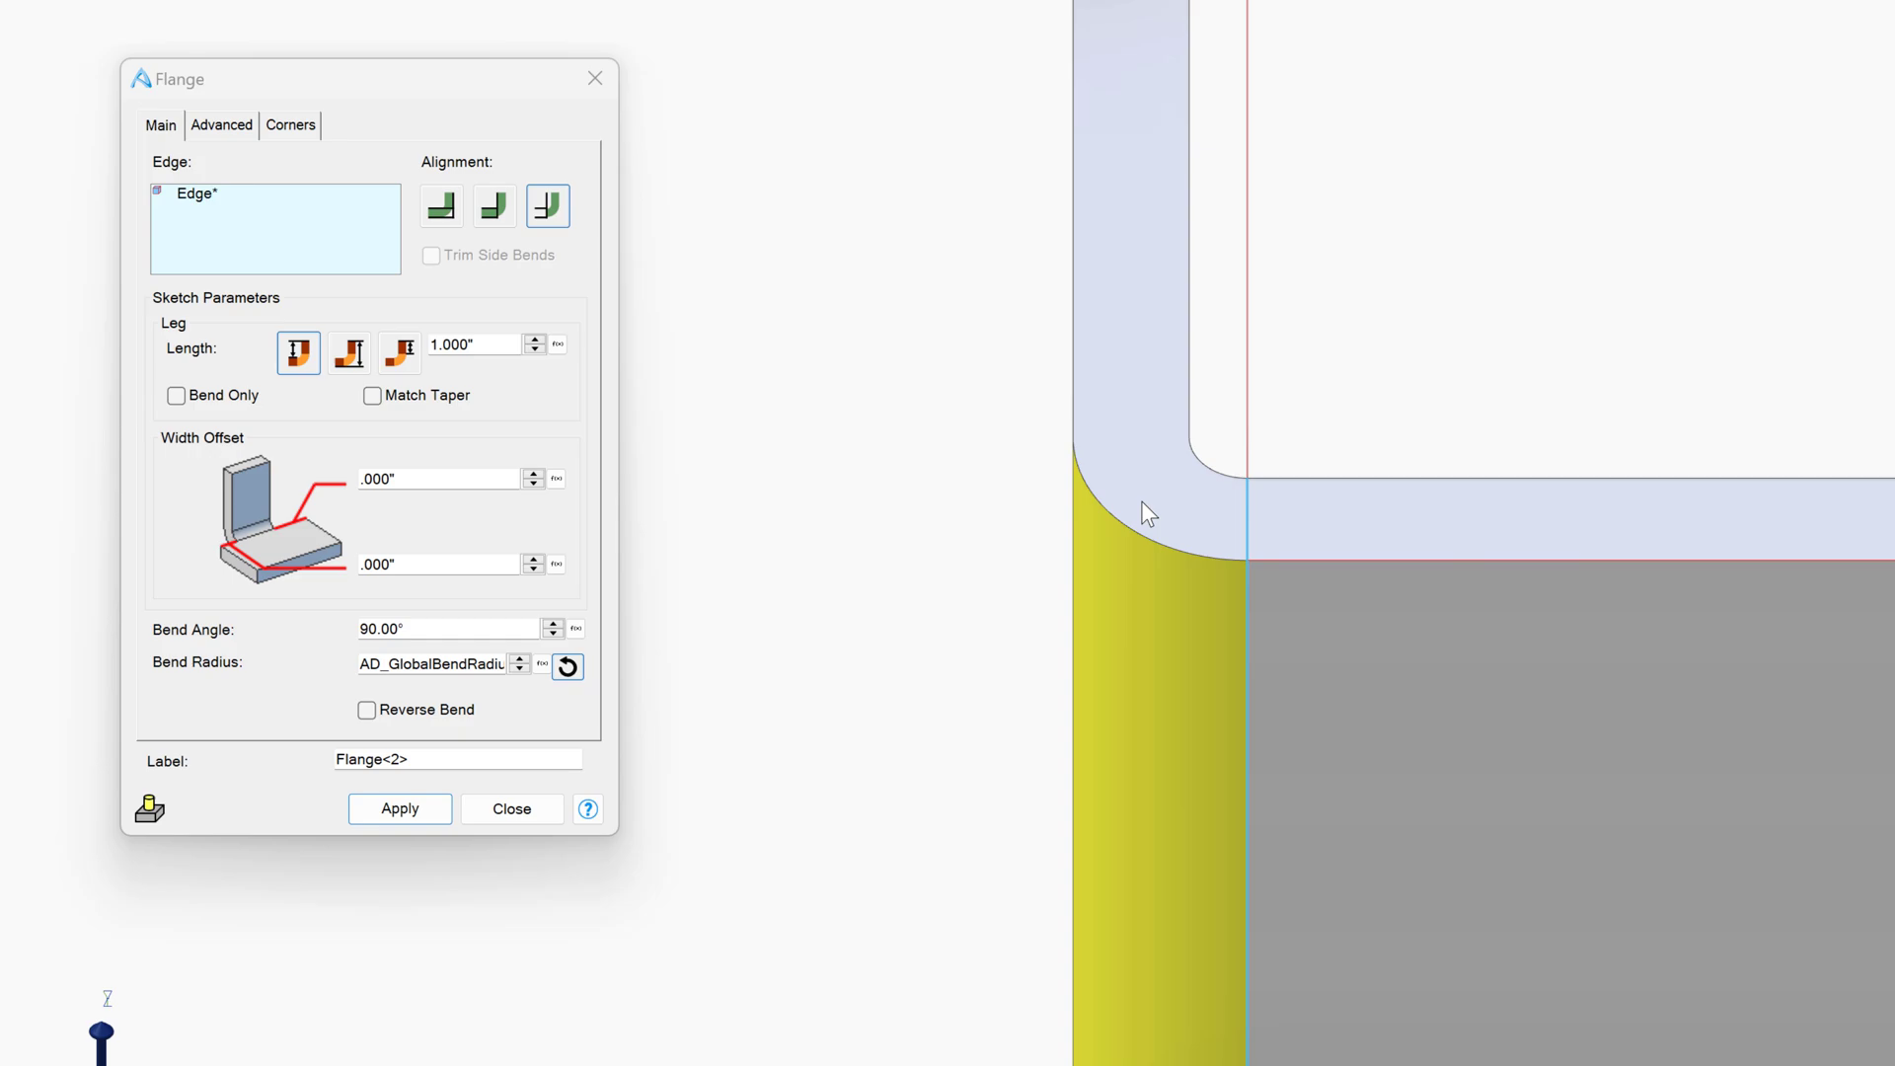
mouse_move(1042, 282)
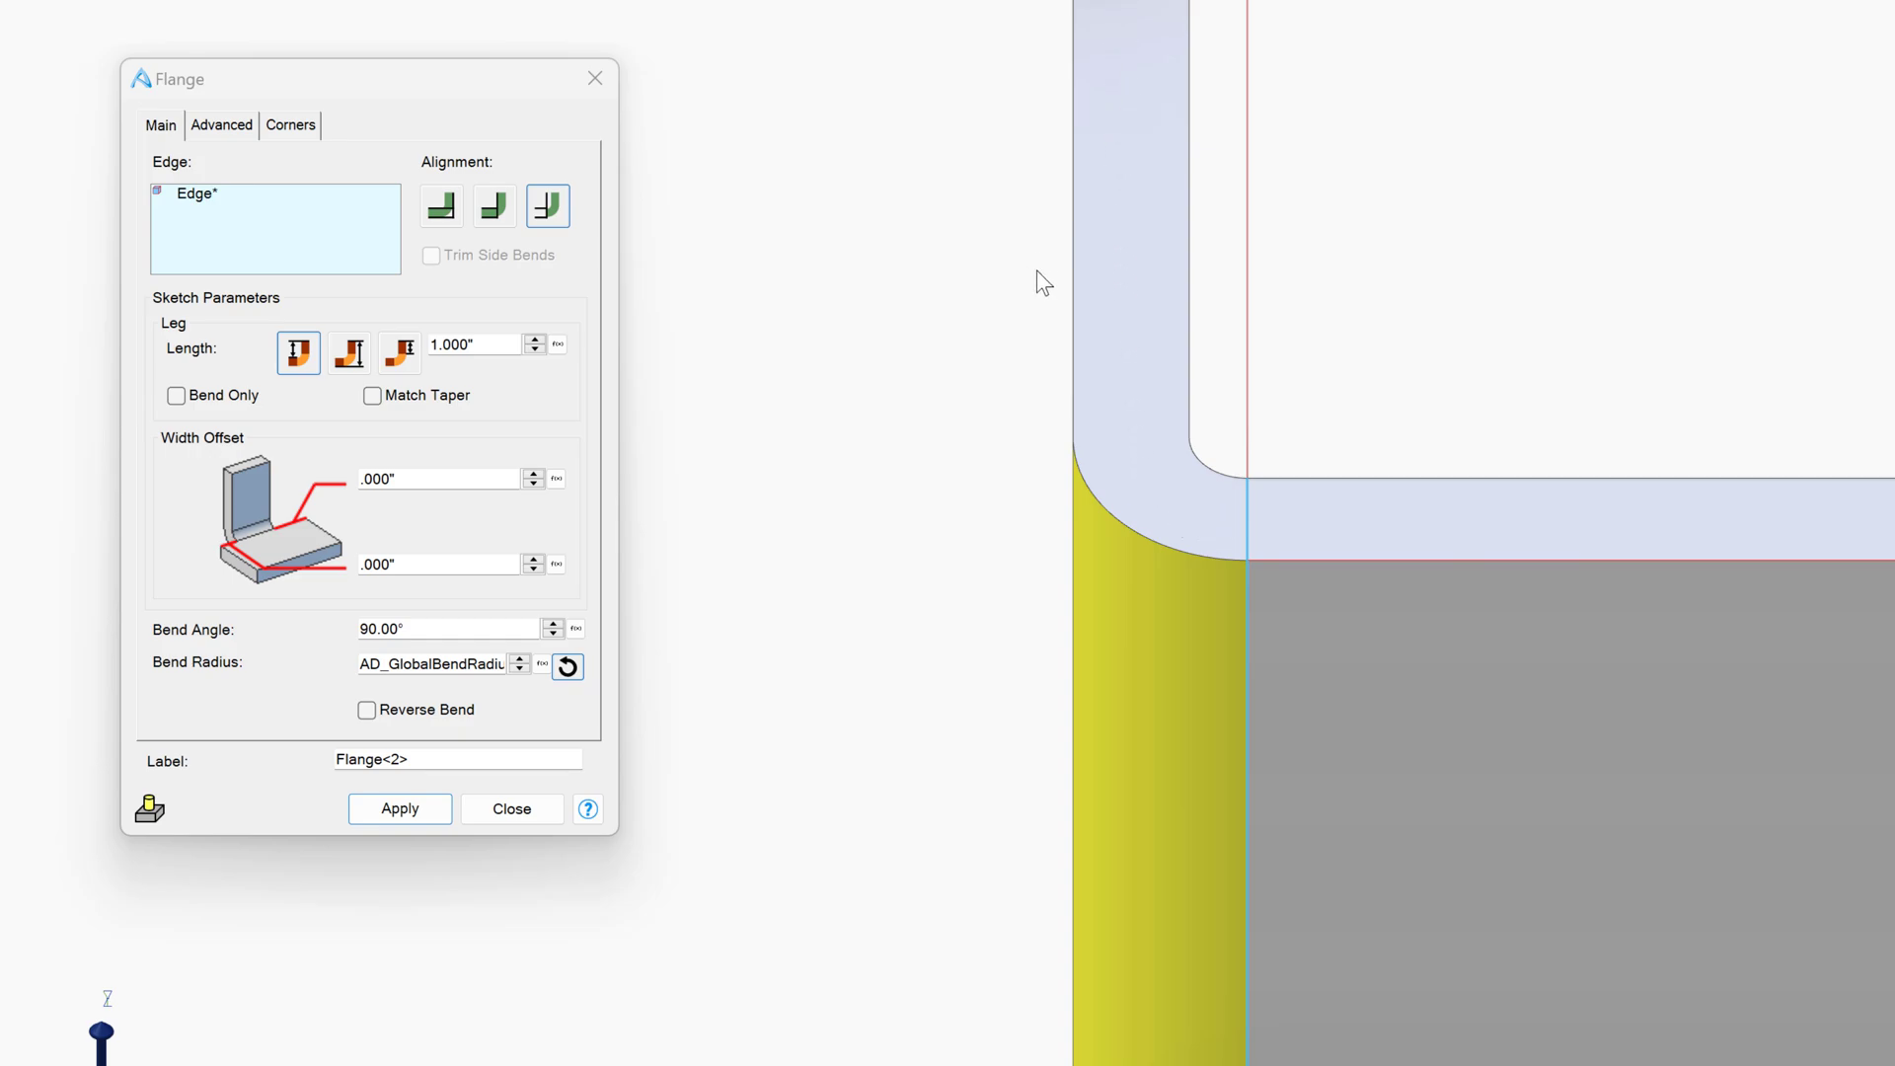
mouse_move(1260, 316)
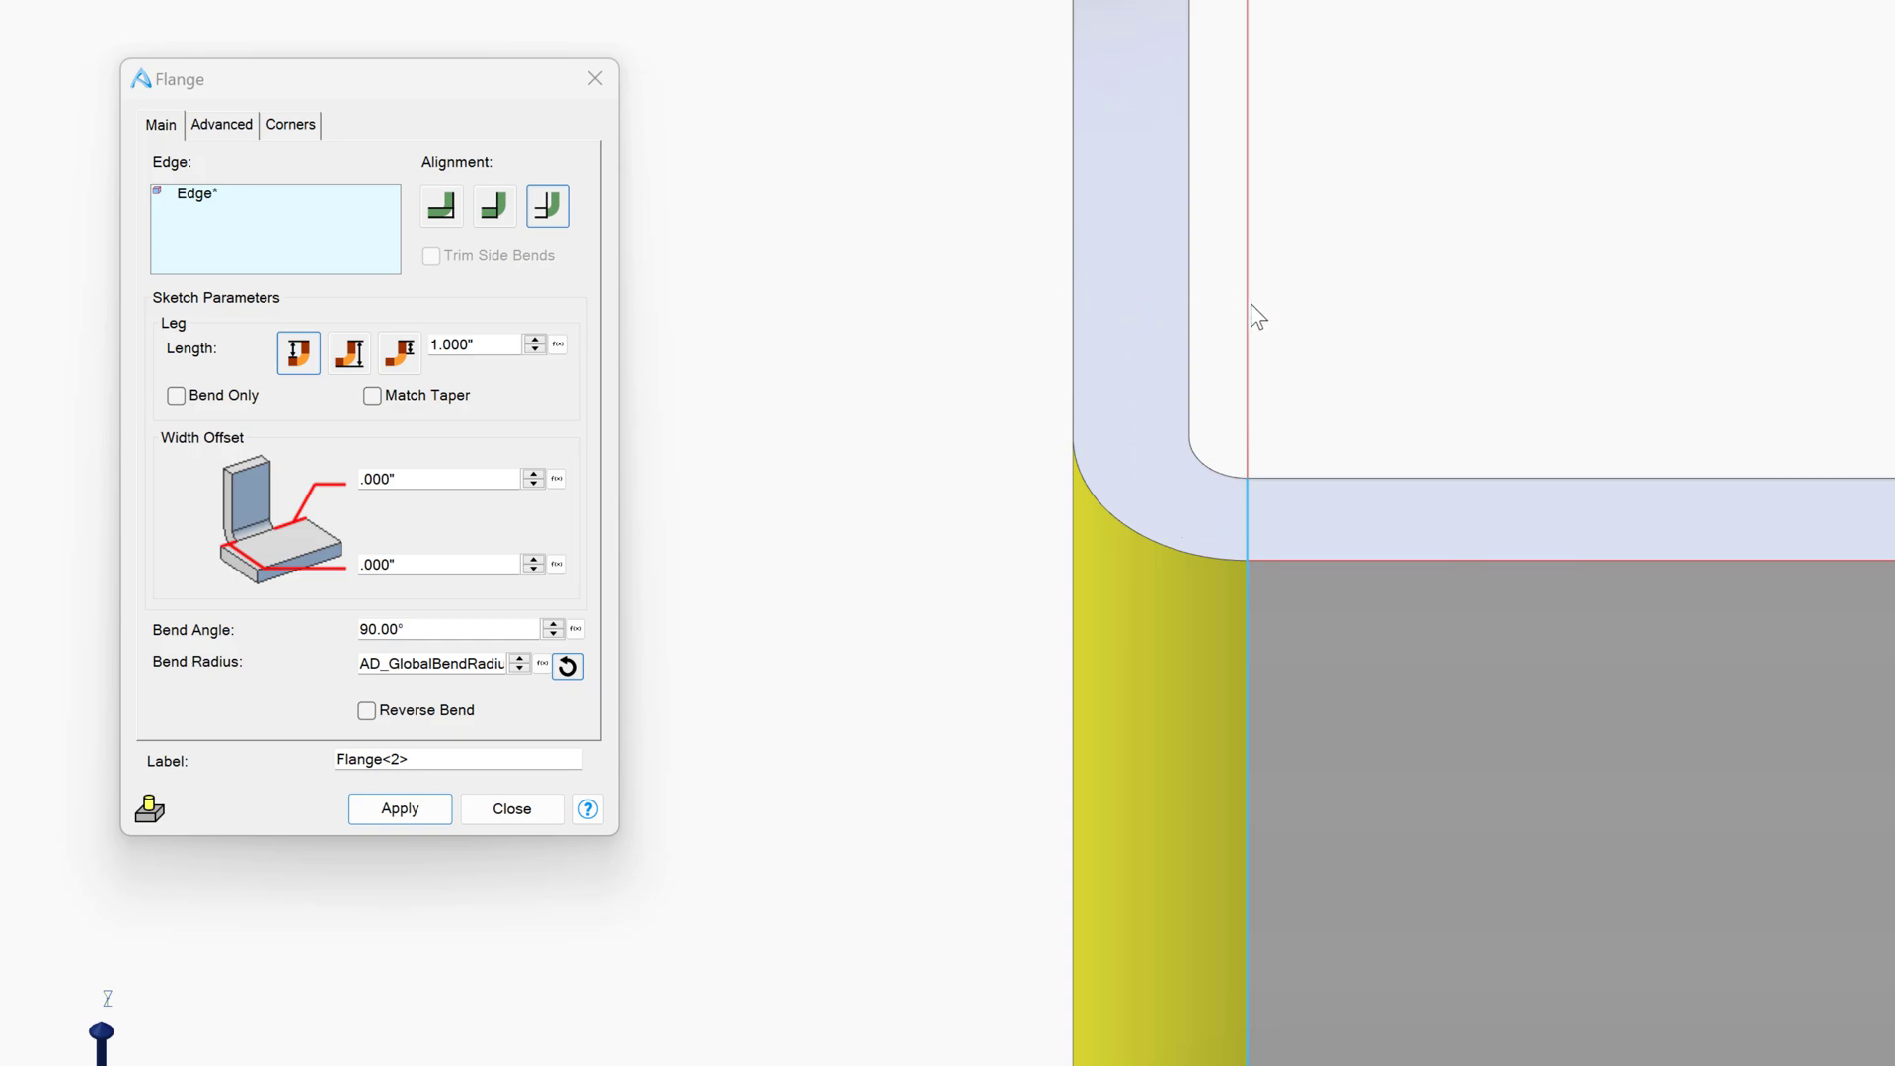
left_click(493, 205)
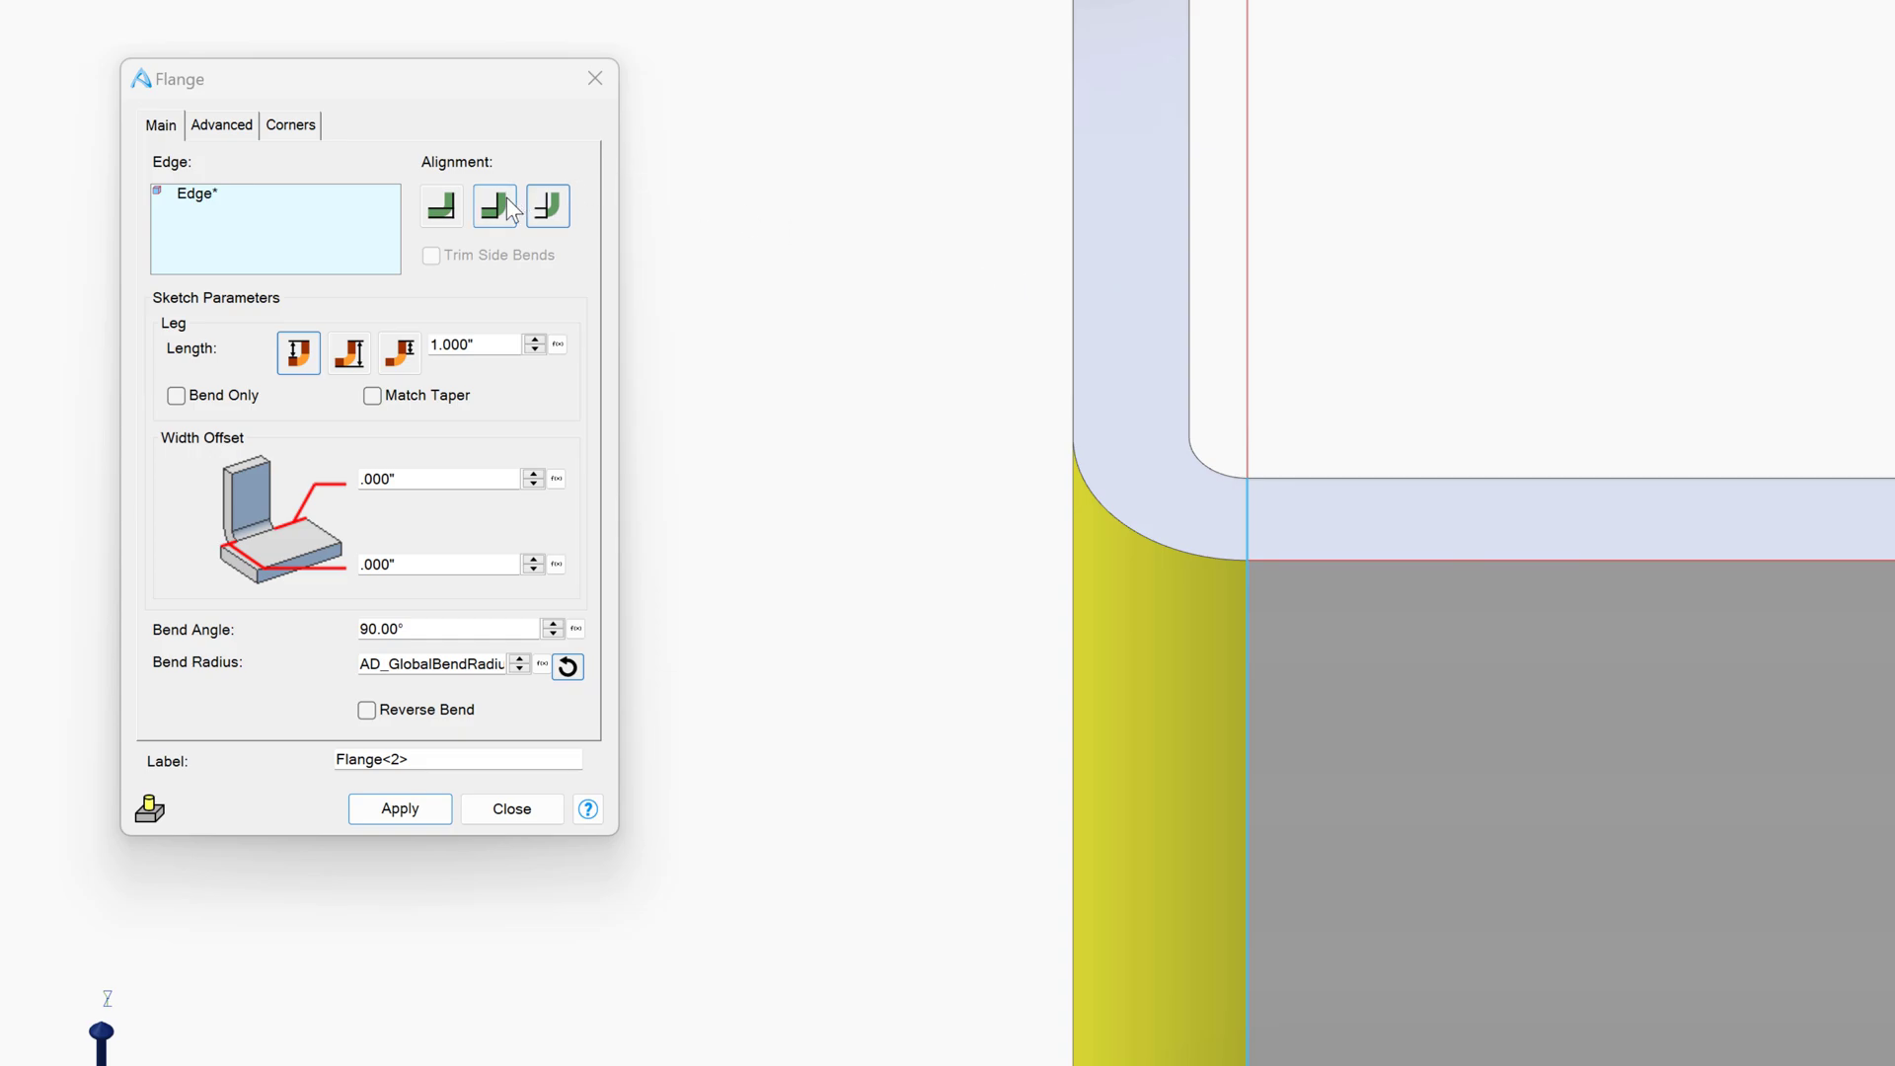
left_click(493, 205)
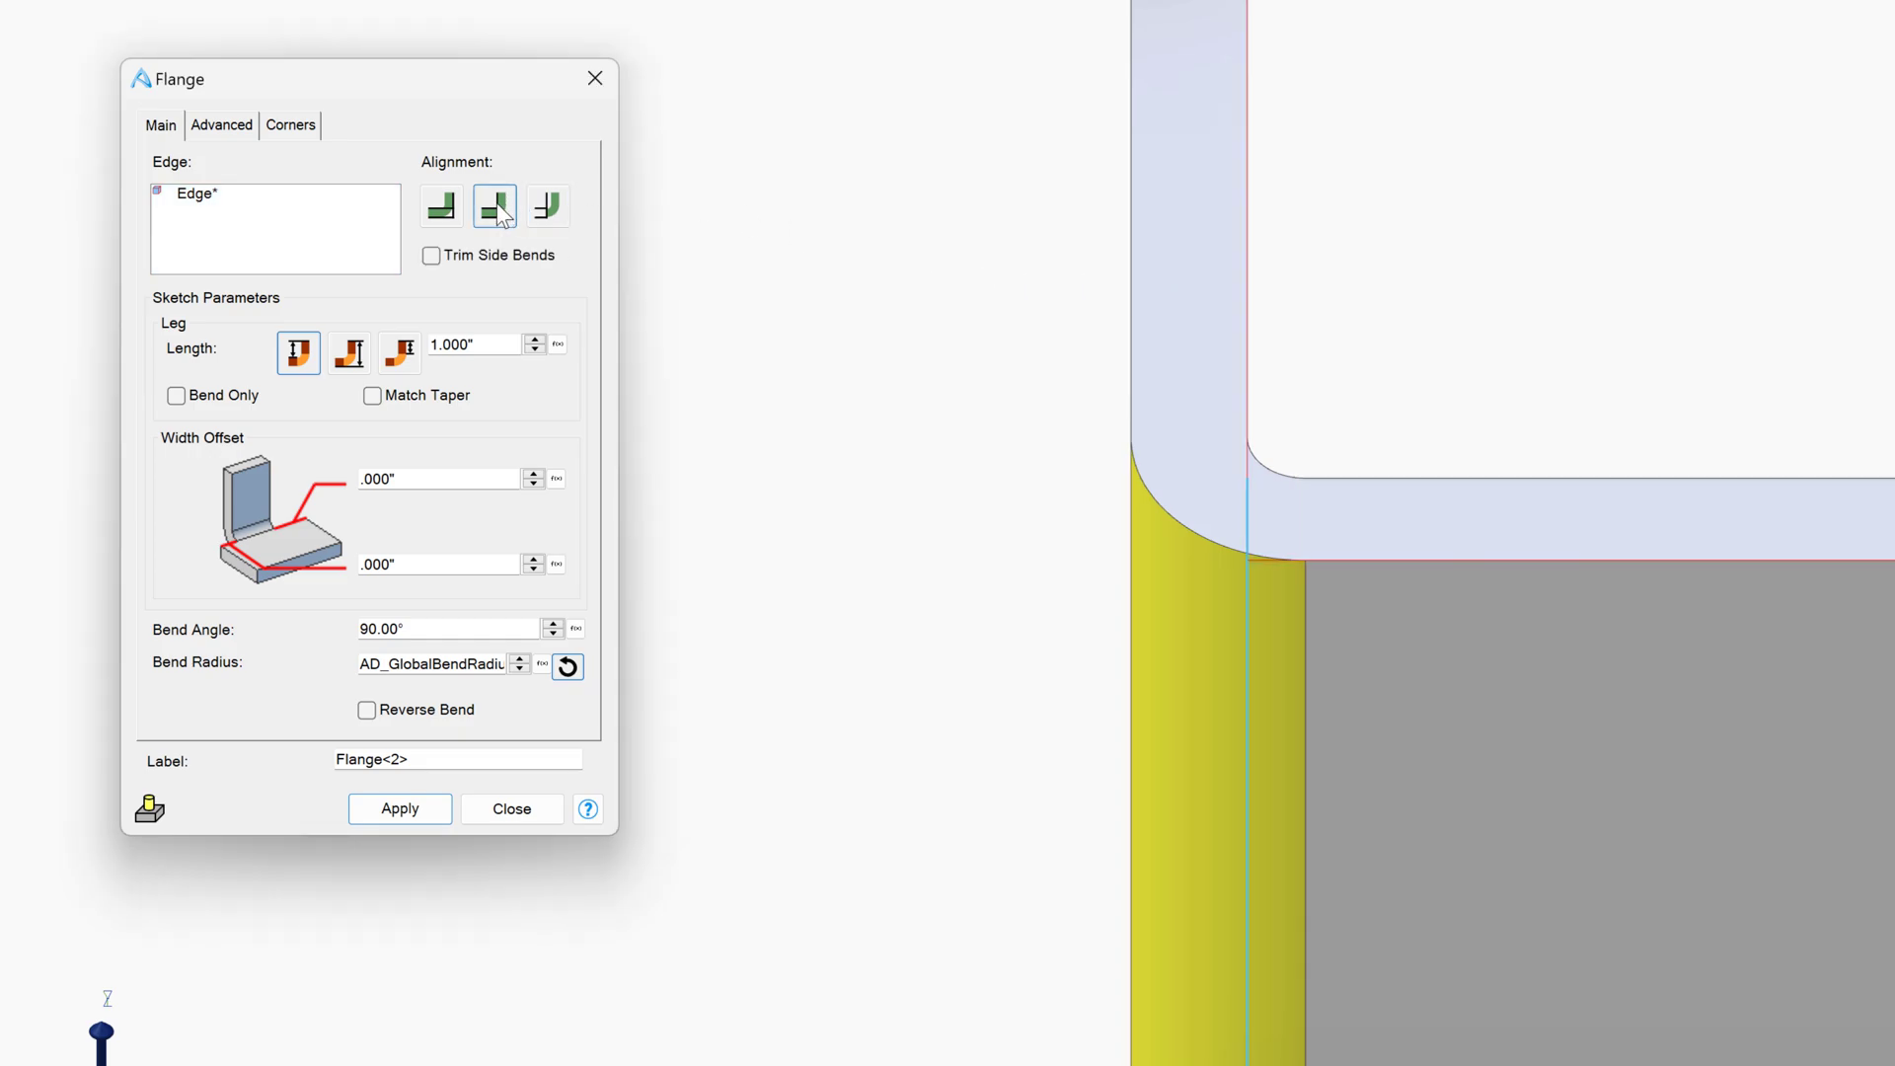
left_click(493, 205)
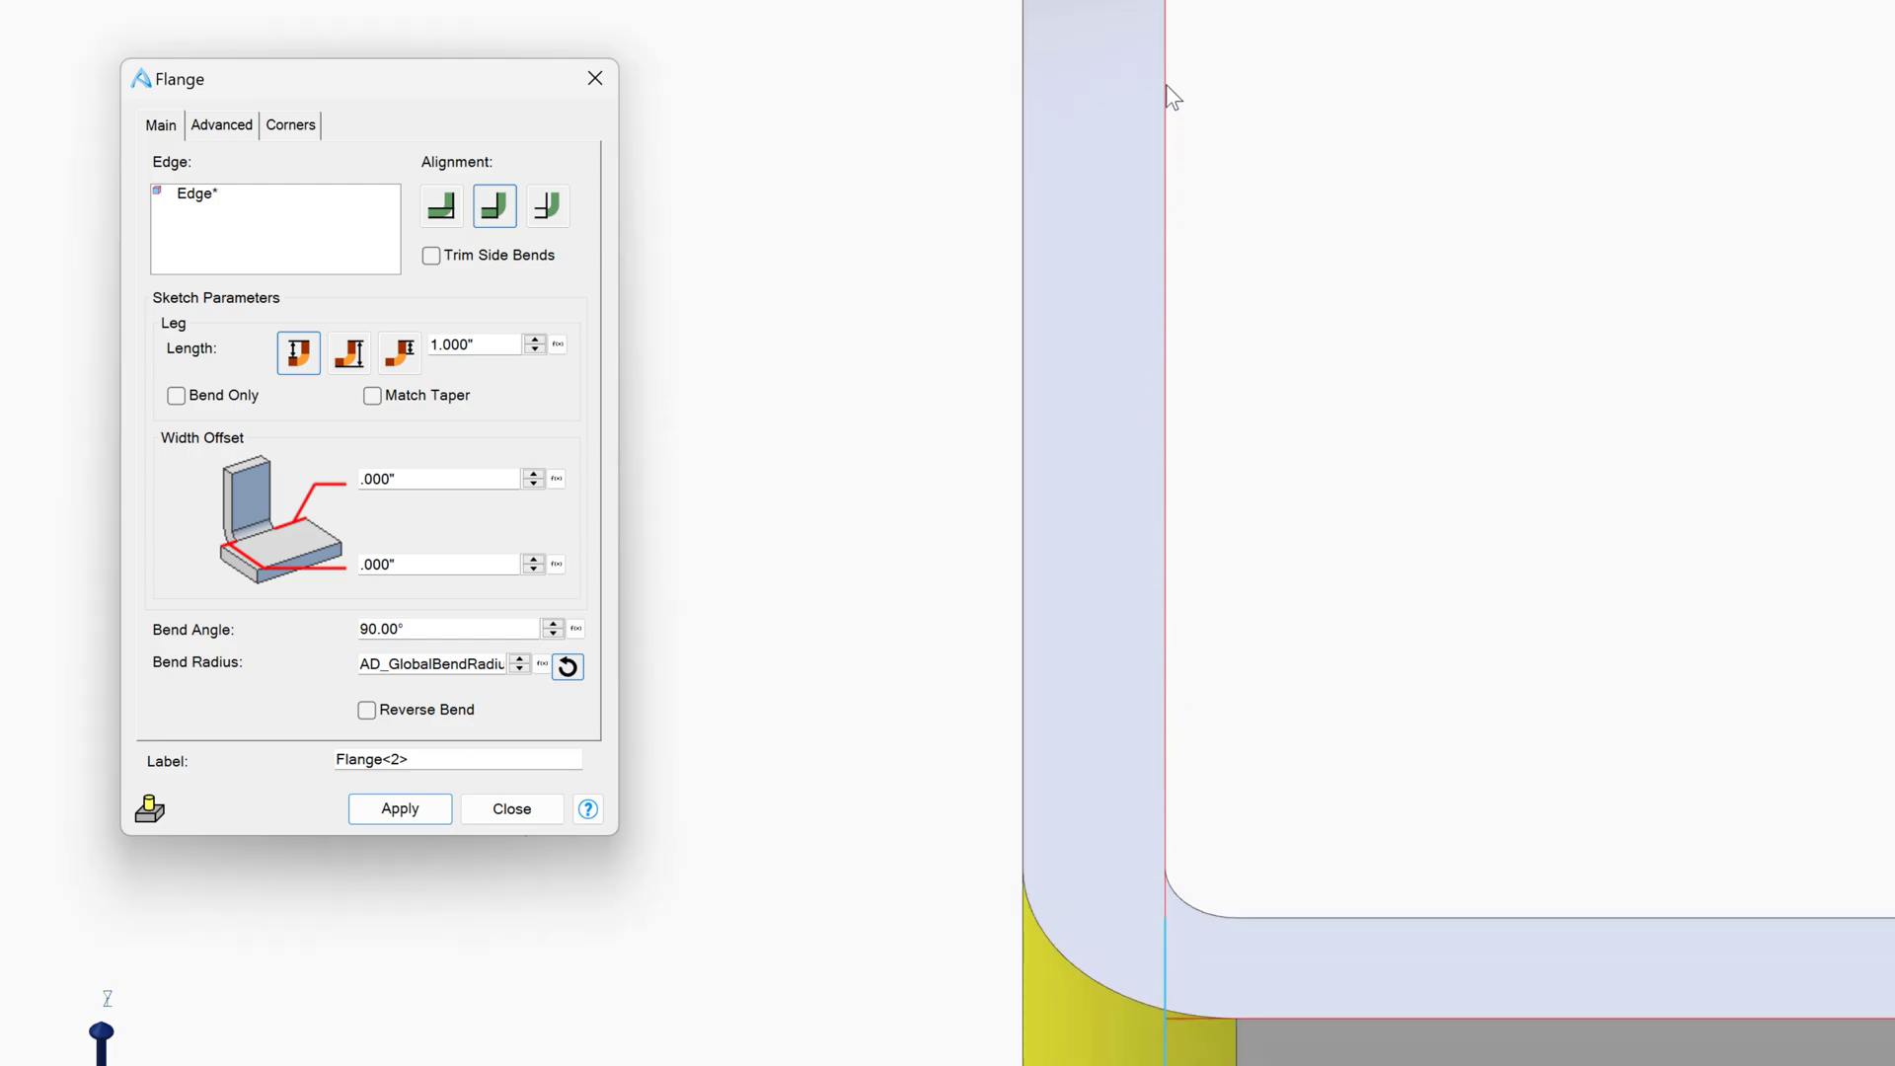
mouse_move(1157, 529)
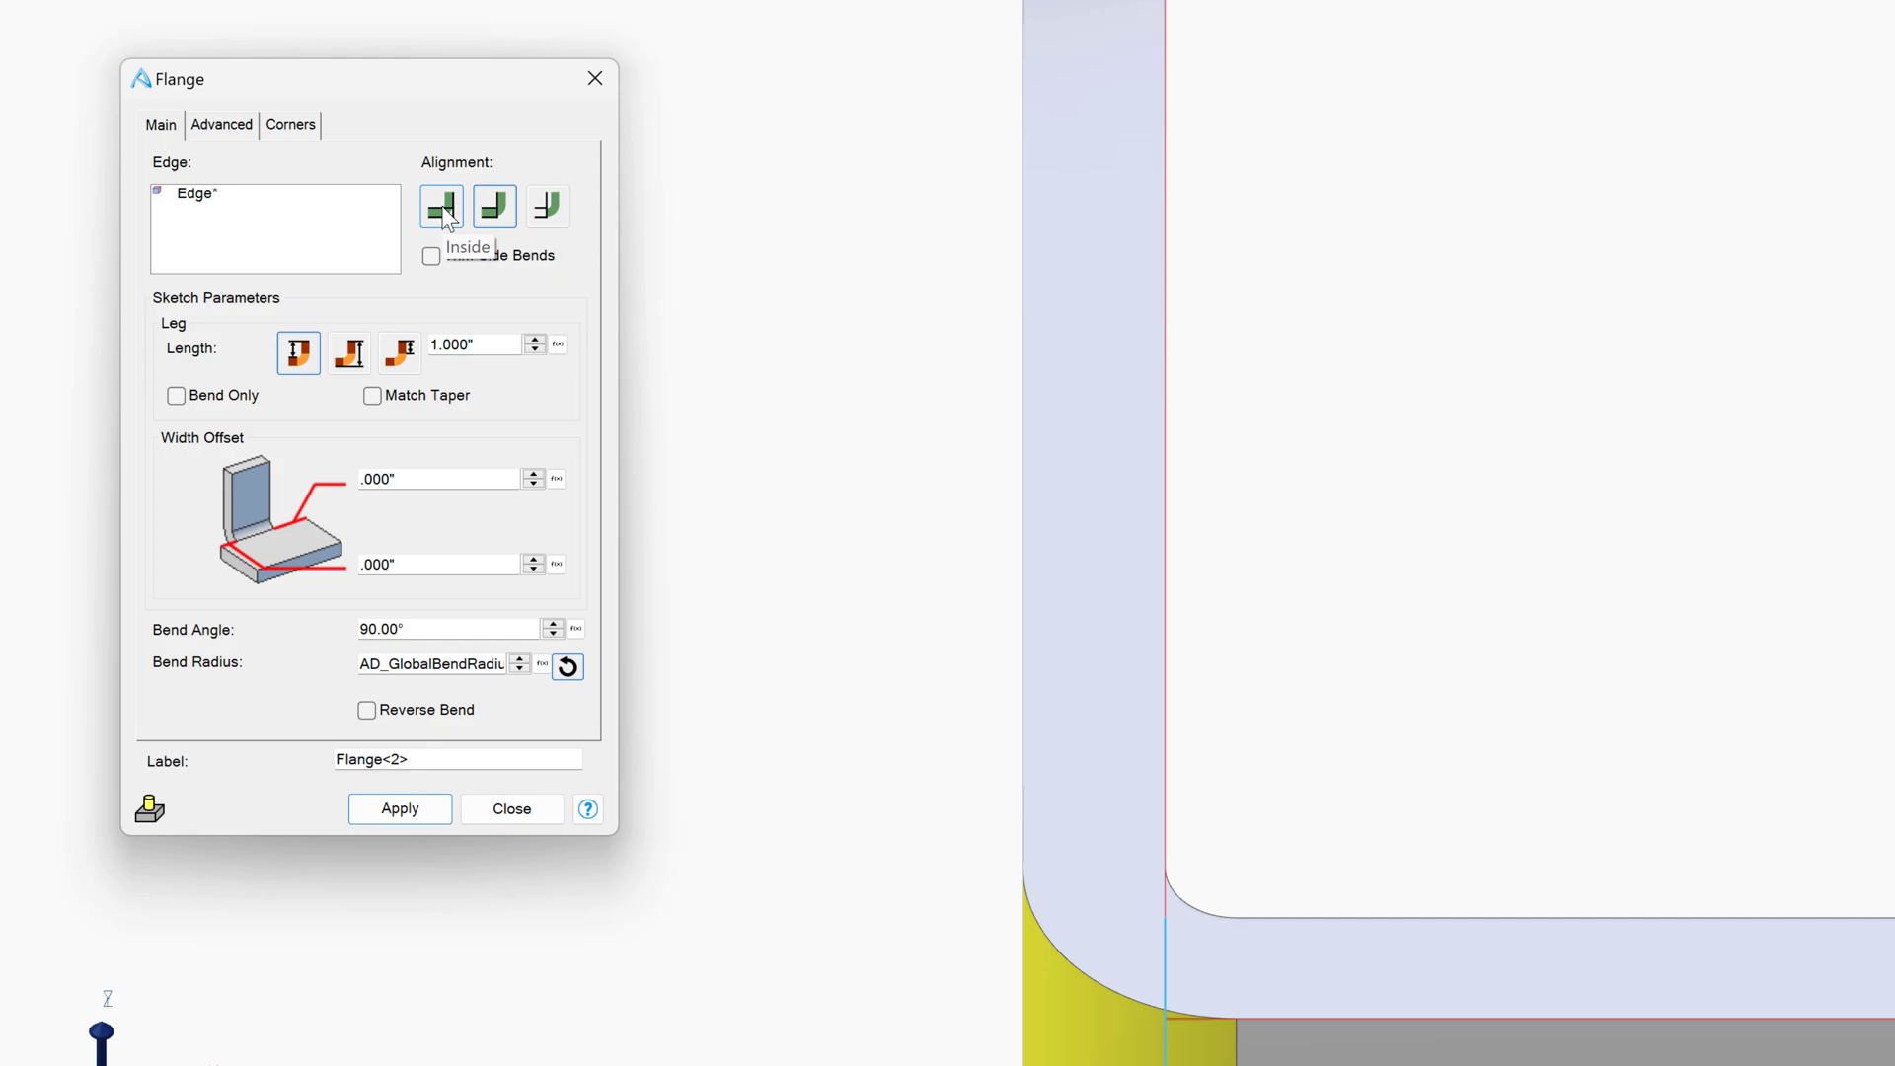
left_click(440, 205)
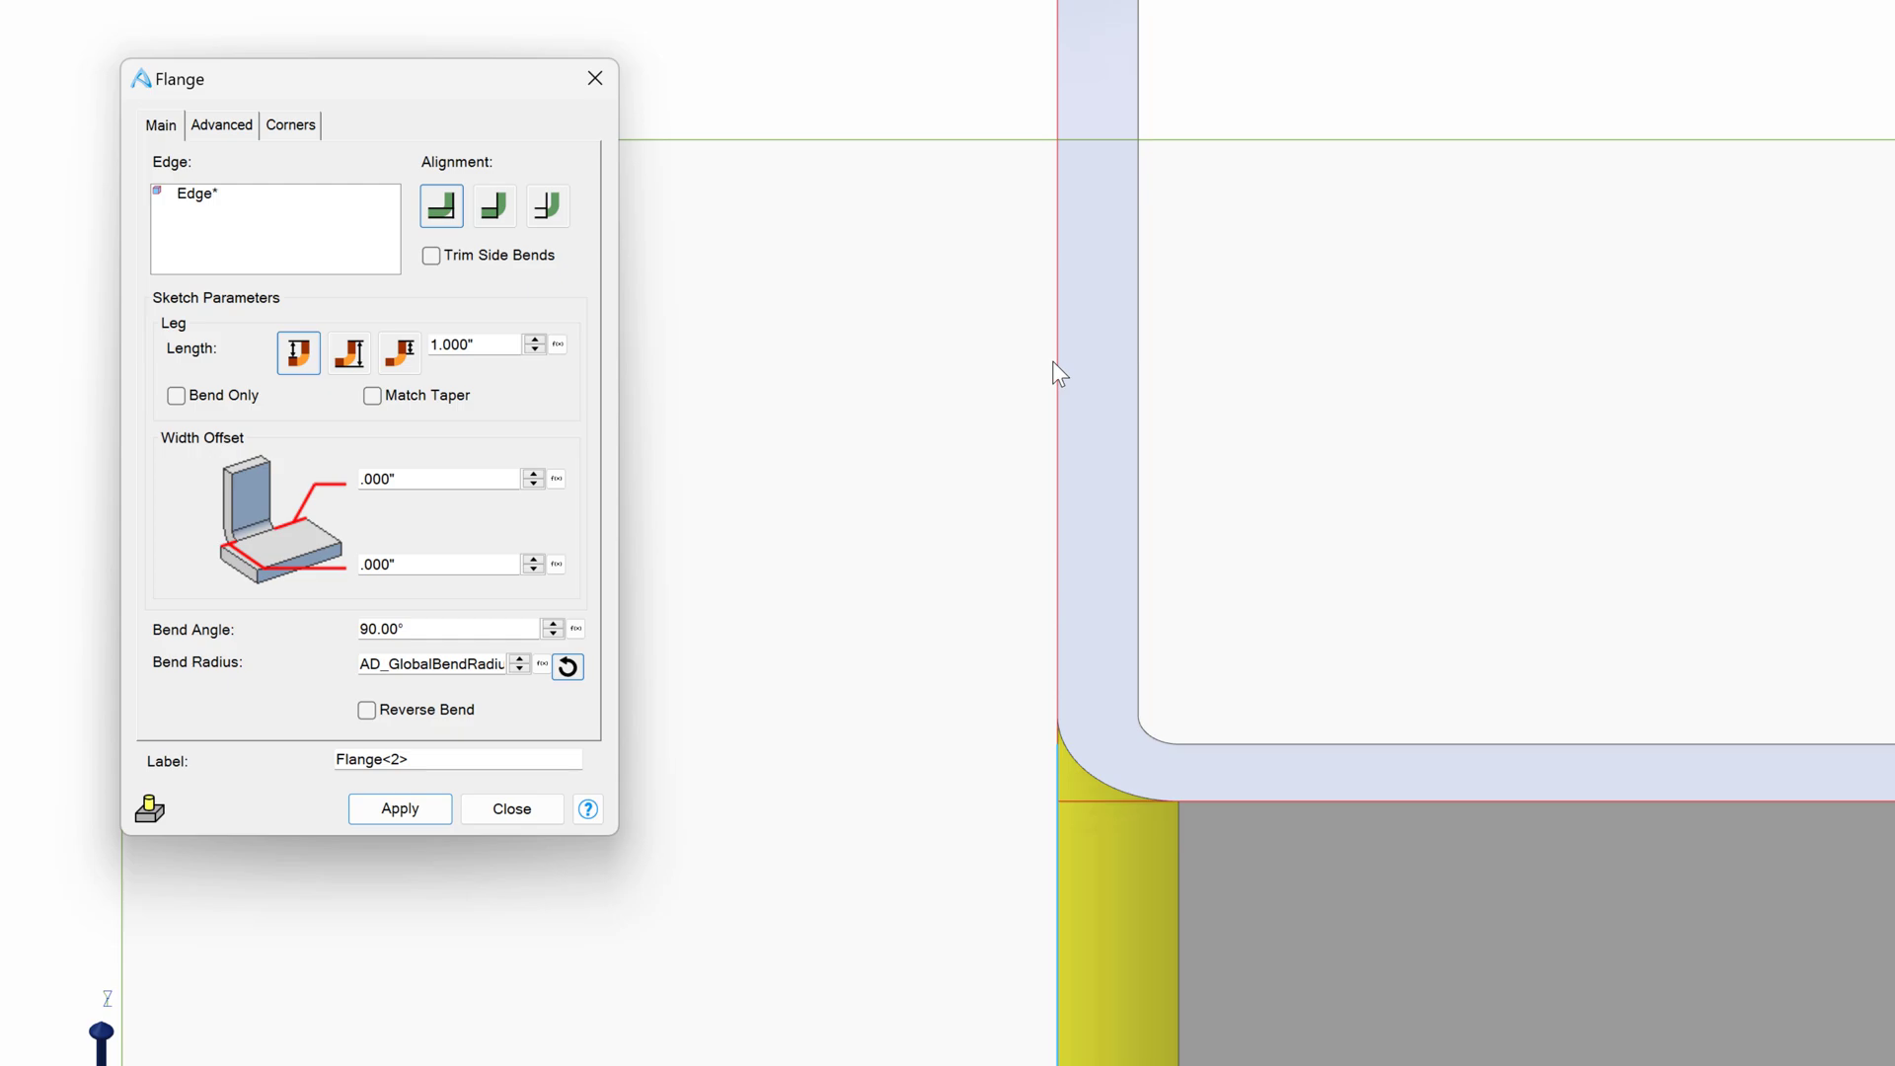
mouse_move(1067, 613)
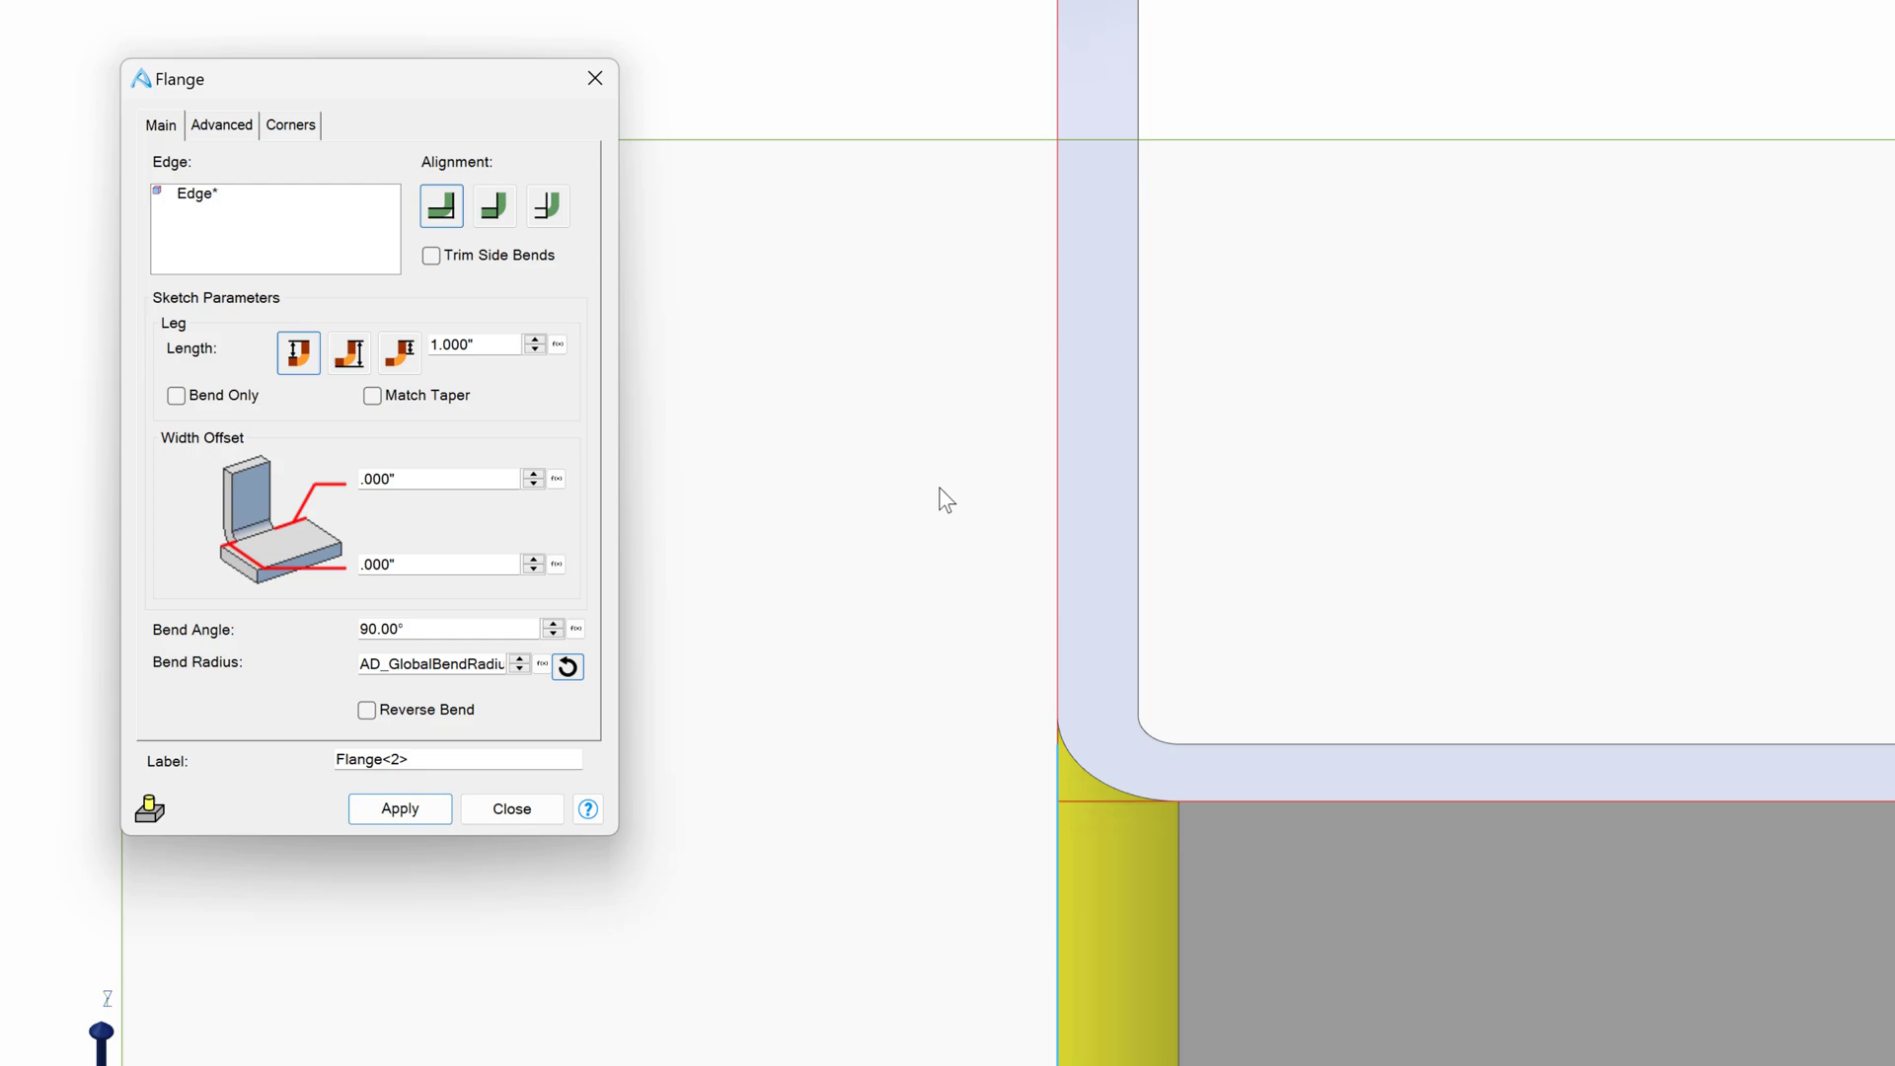
left_click(547, 205)
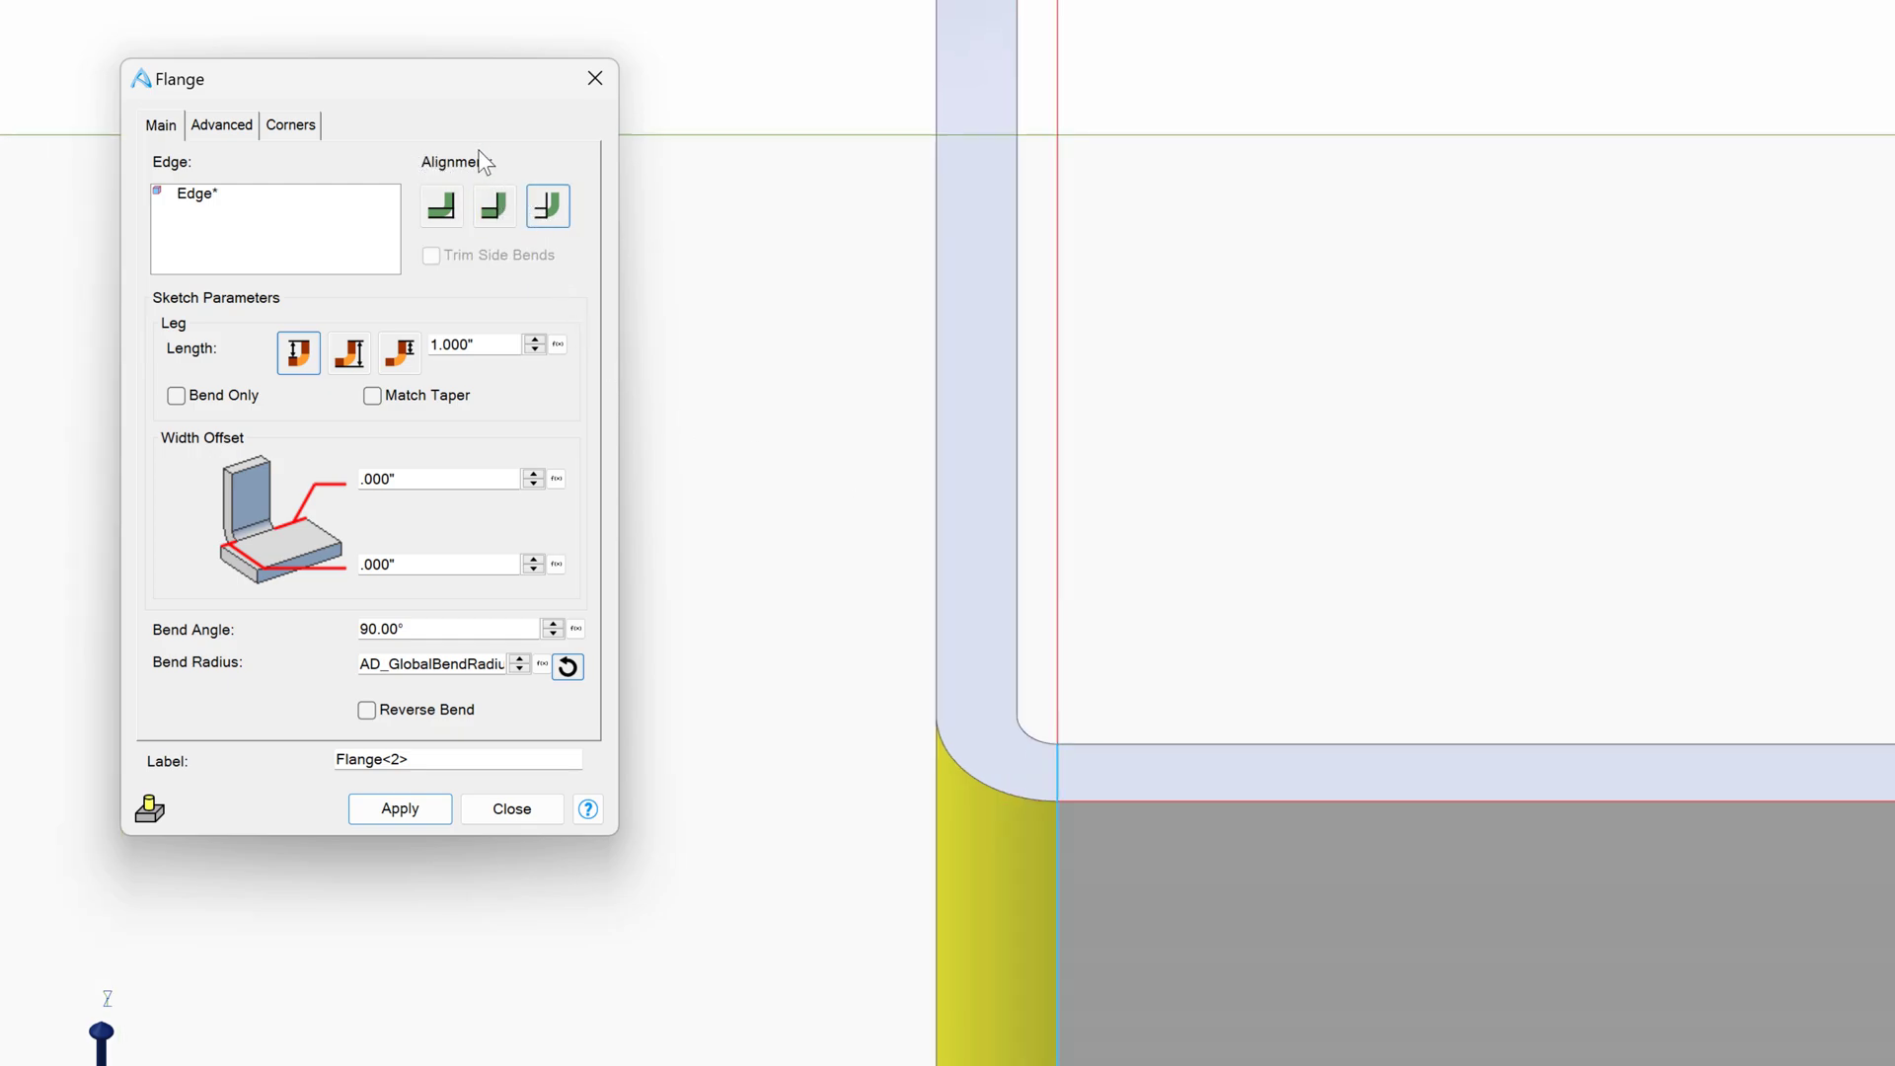
left_click(493, 206)
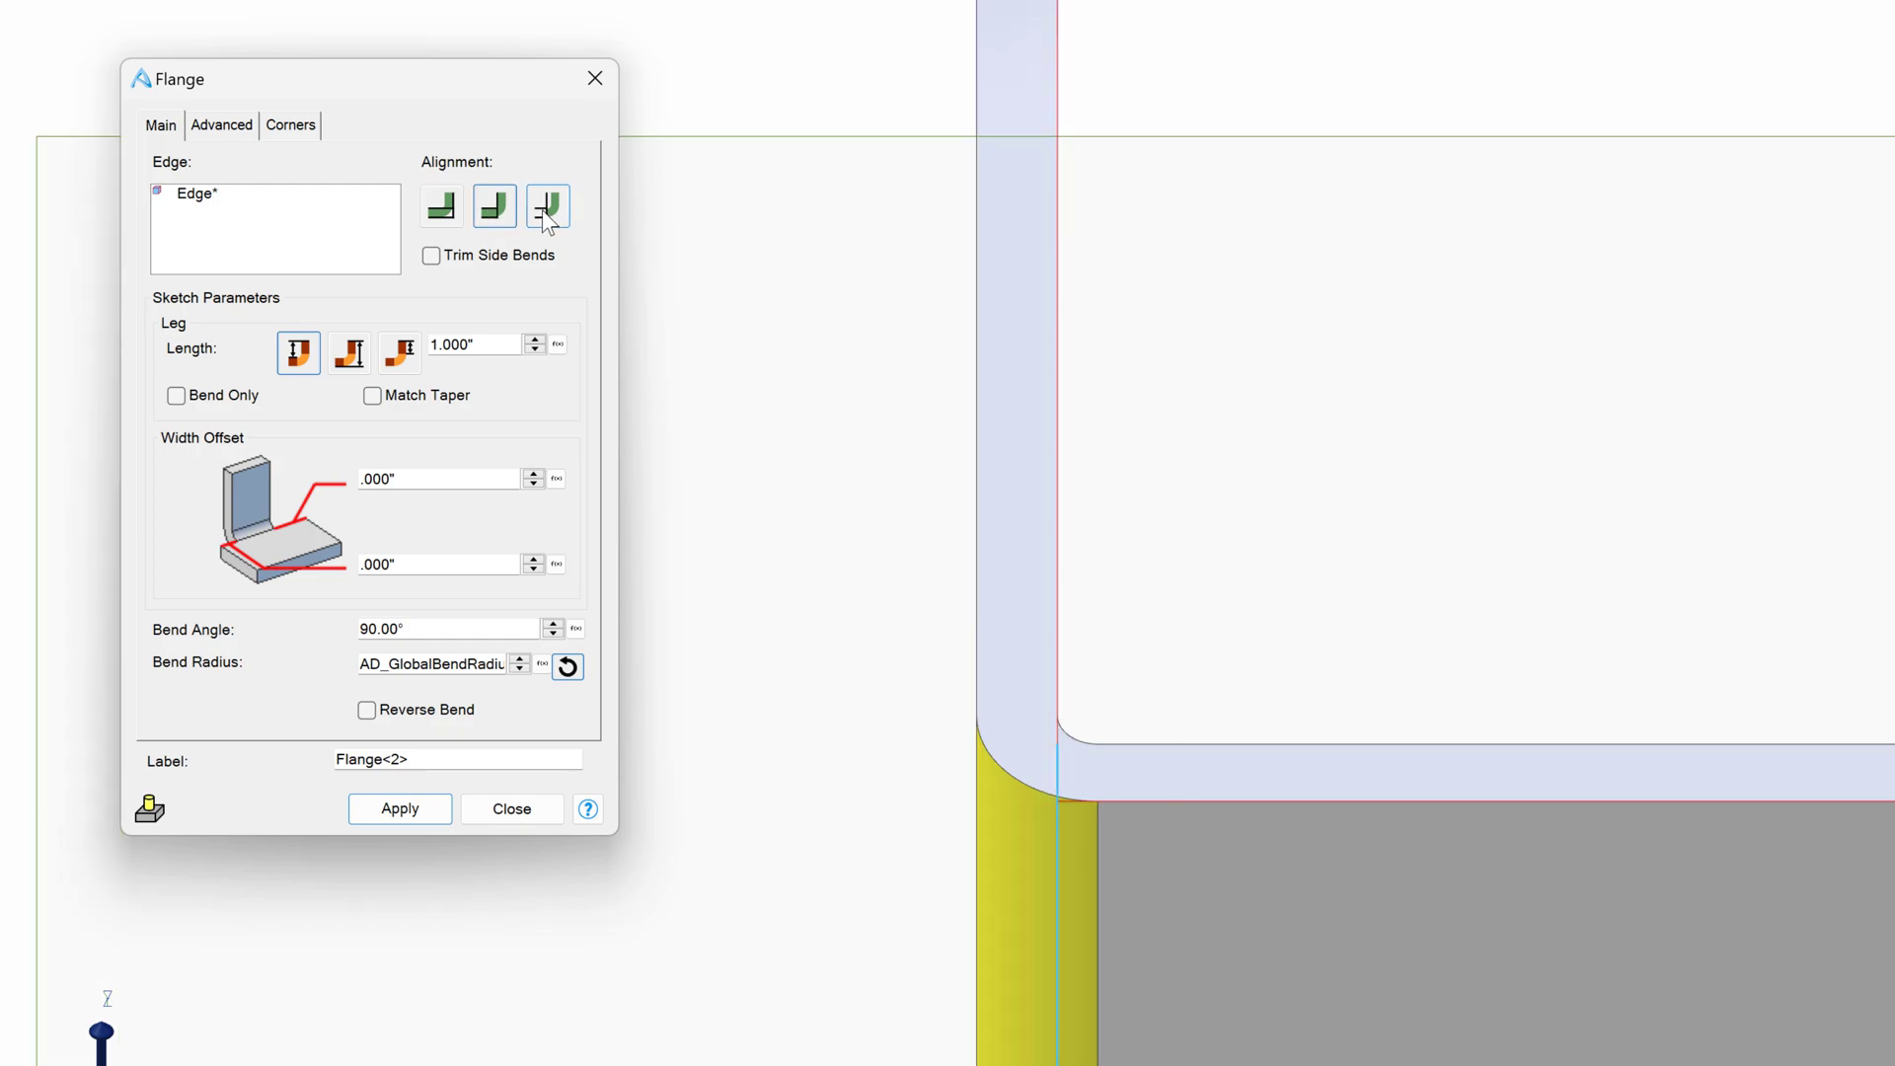
left_click(546, 203)
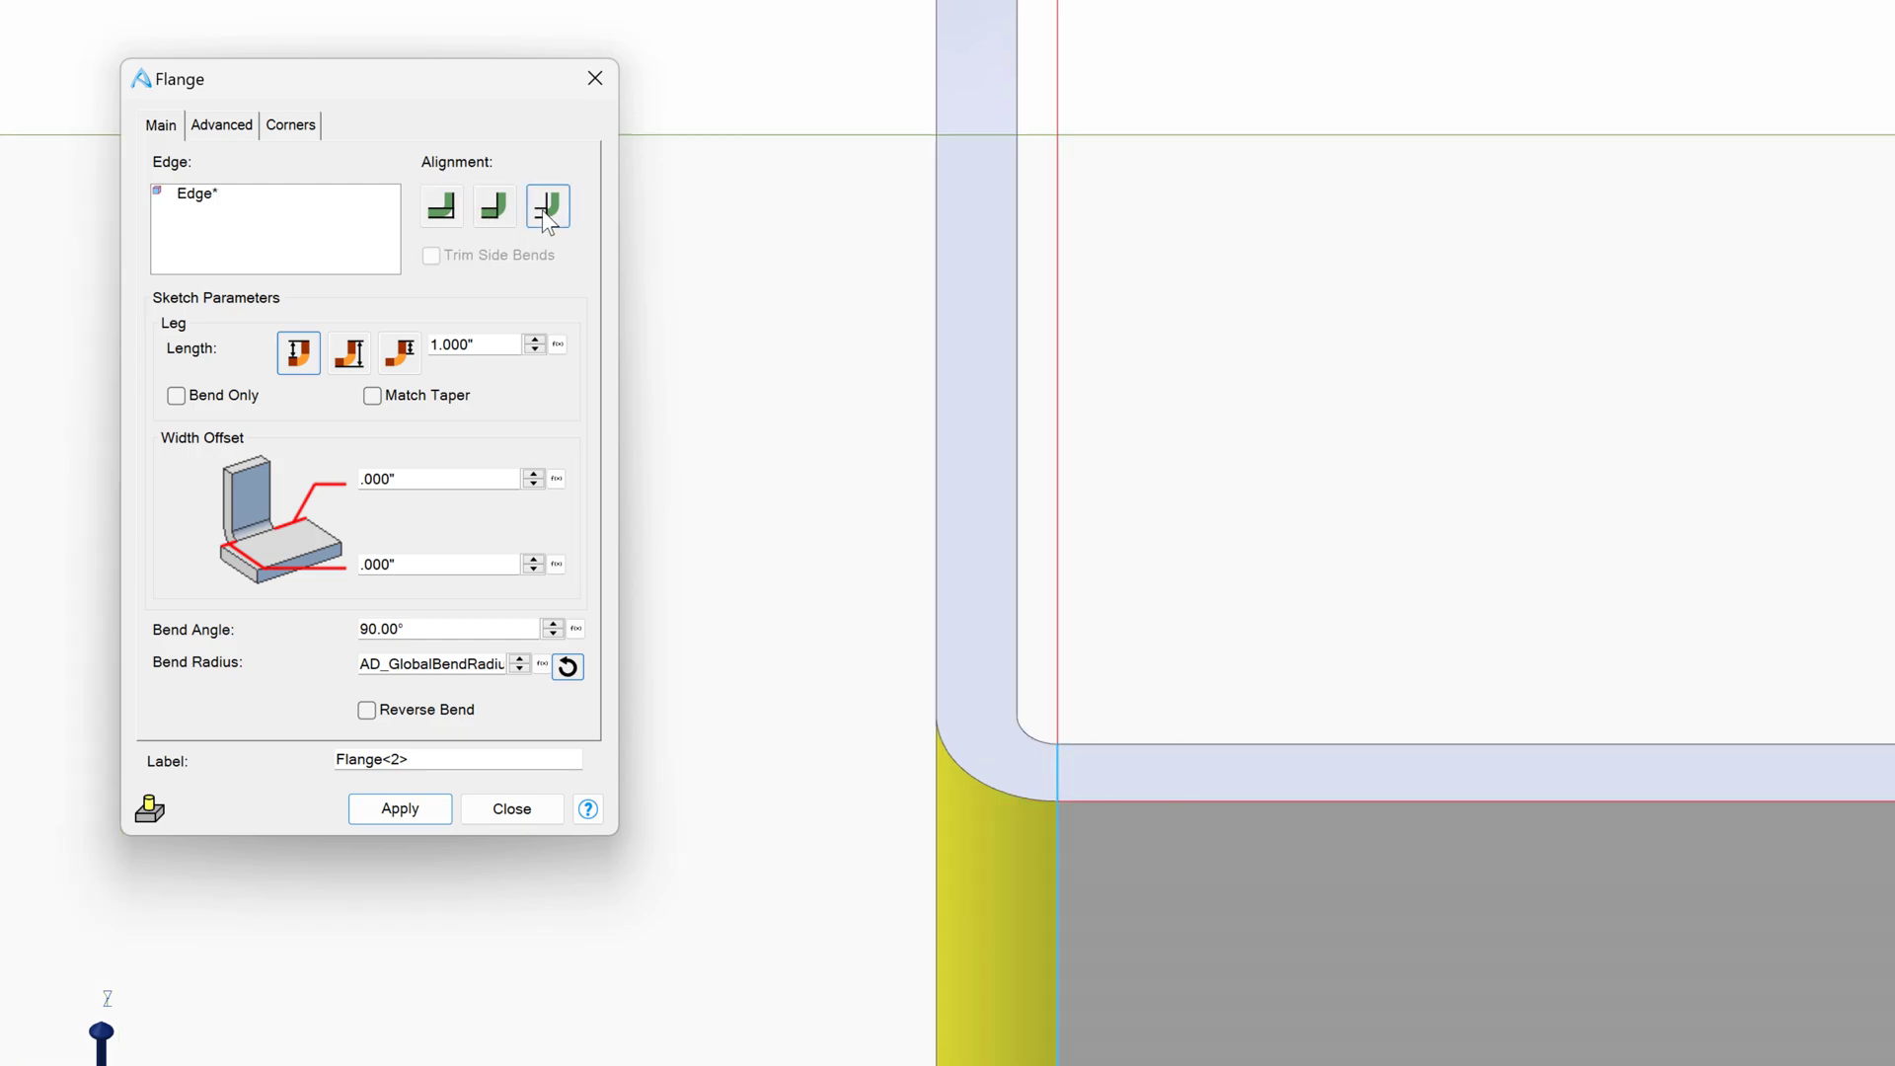
left_click(440, 205)
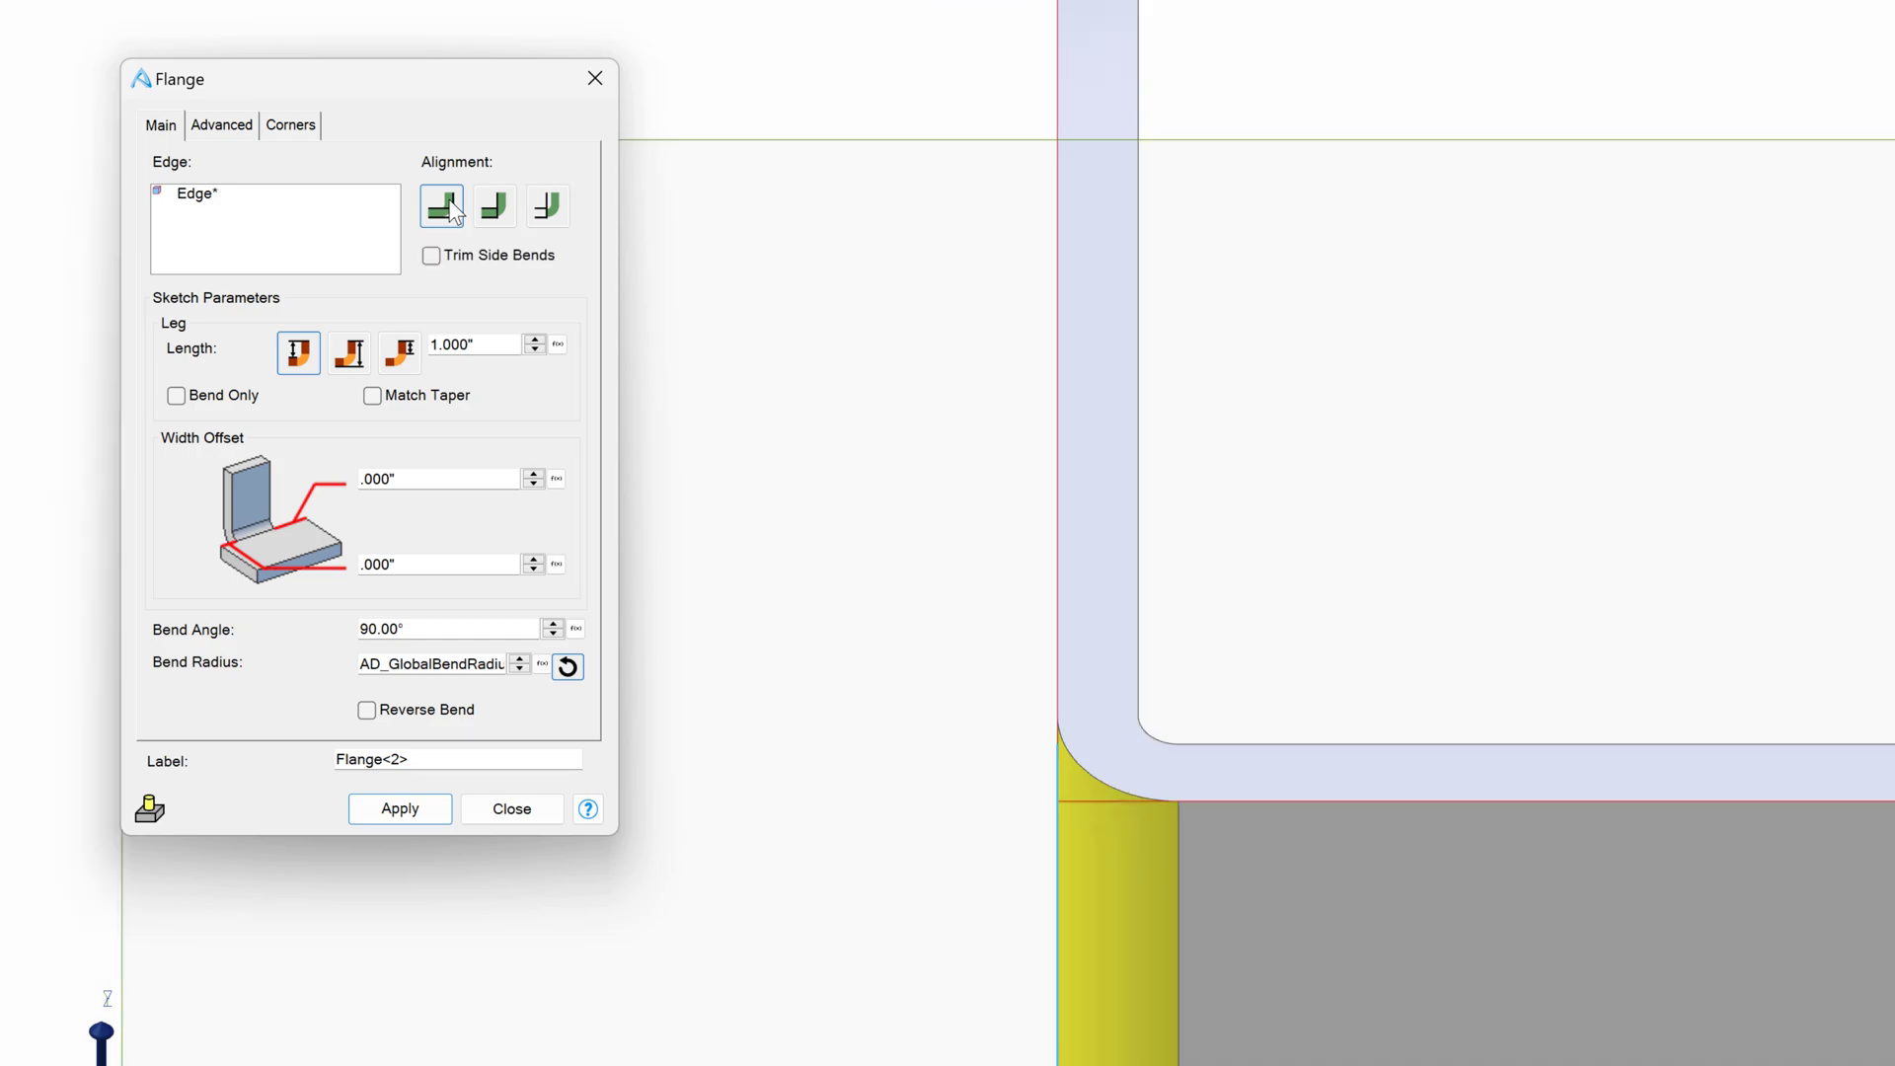
left_click(547, 205)
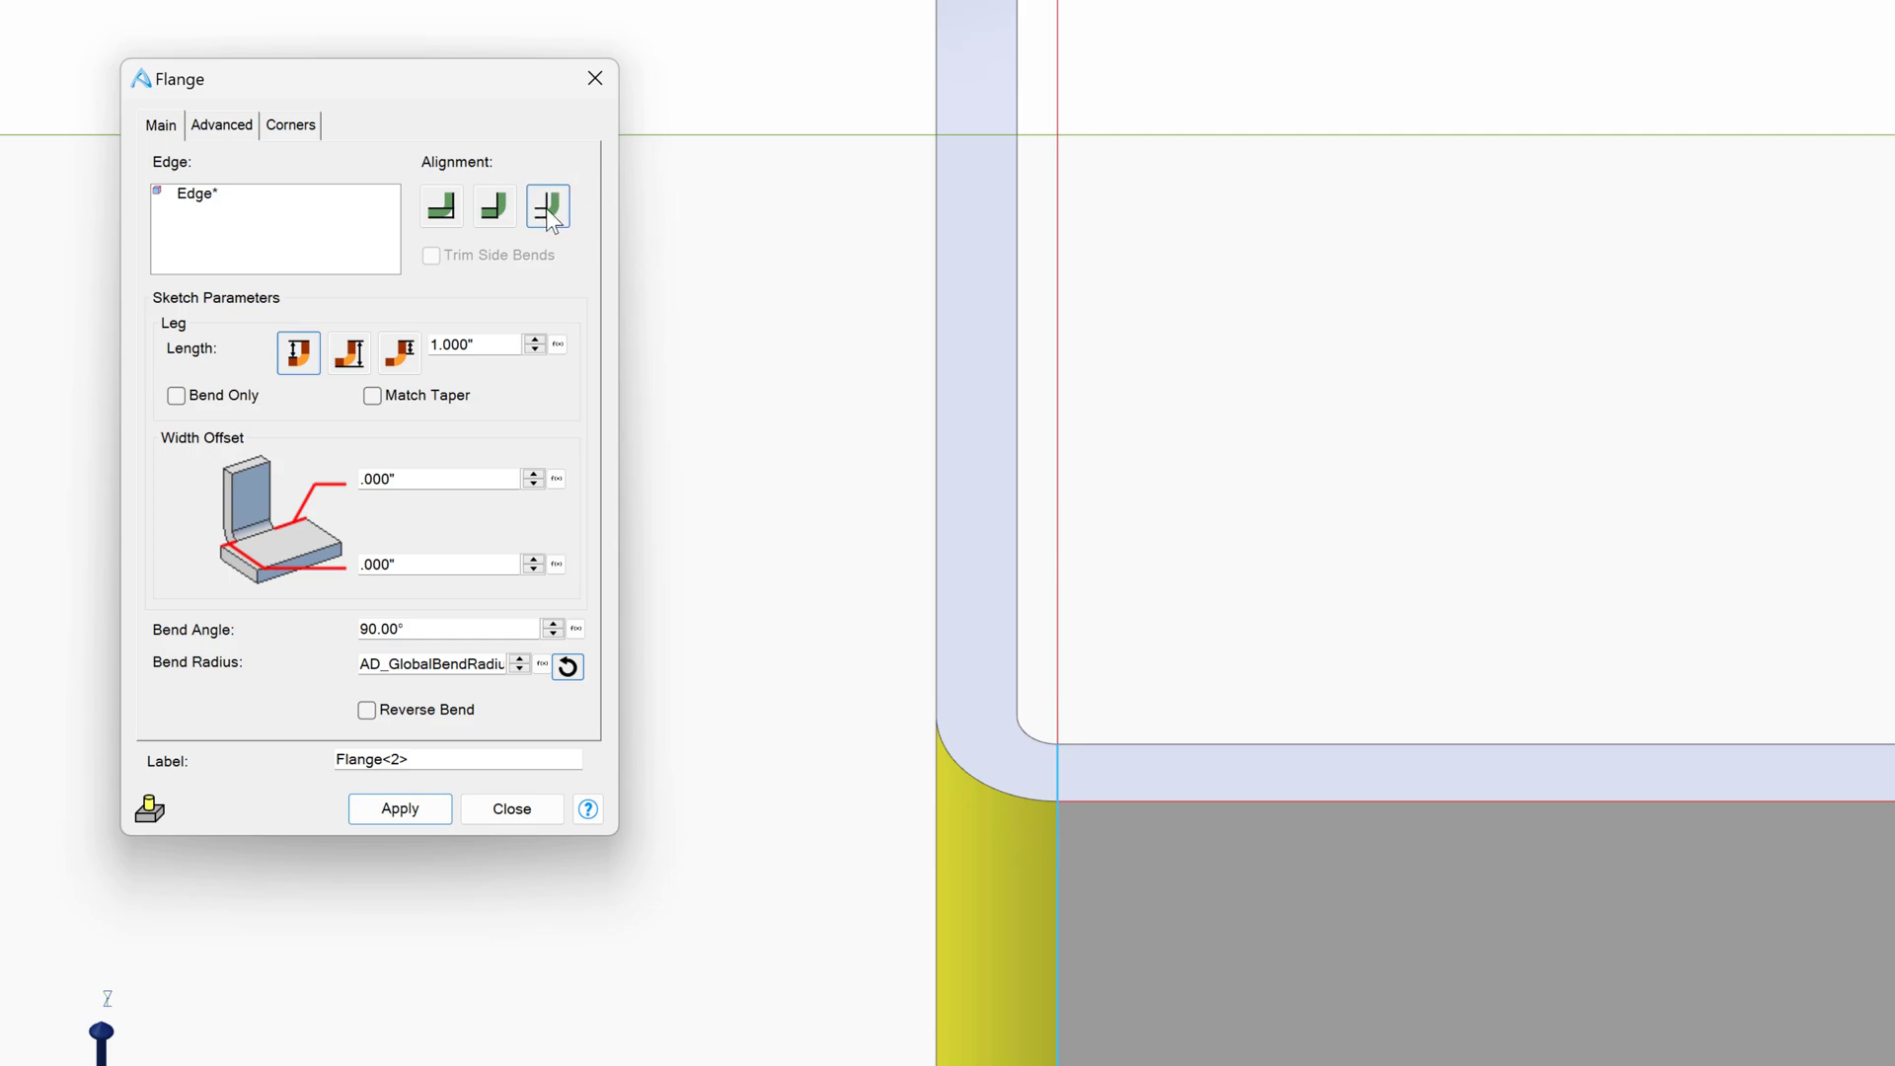
mouse_move(547, 207)
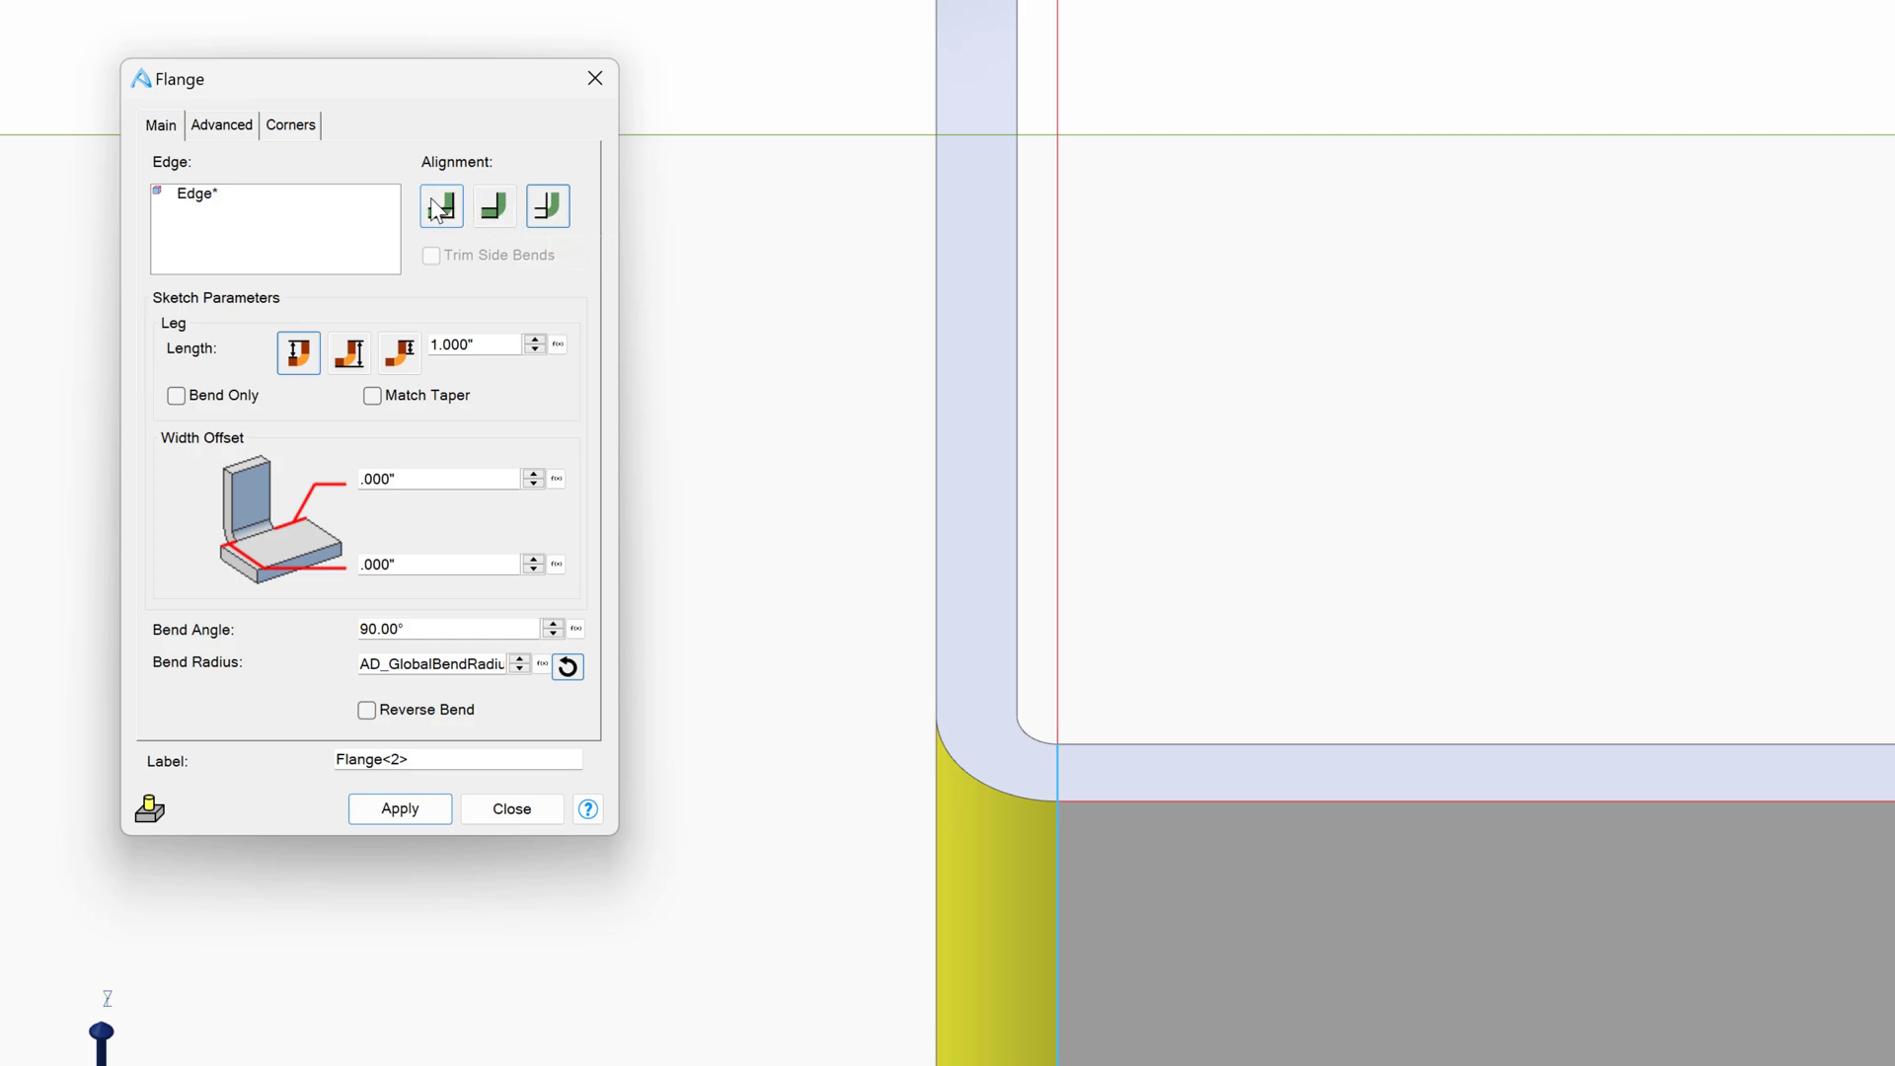
left_click(547, 205)
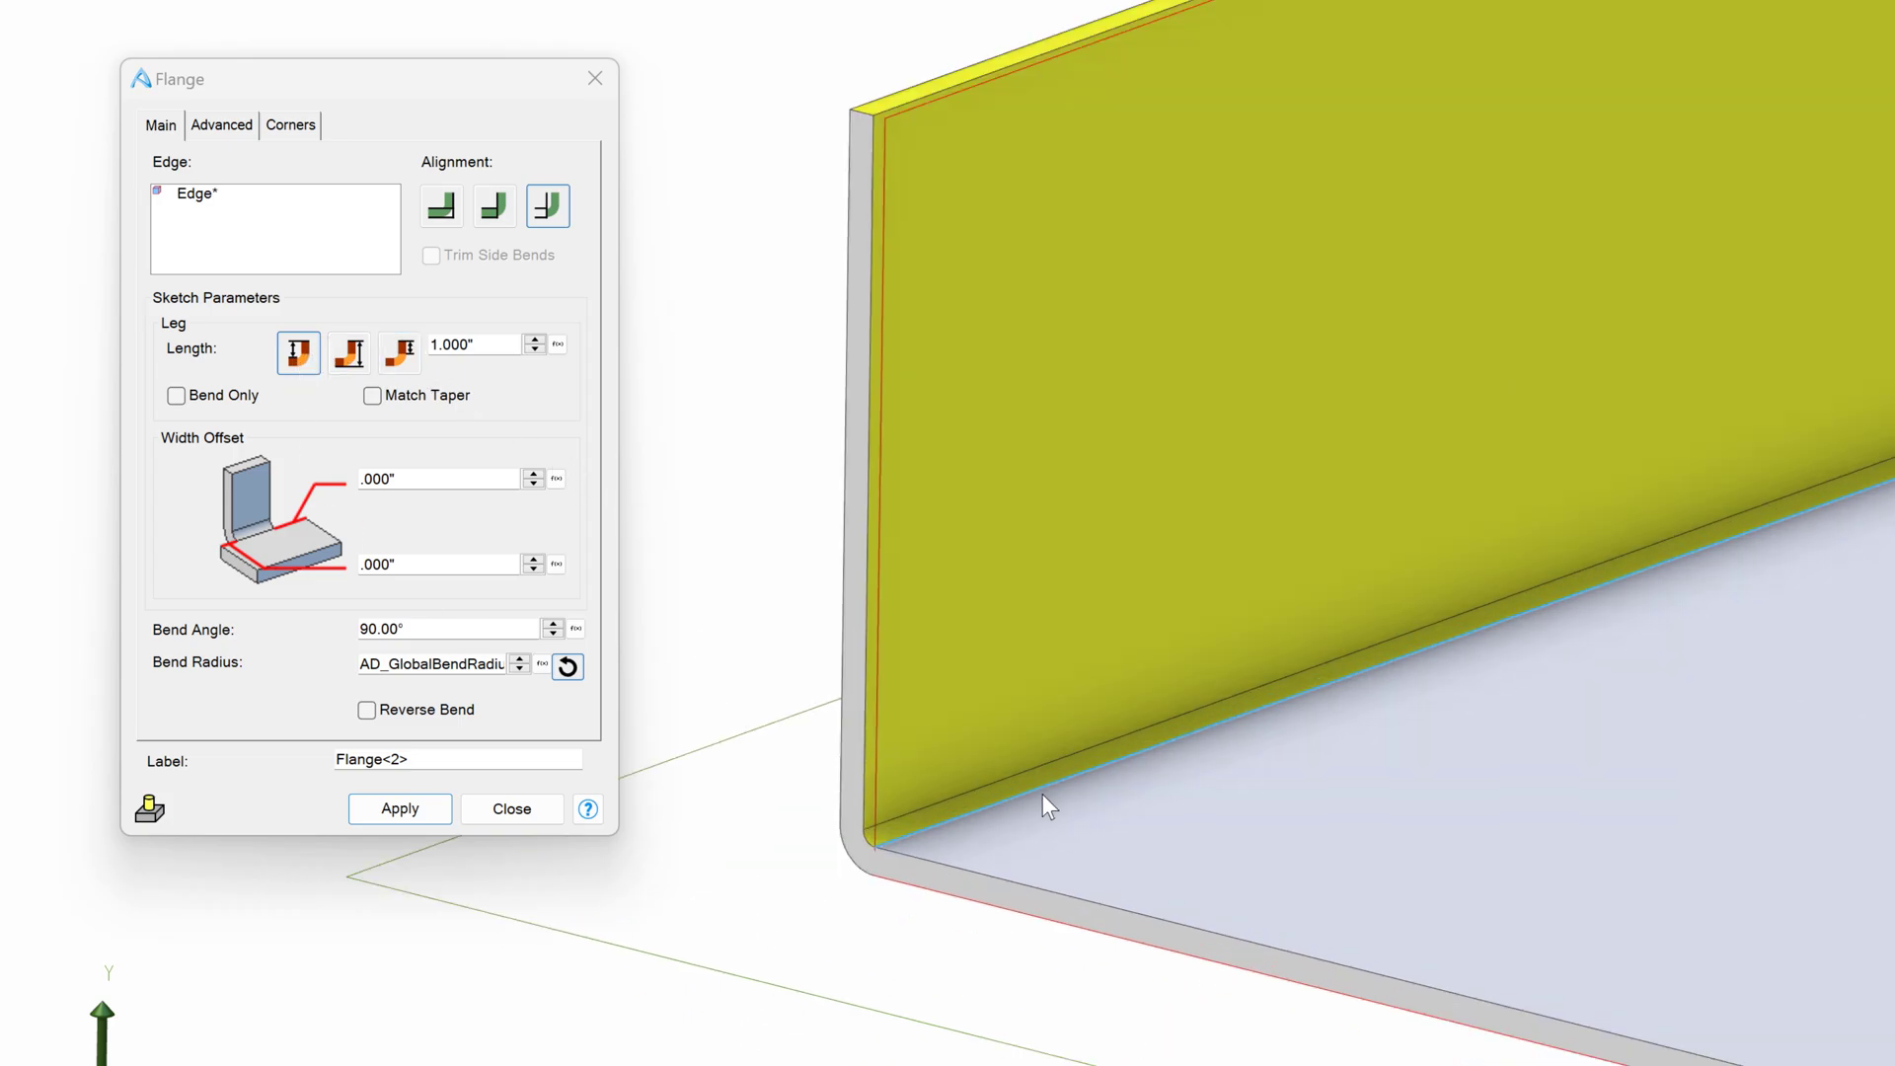
mouse_move(1312, 805)
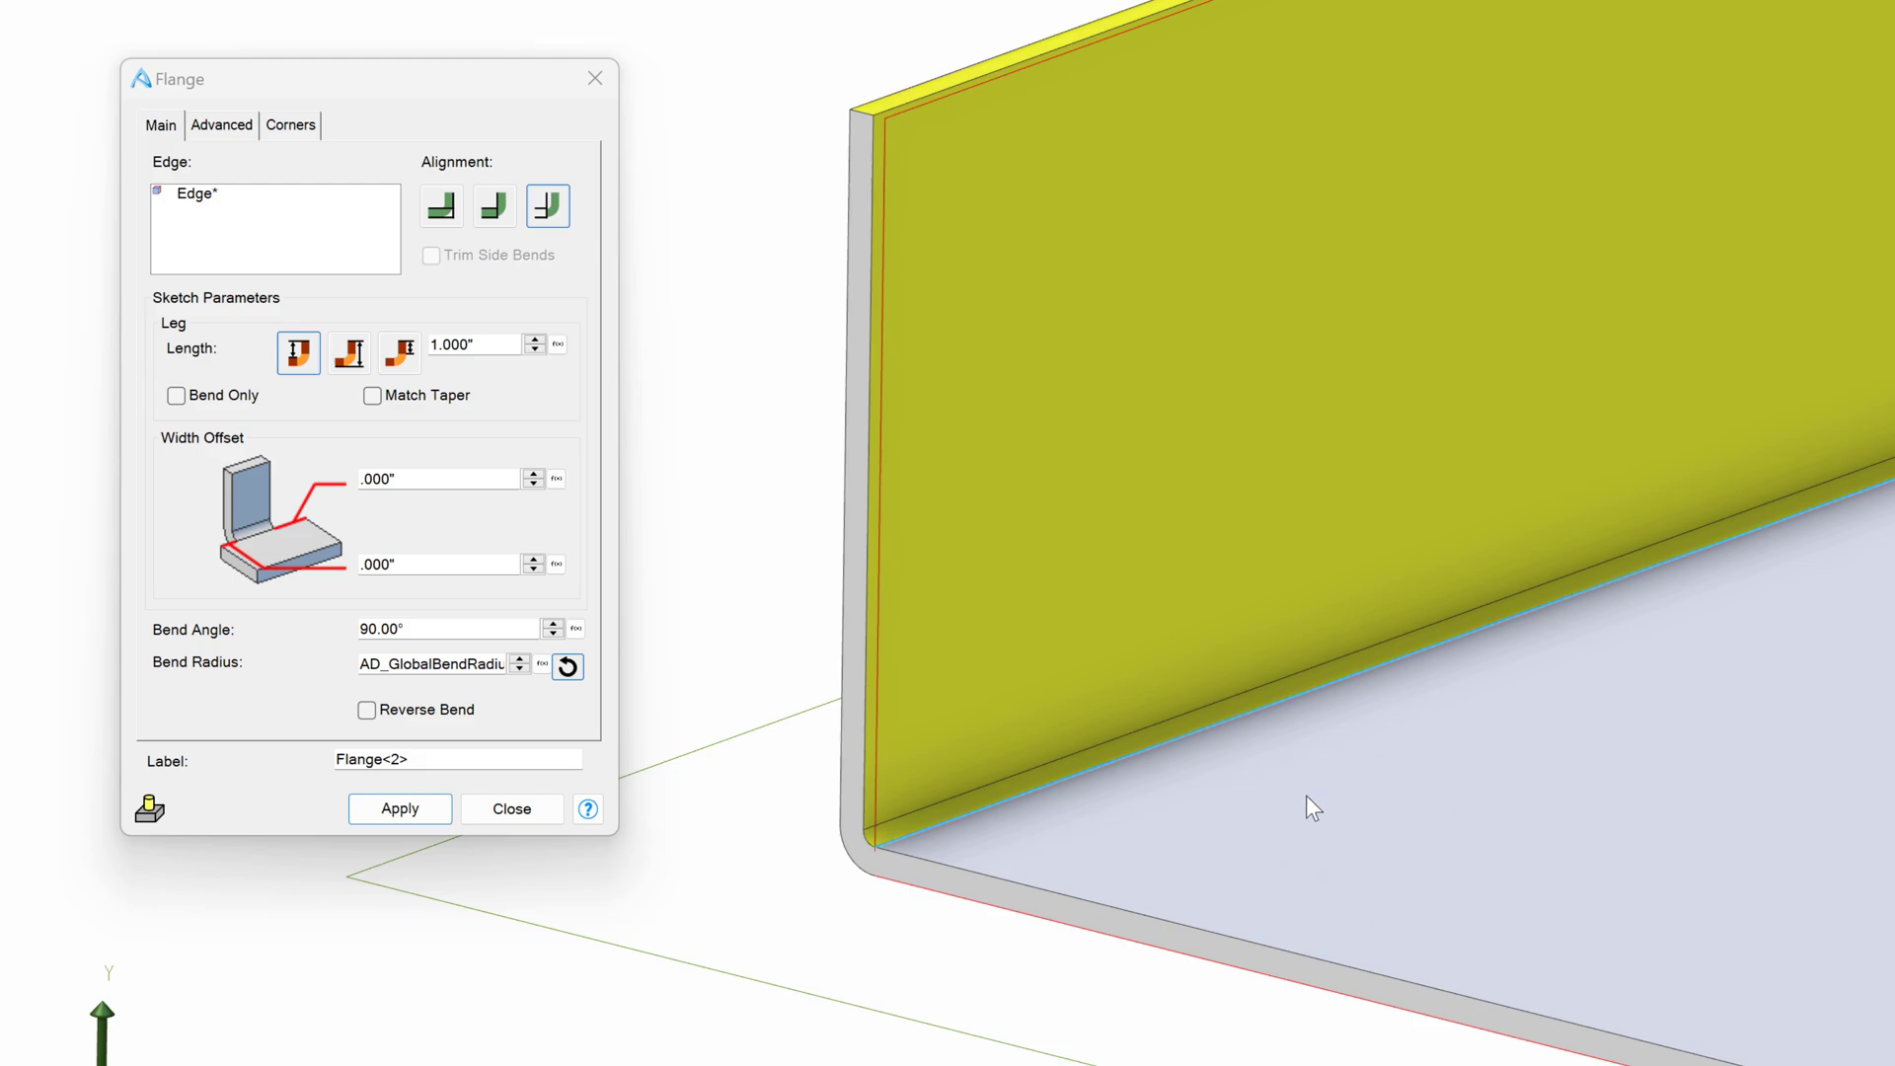
mouse_move(973, 90)
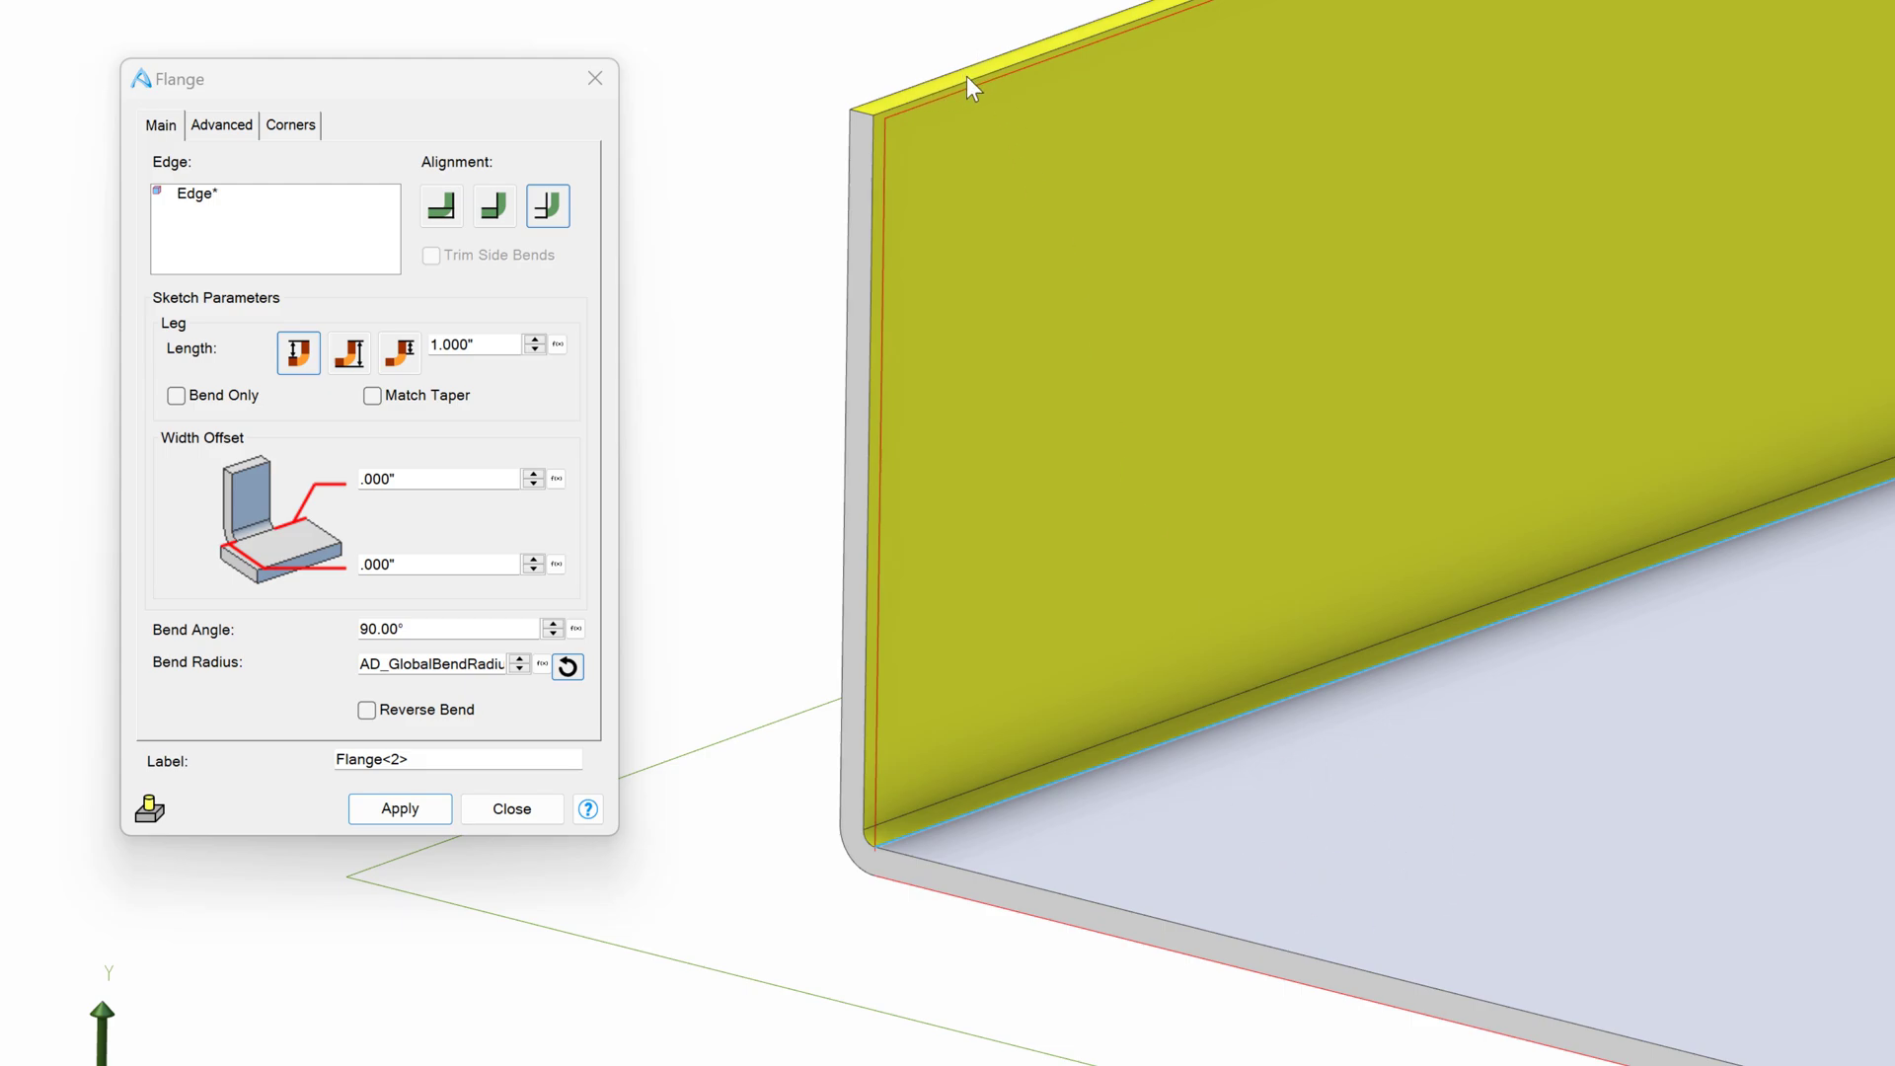
mouse_move(486, 372)
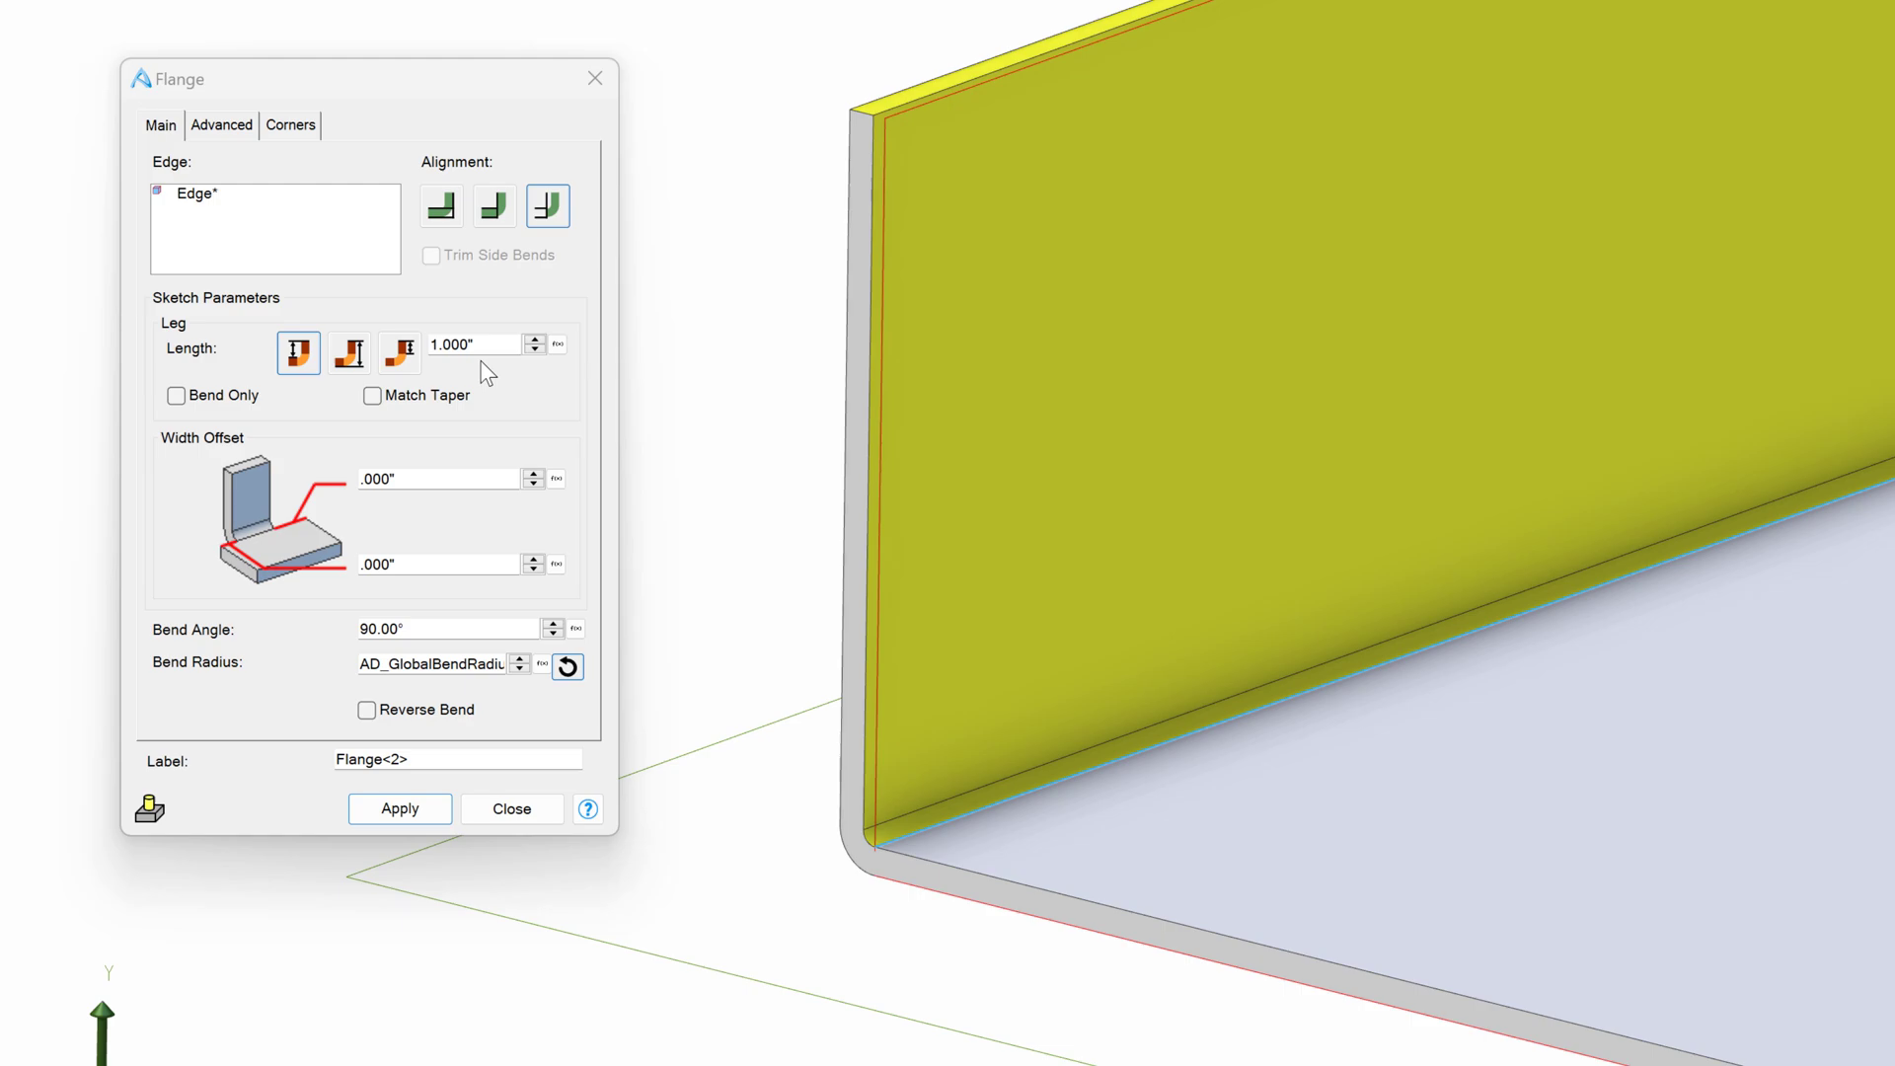
left_click(349, 352)
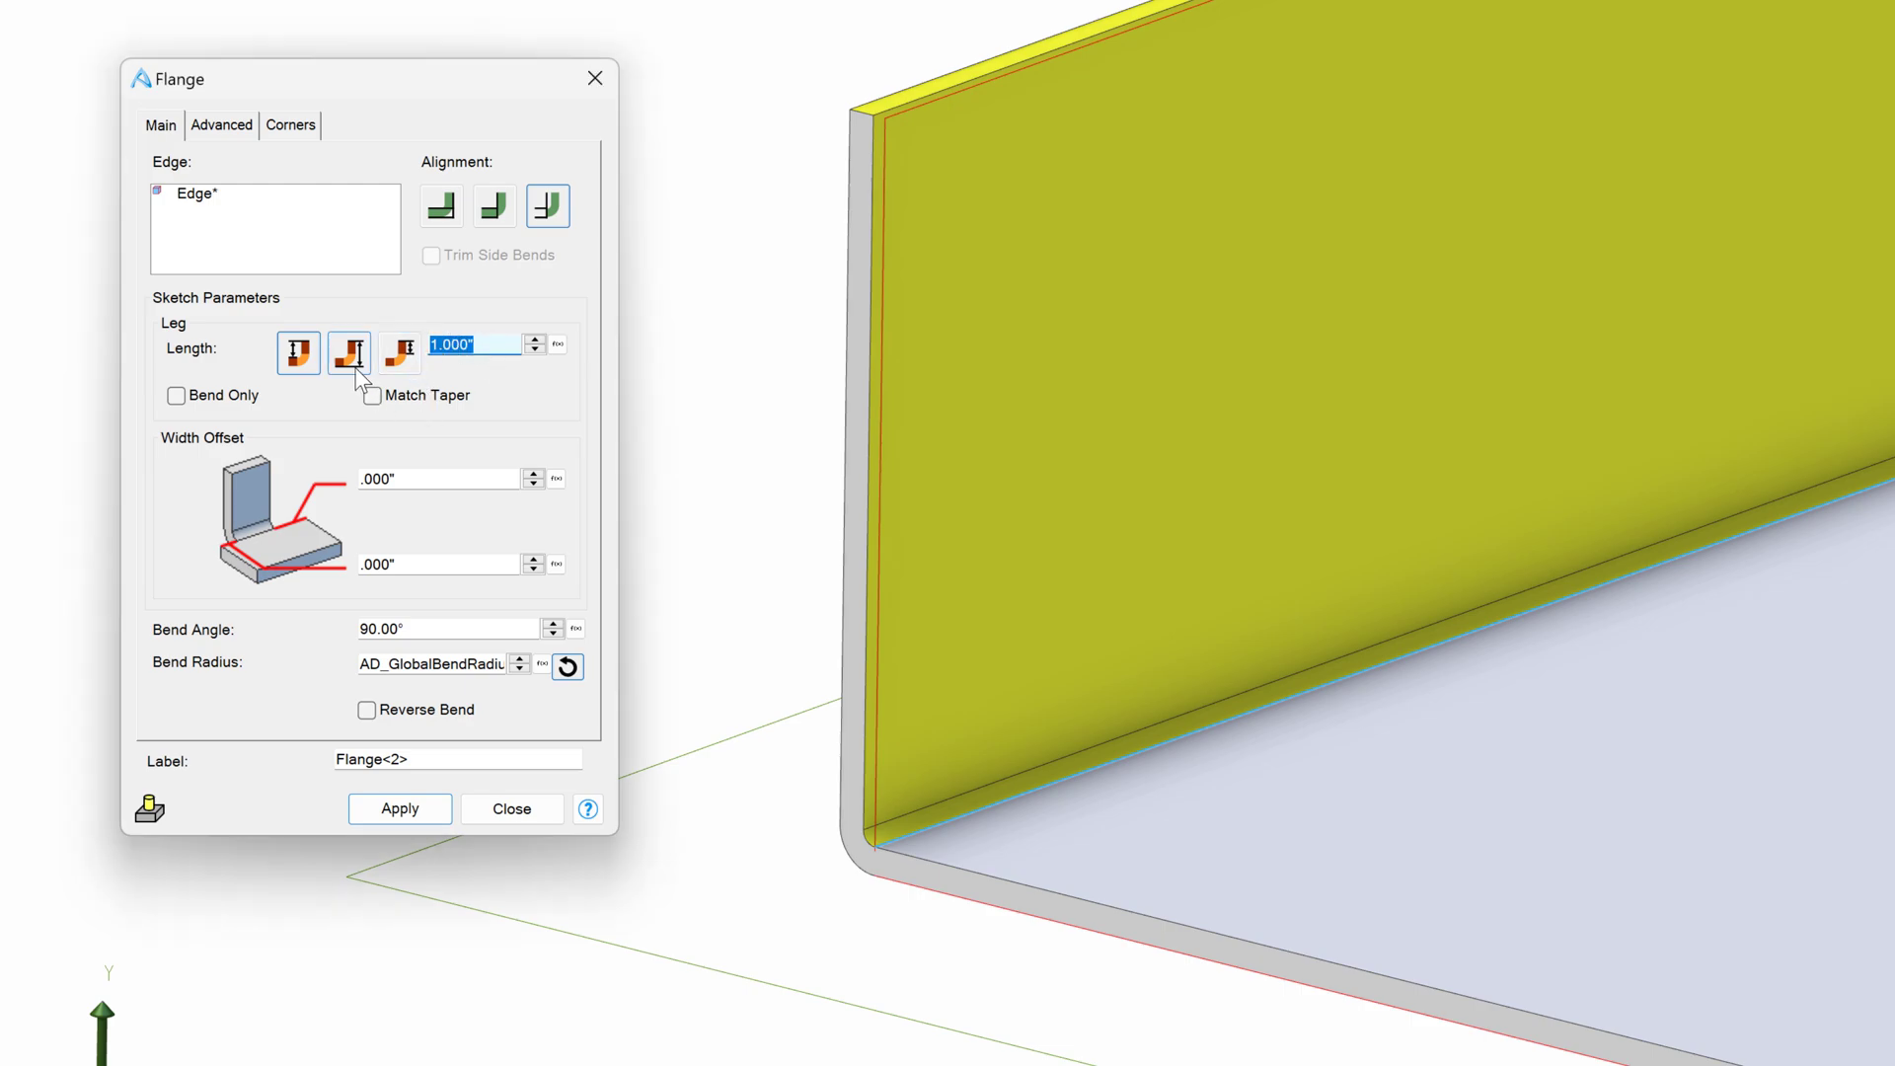
left_click(347, 347)
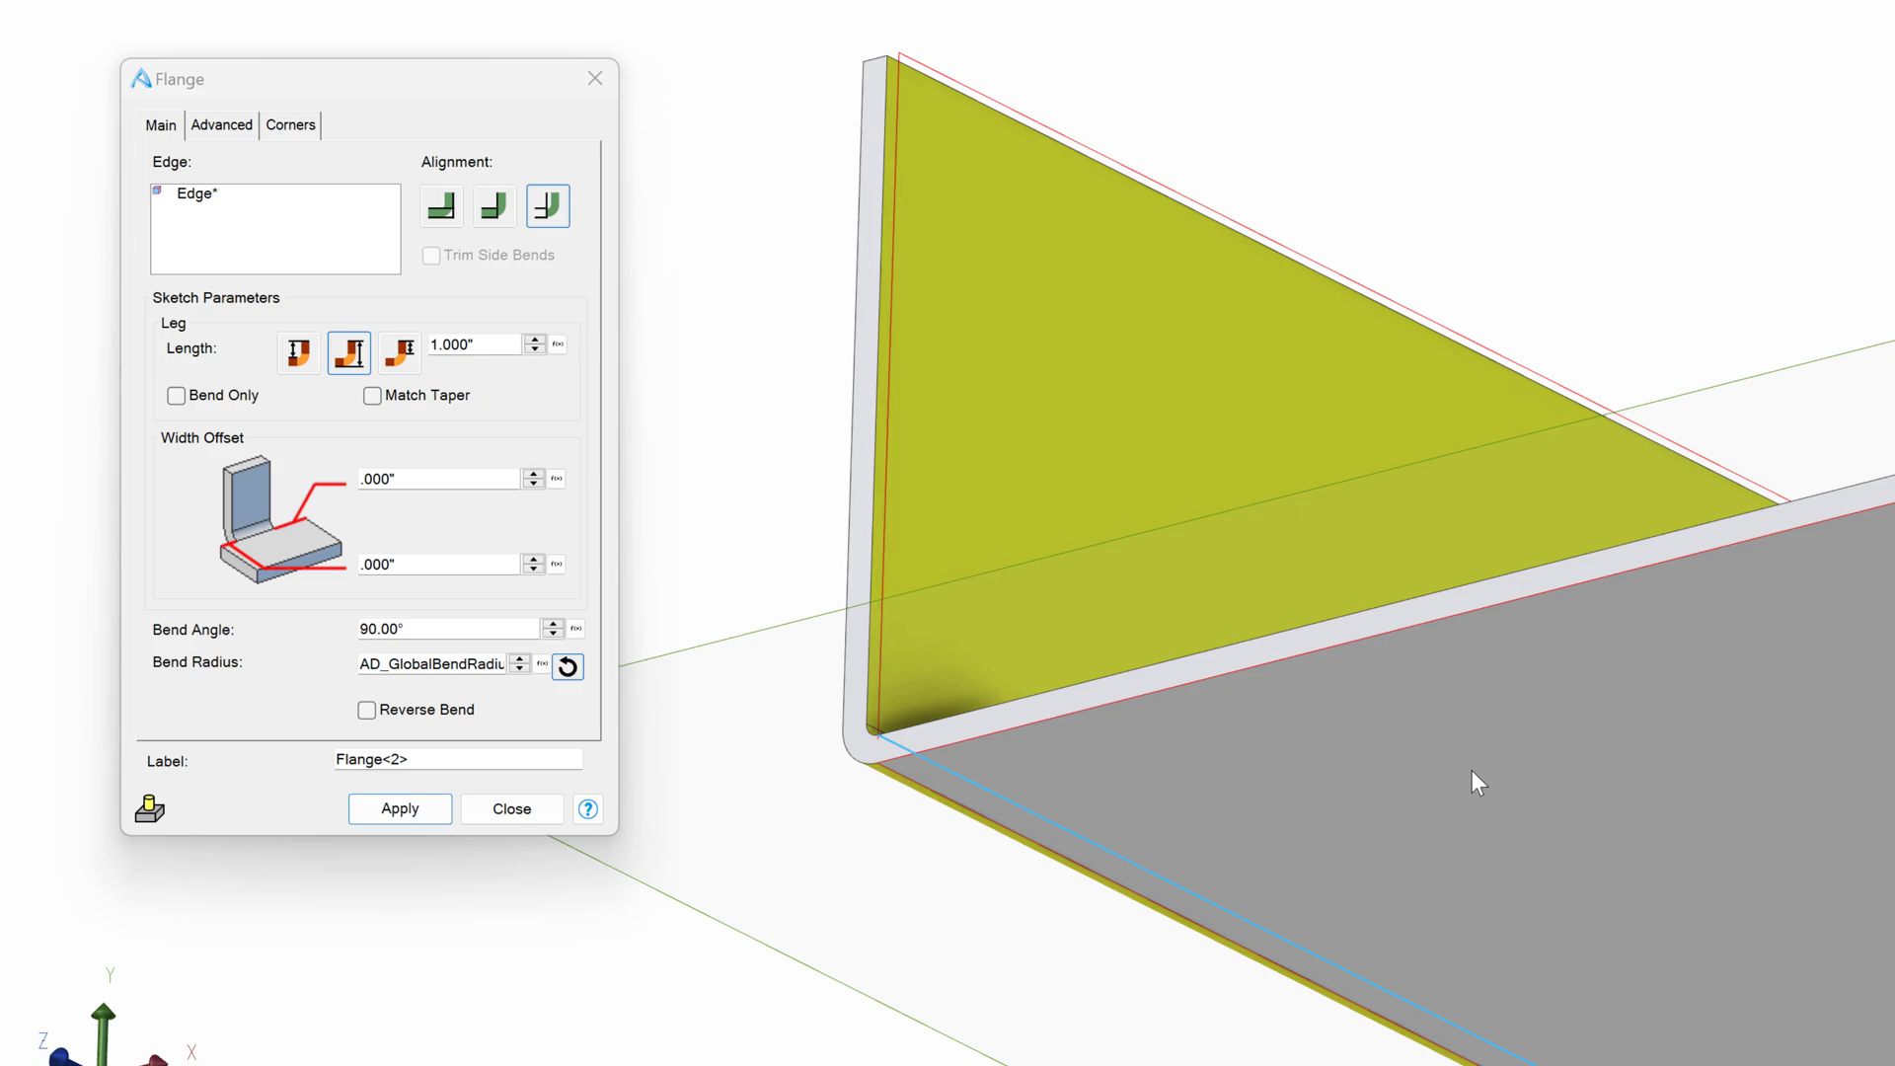
mouse_move(936, 89)
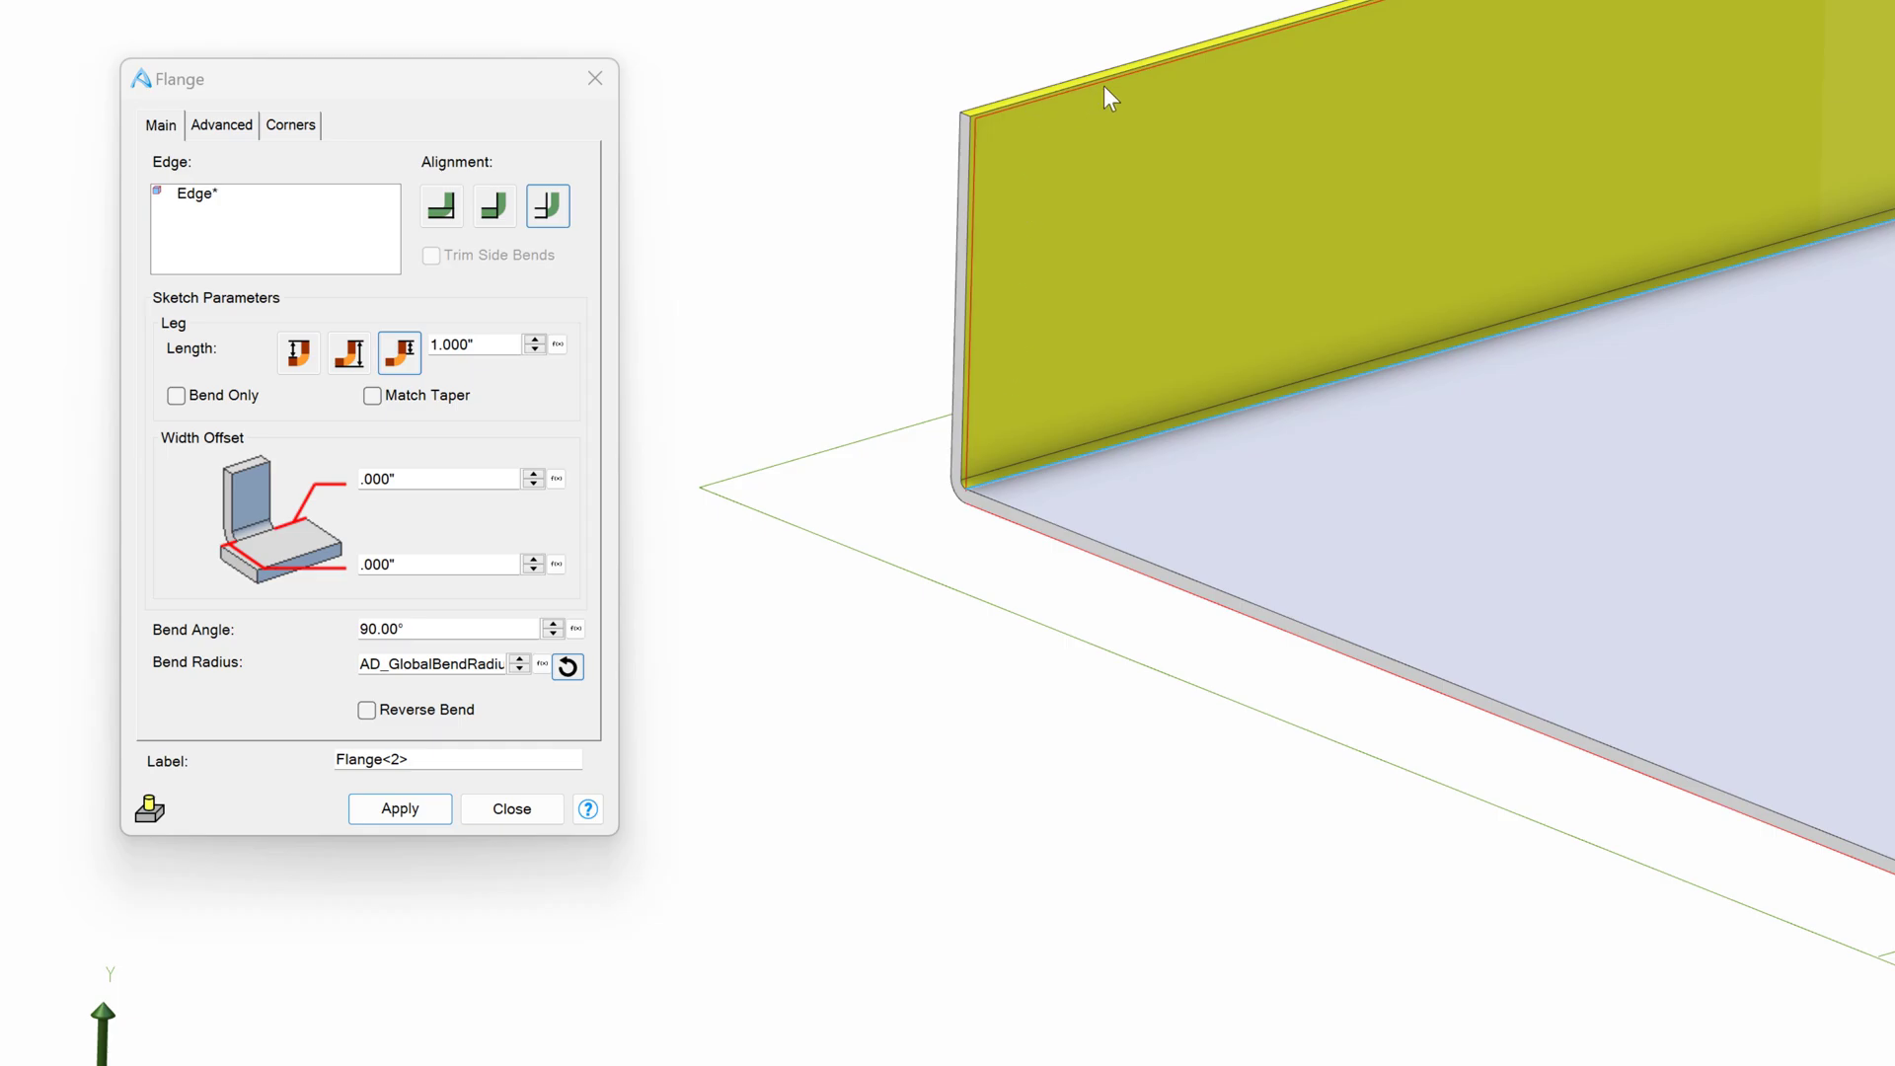
left_click(298, 351)
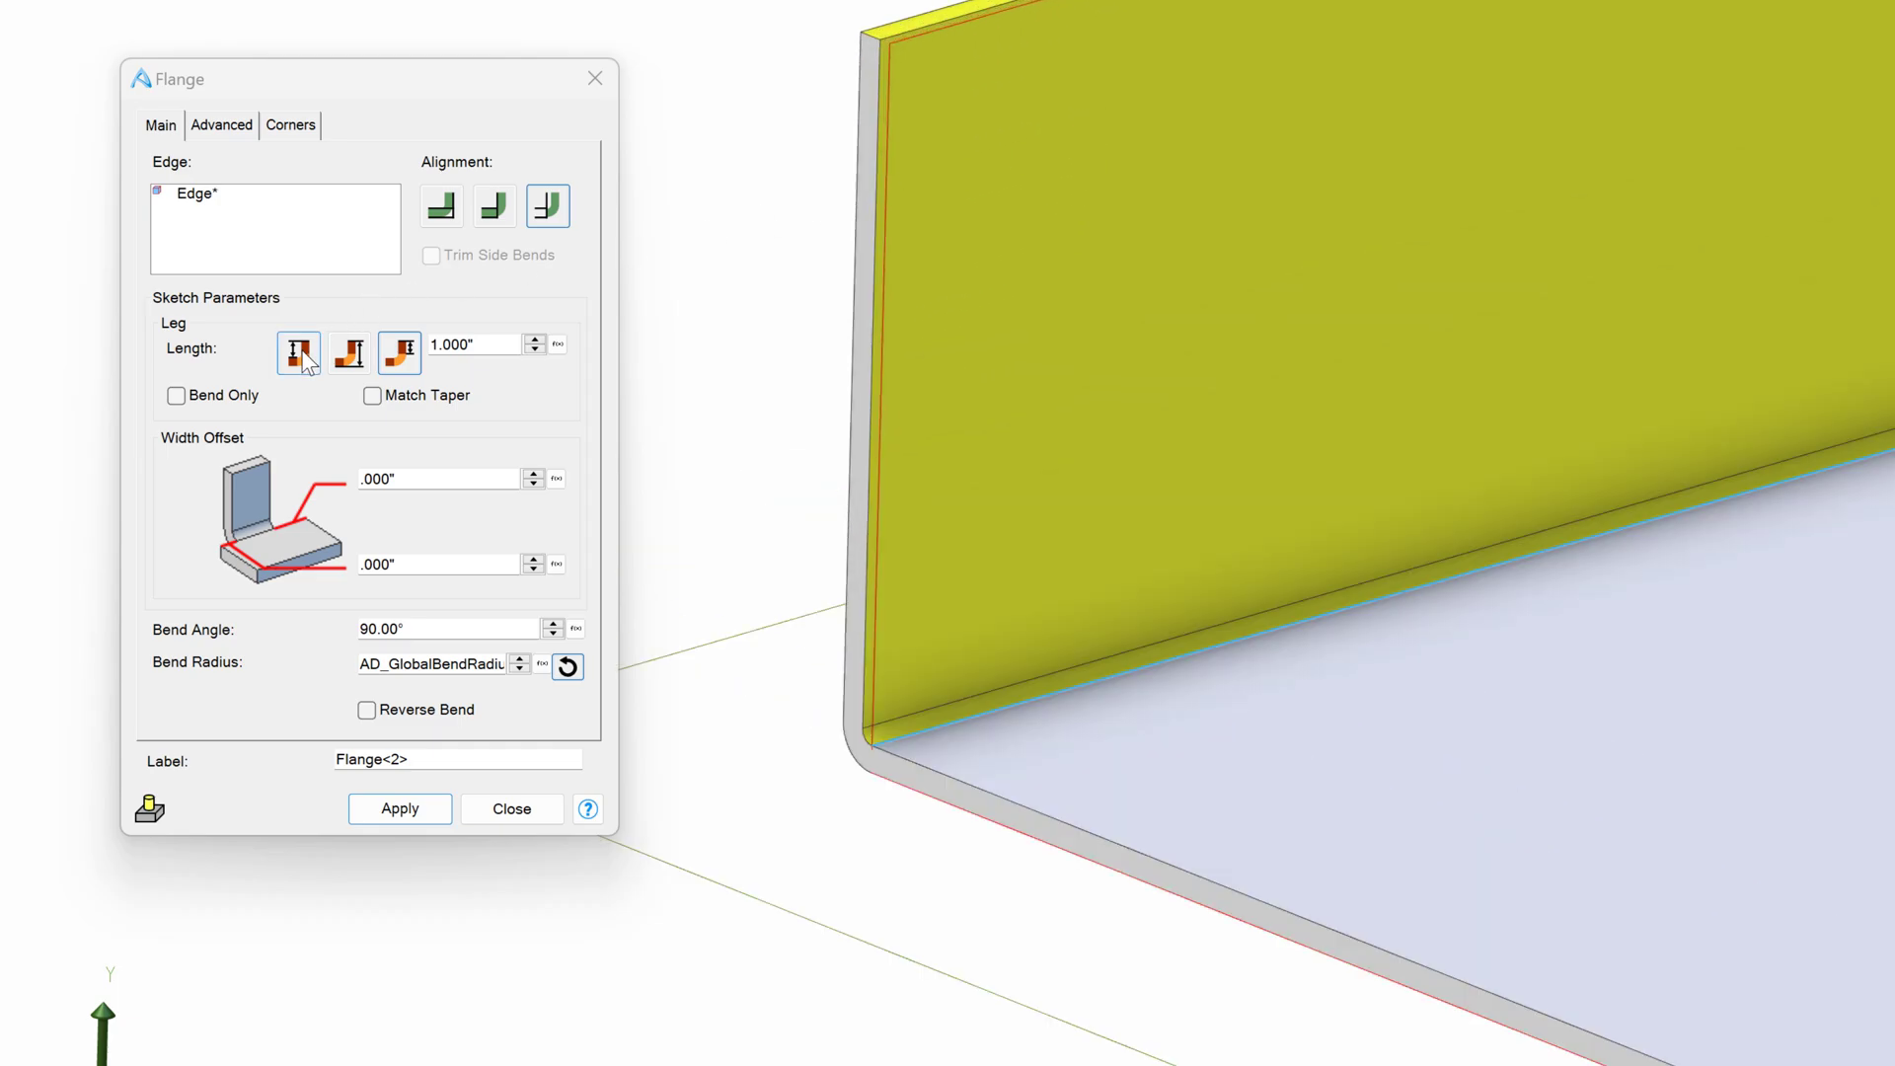
left_click(298, 352)
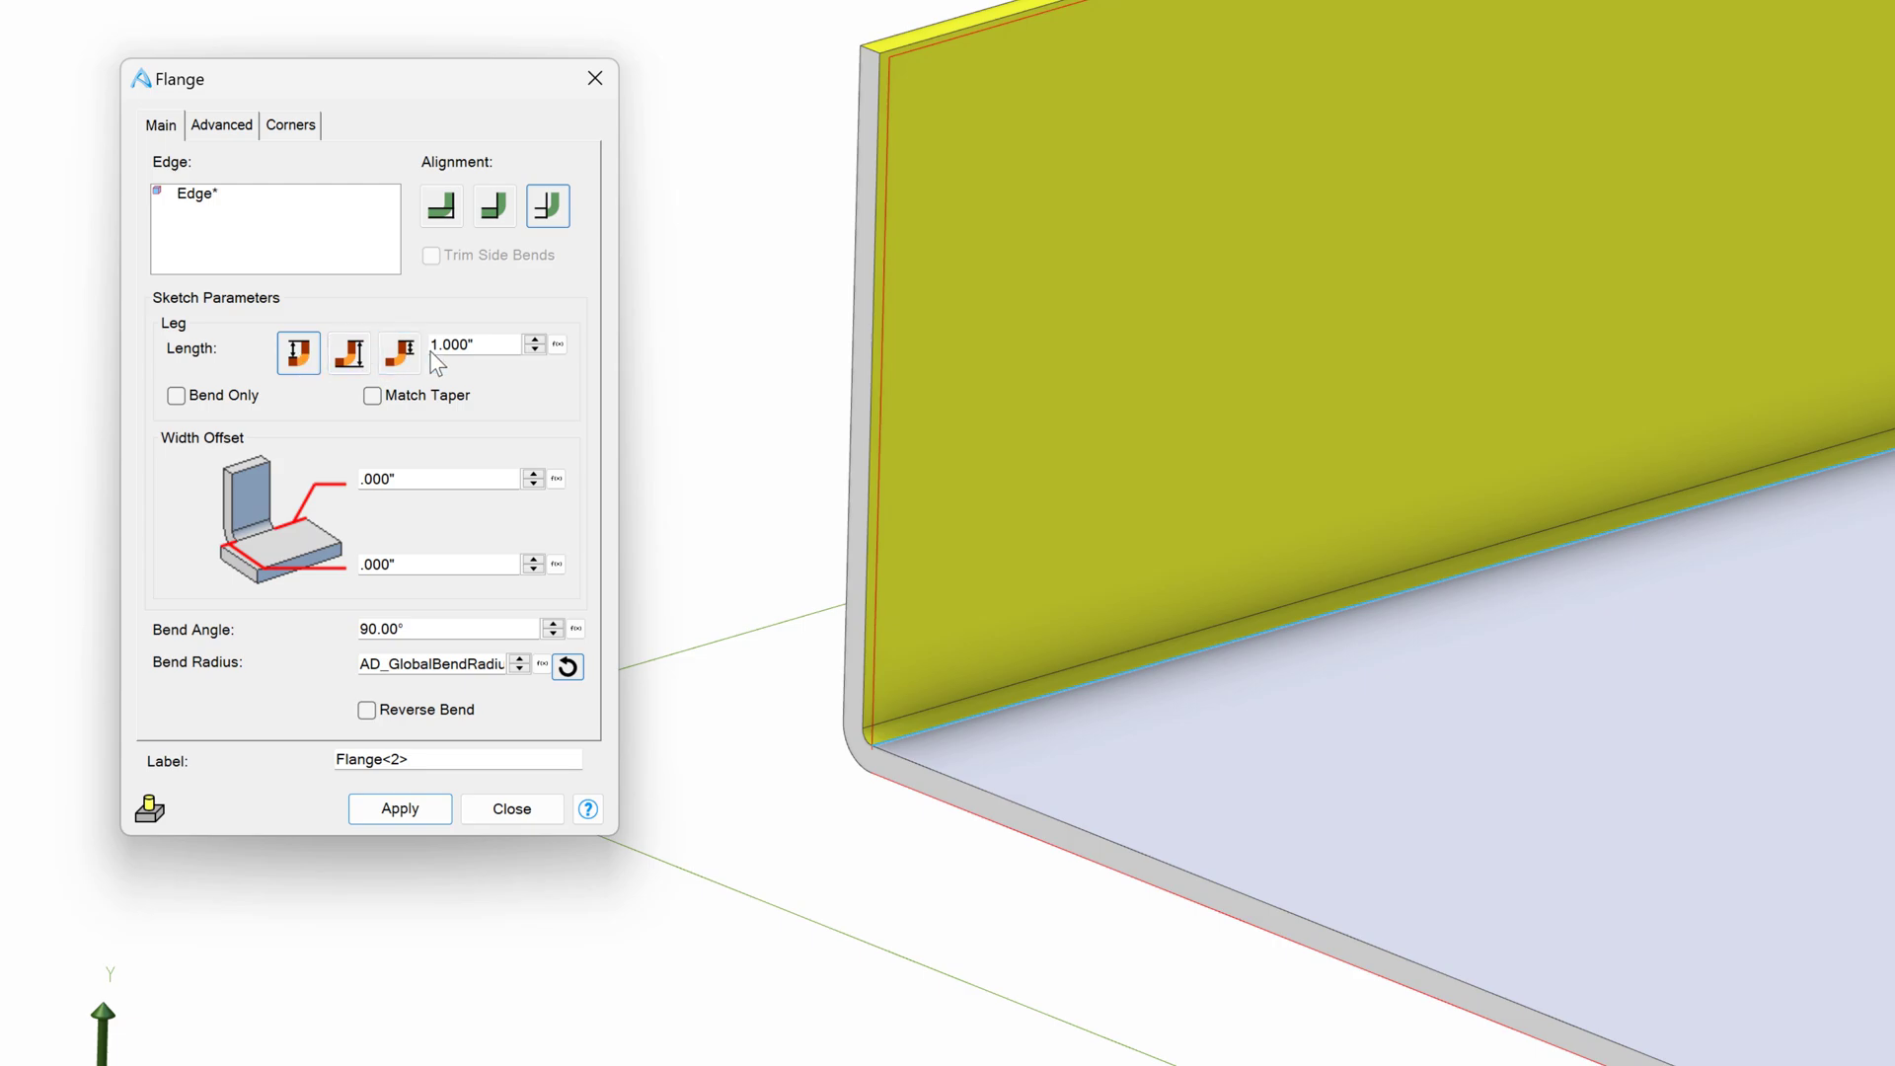
mouse_move(349, 351)
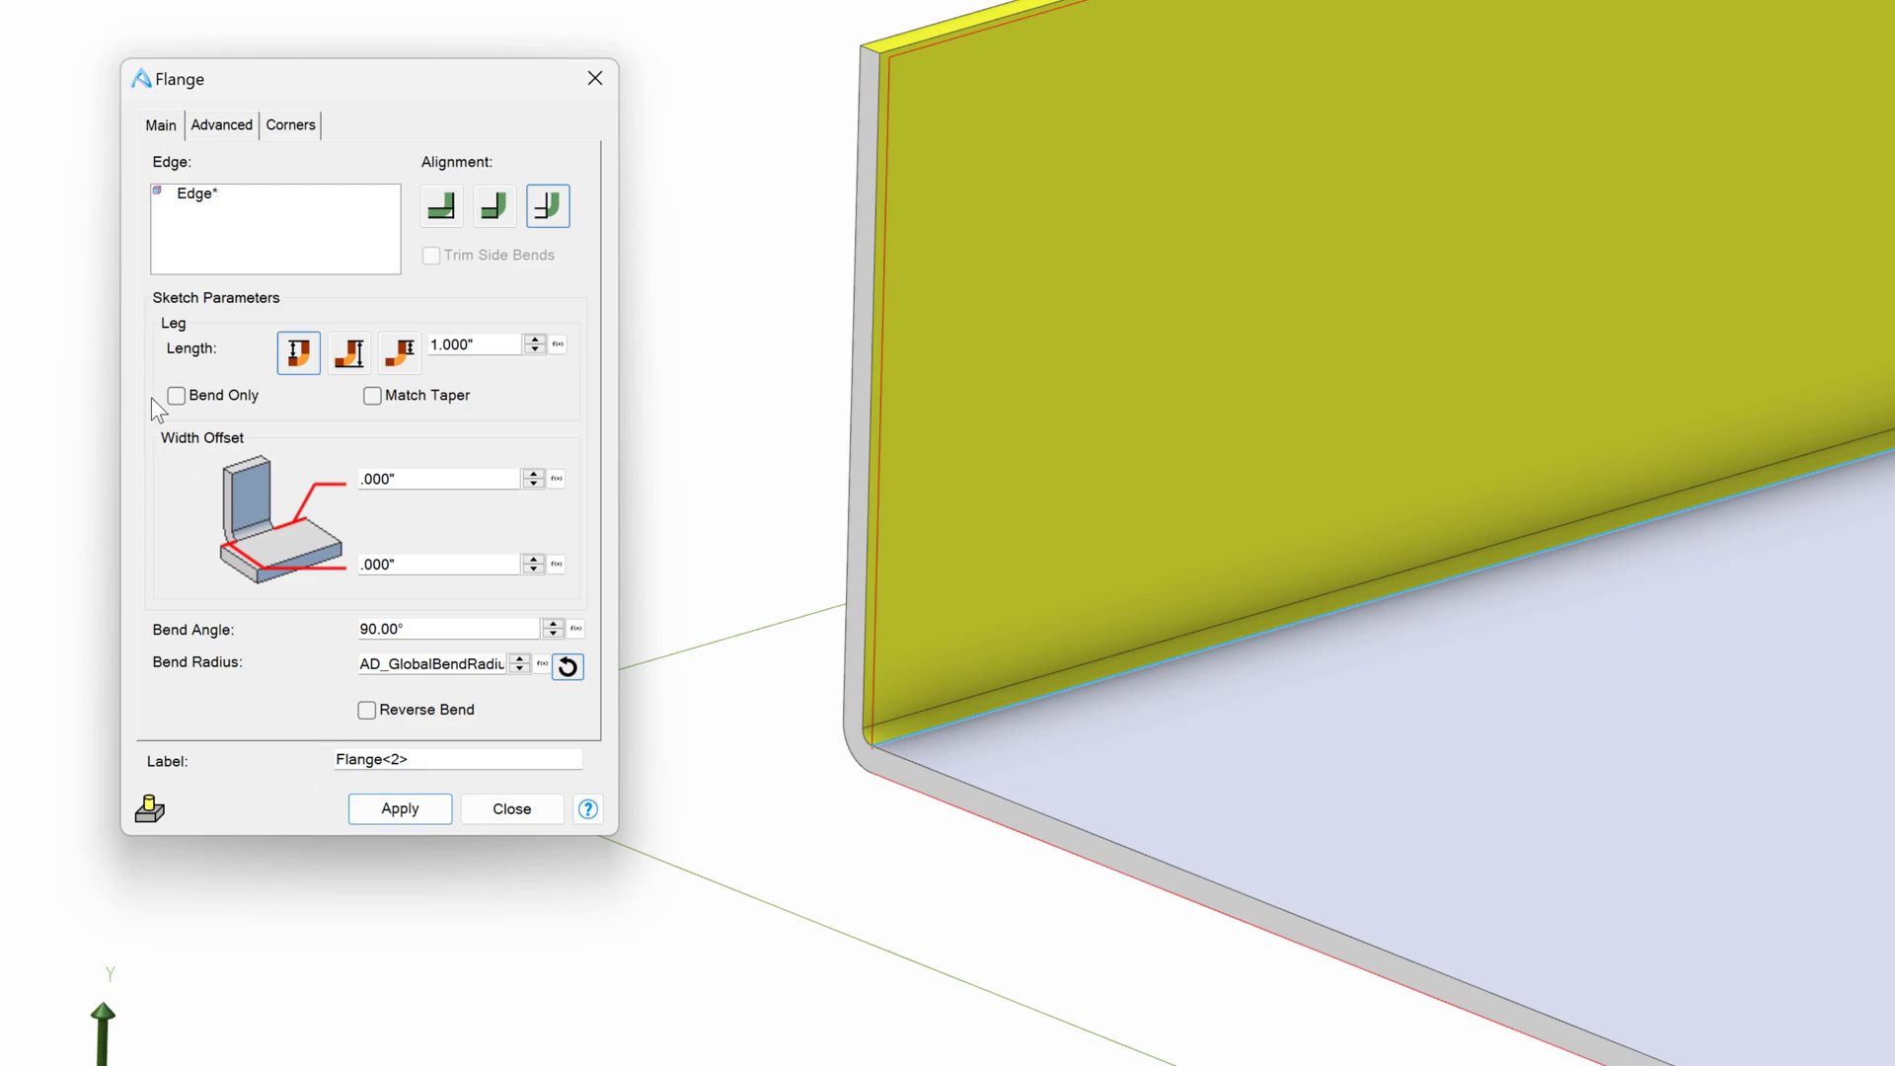
mouse_move(198, 400)
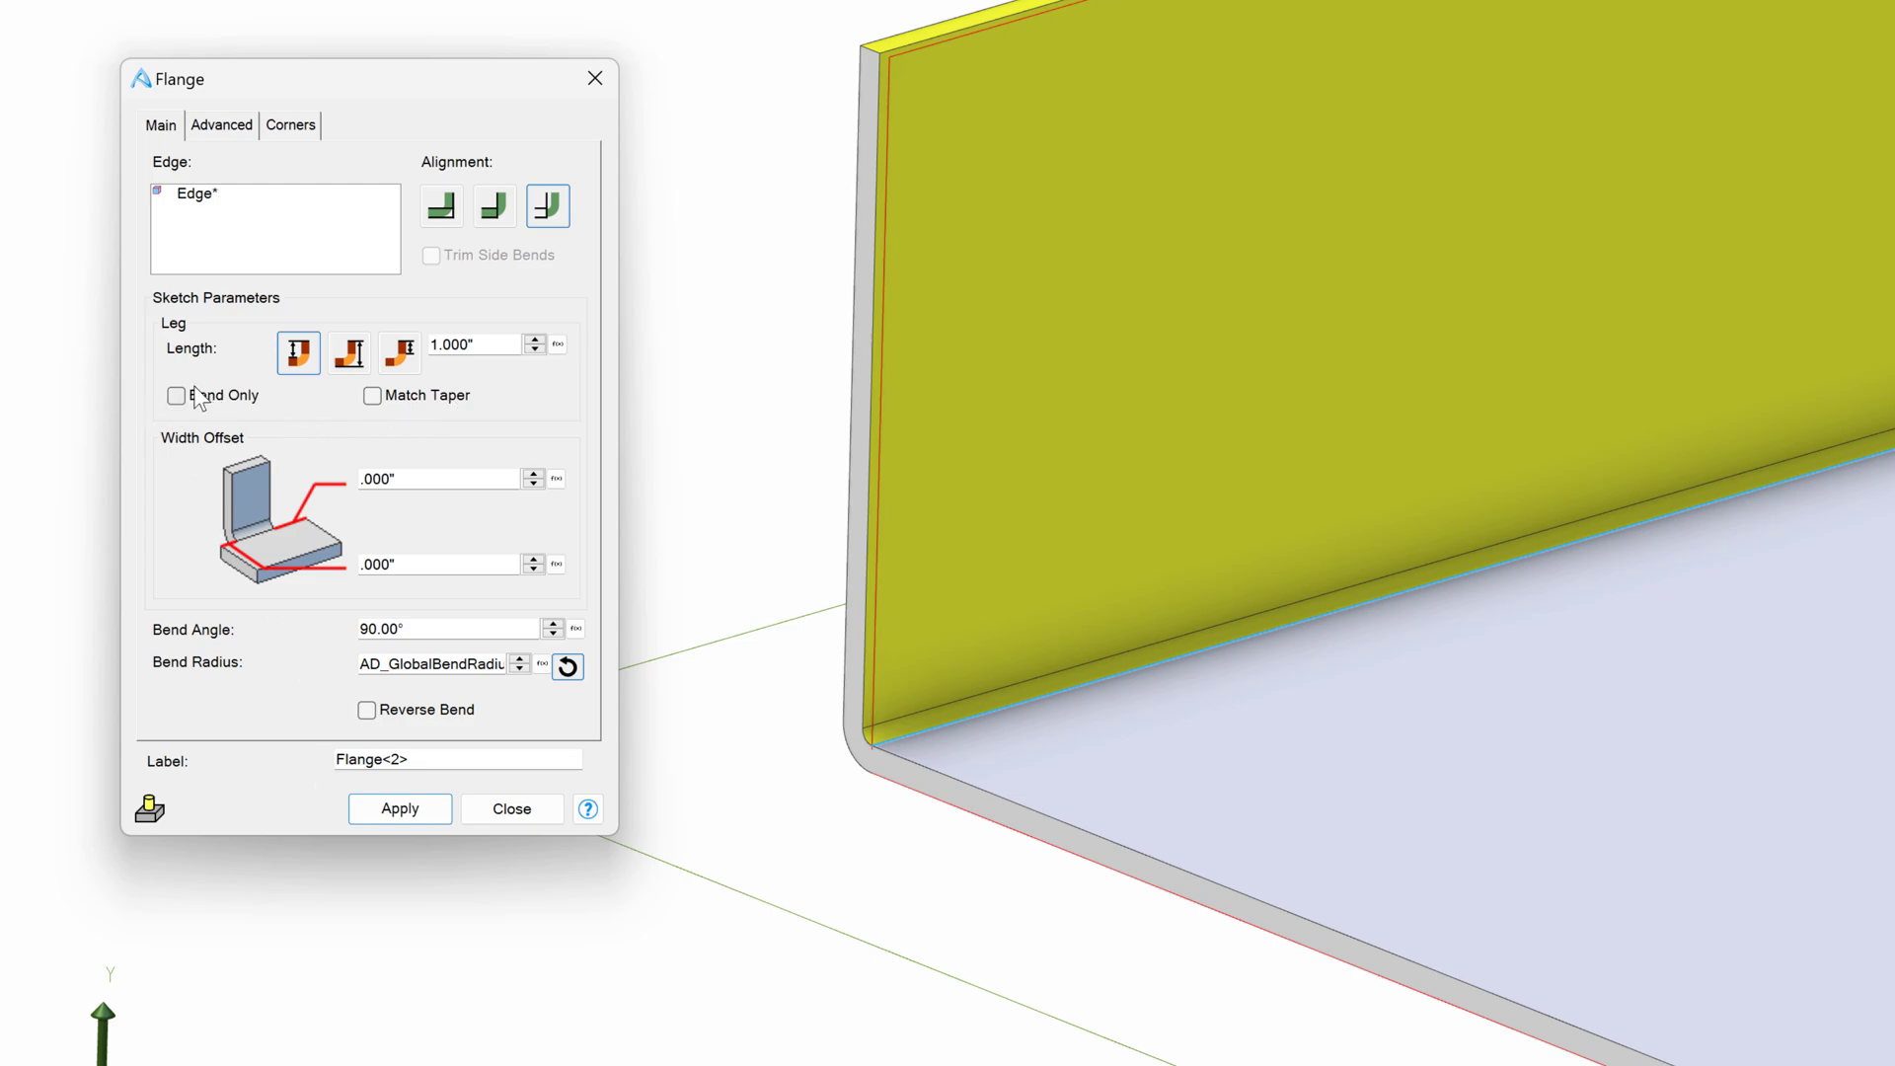
mouse_move(766, 902)
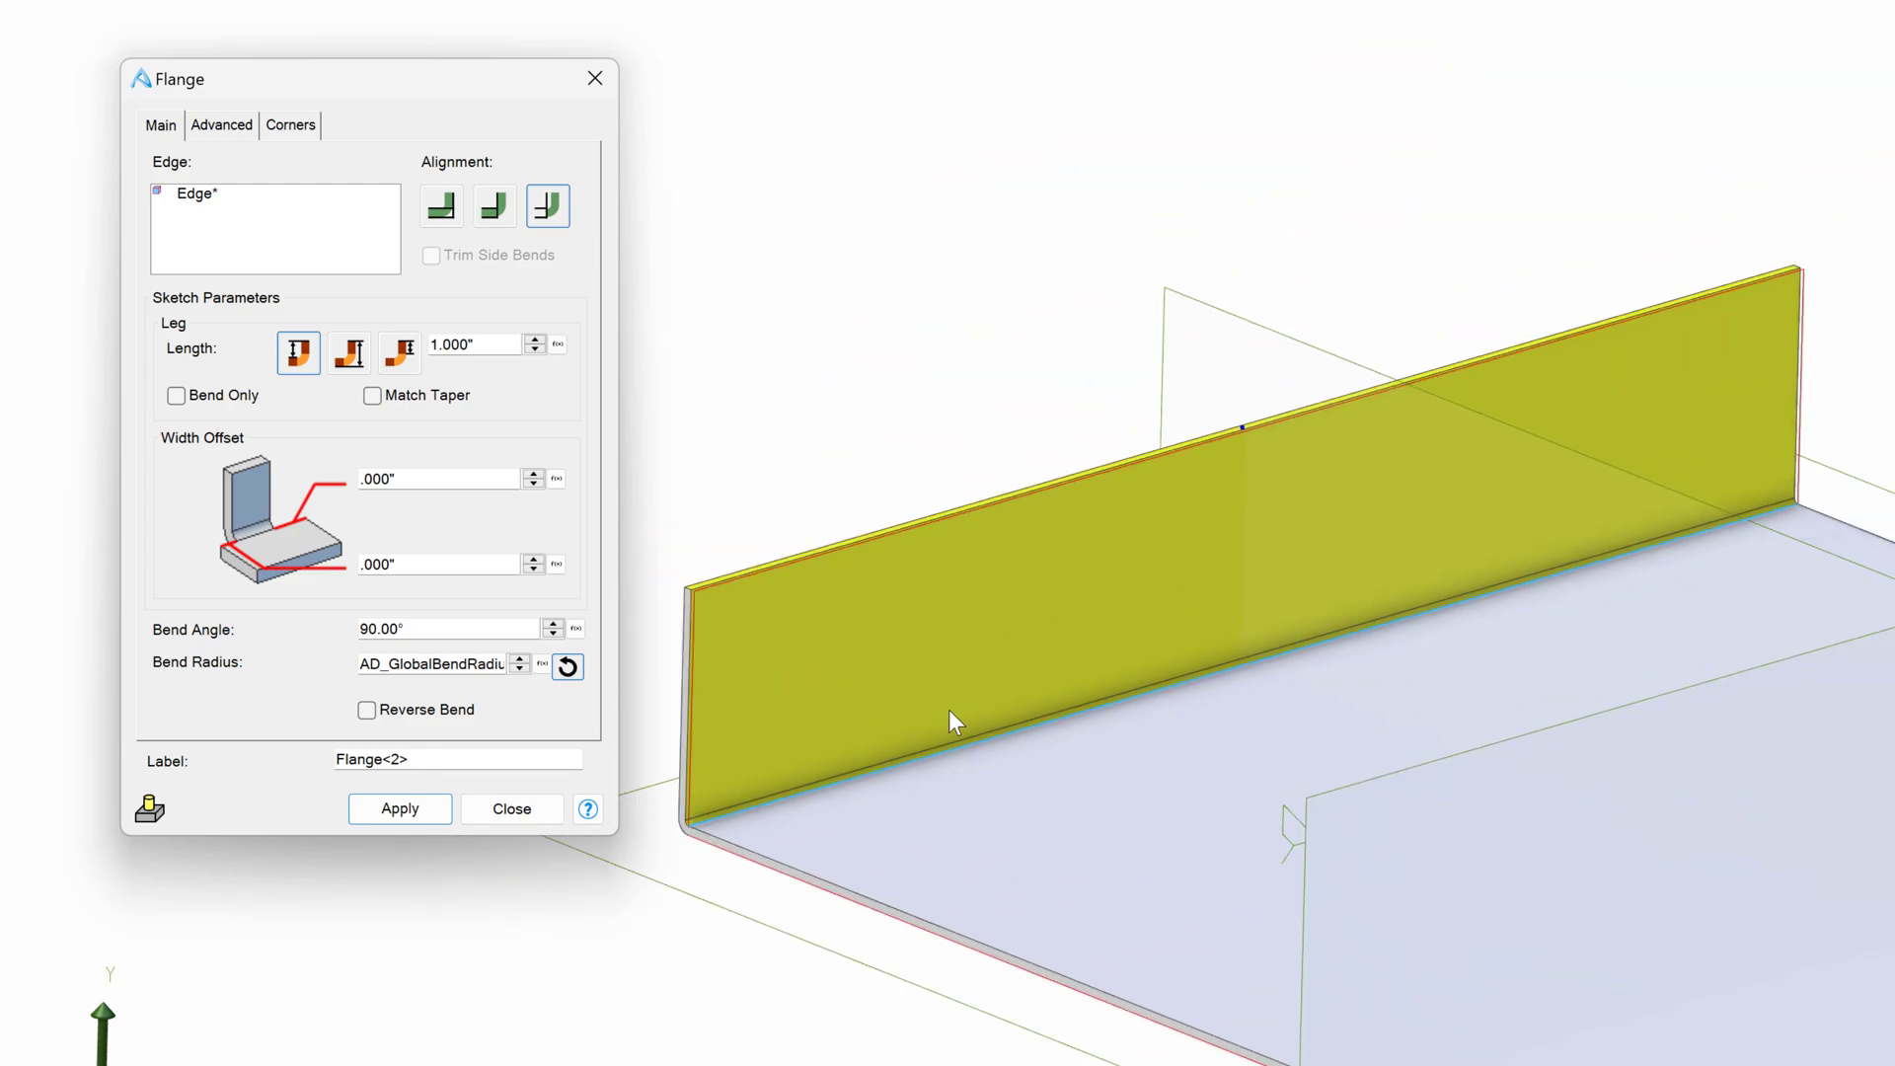
mouse_move(1789, 413)
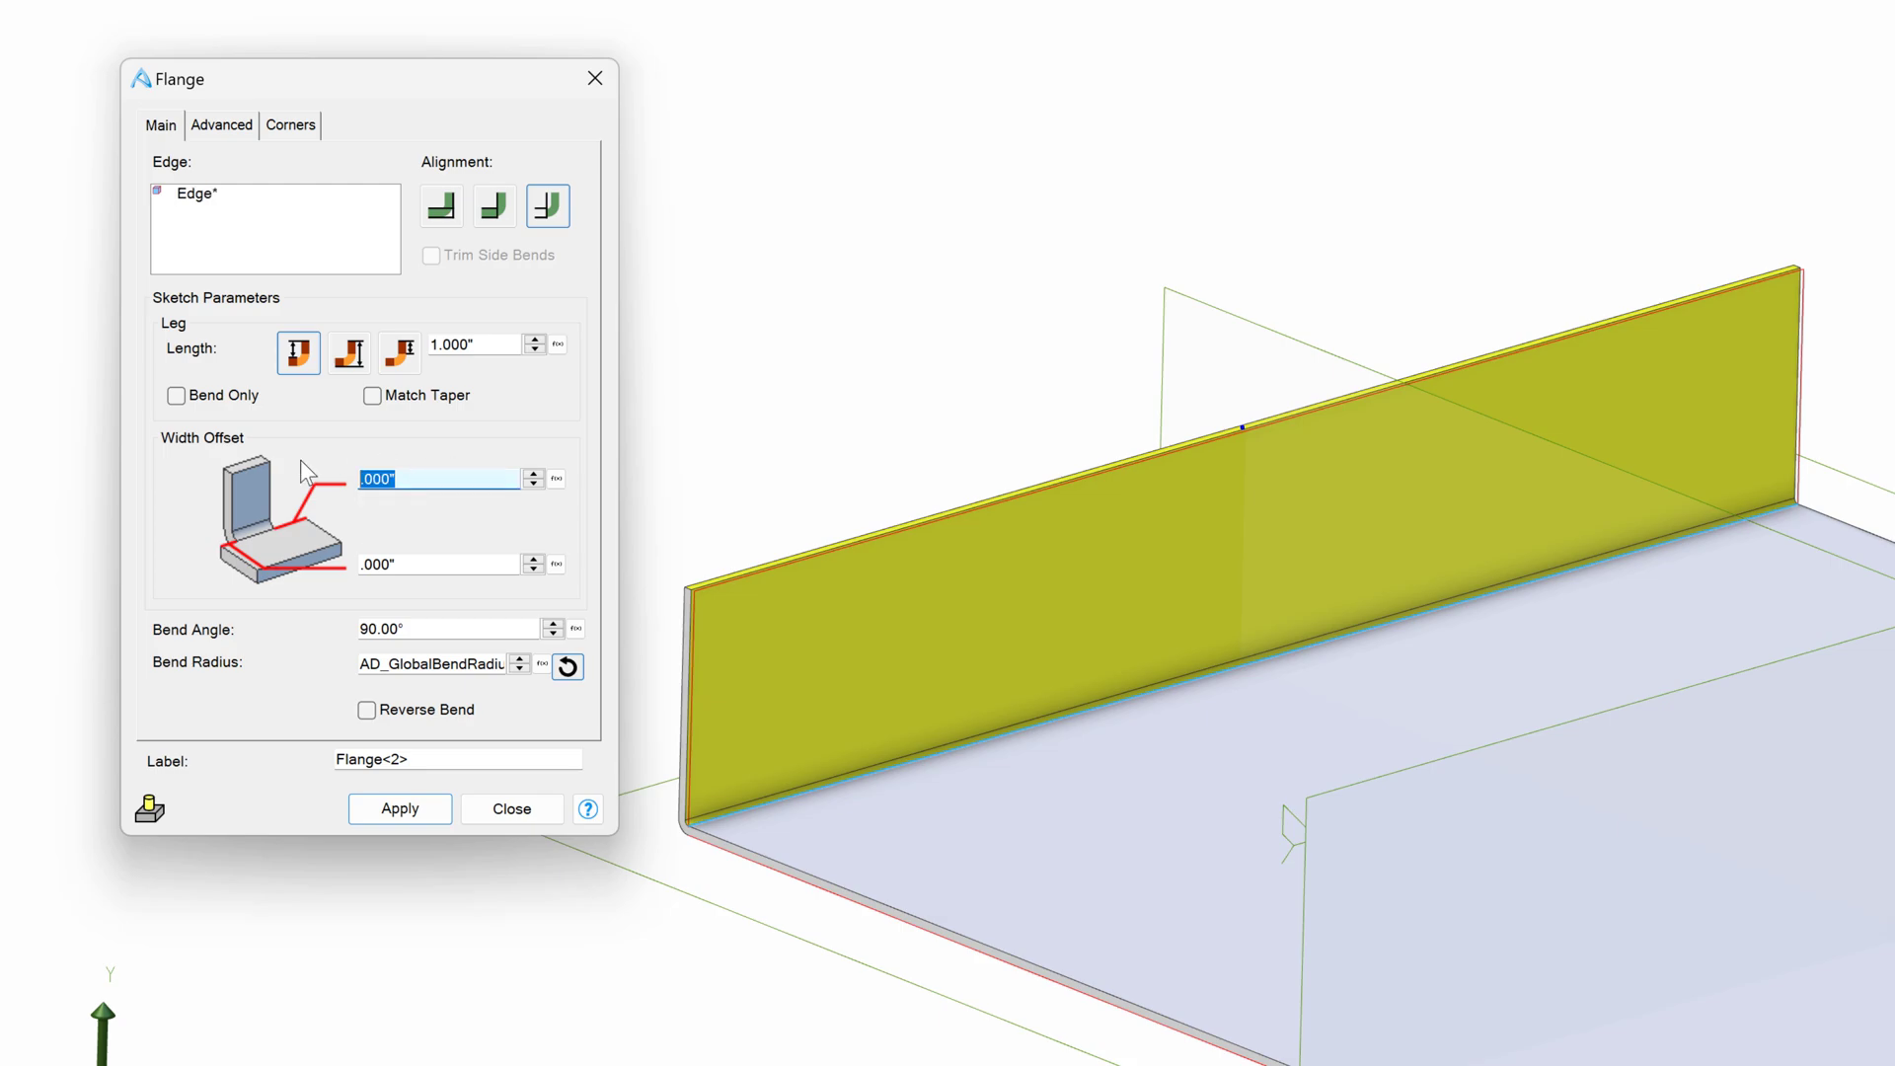
- Set both flange width offsets to 1.000" so the flange is inset from each end
left_click(434, 565)
type("1")
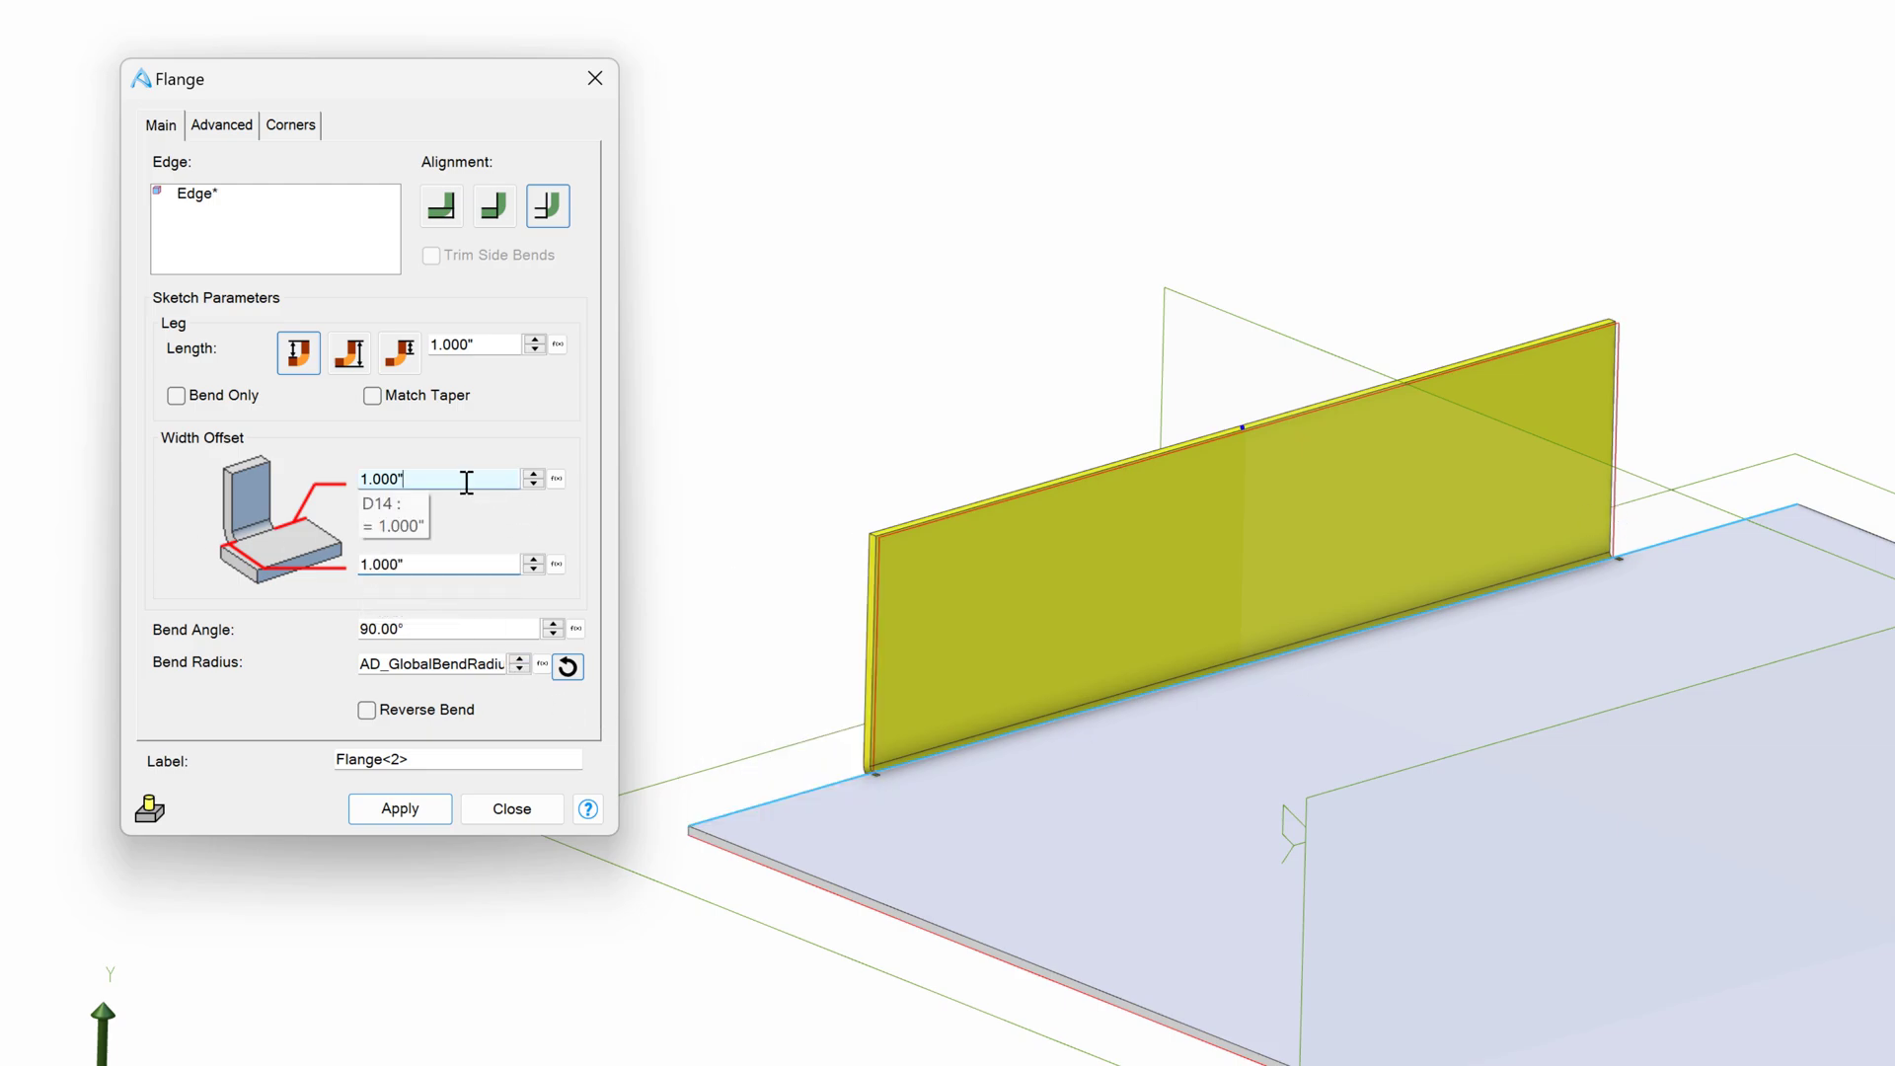
left_click(434, 627)
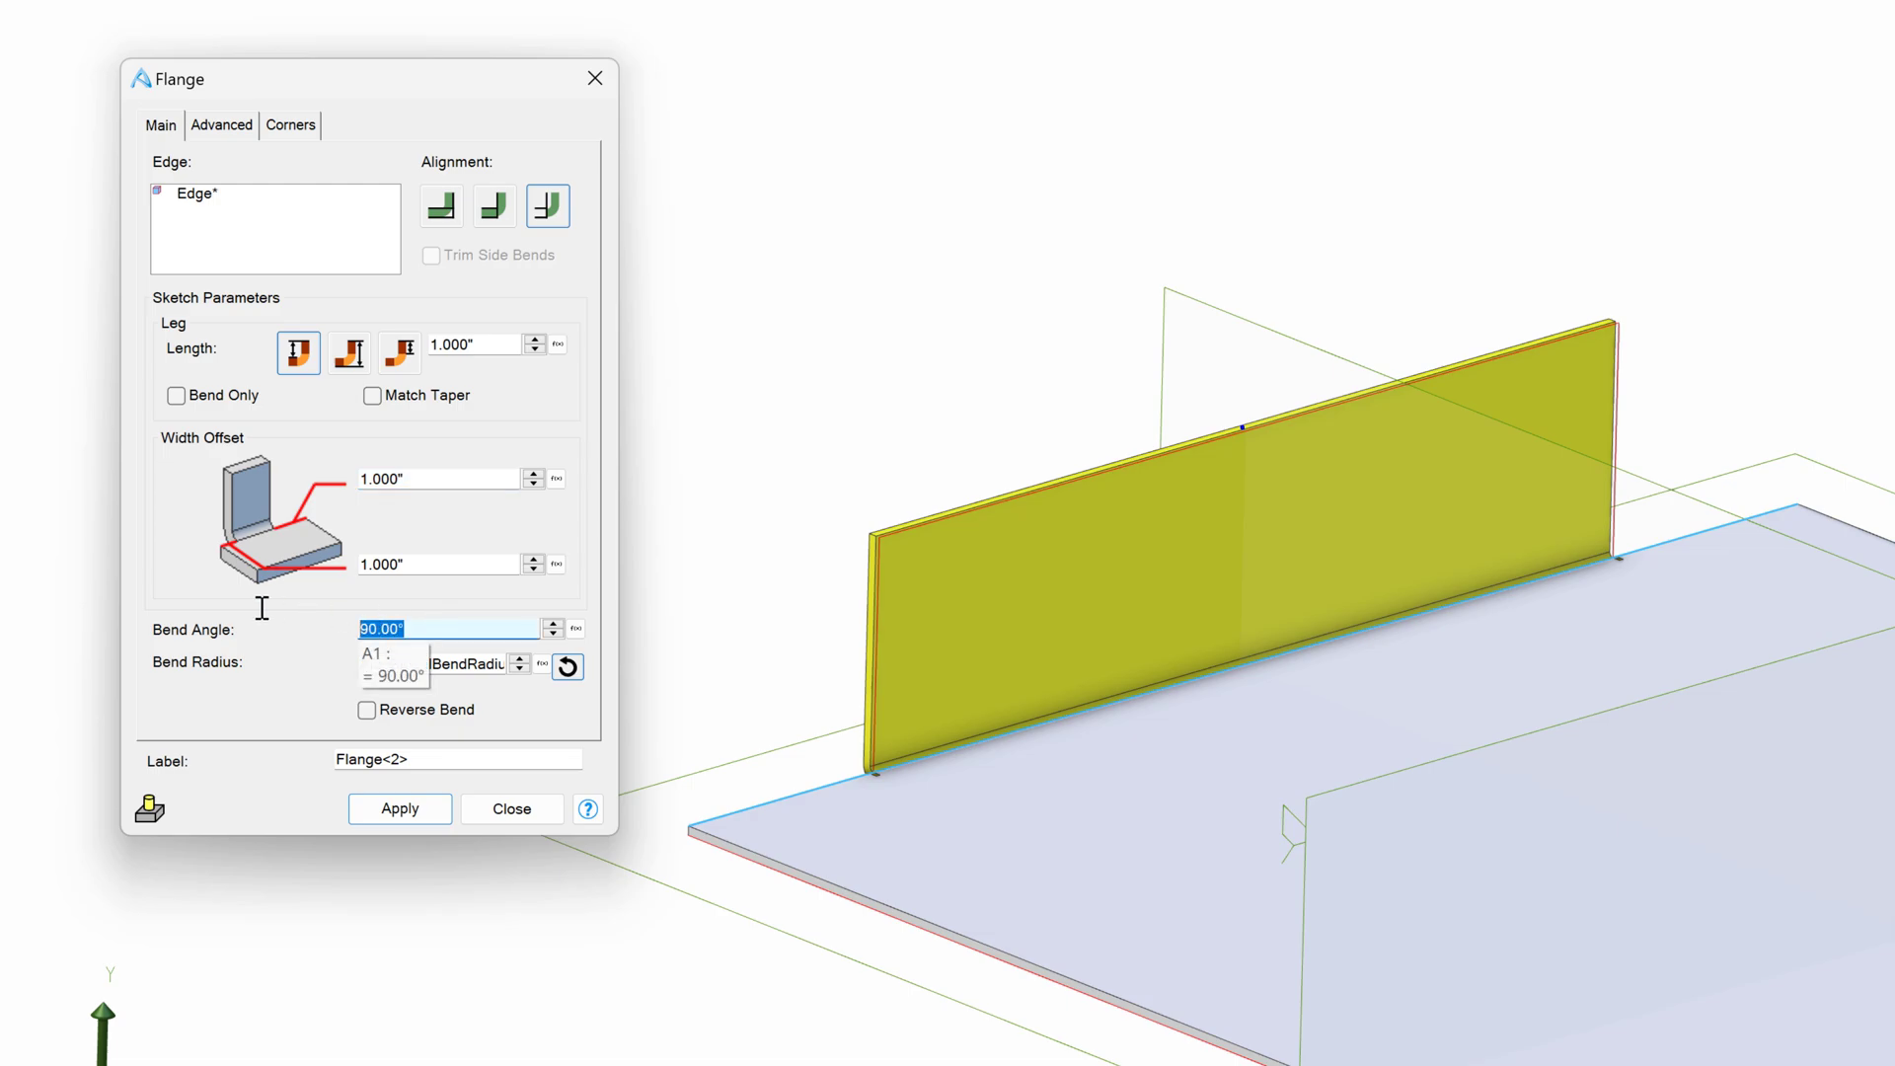
- Preview a 180° hem bend, then restore the bend angle to 90°
type("4")
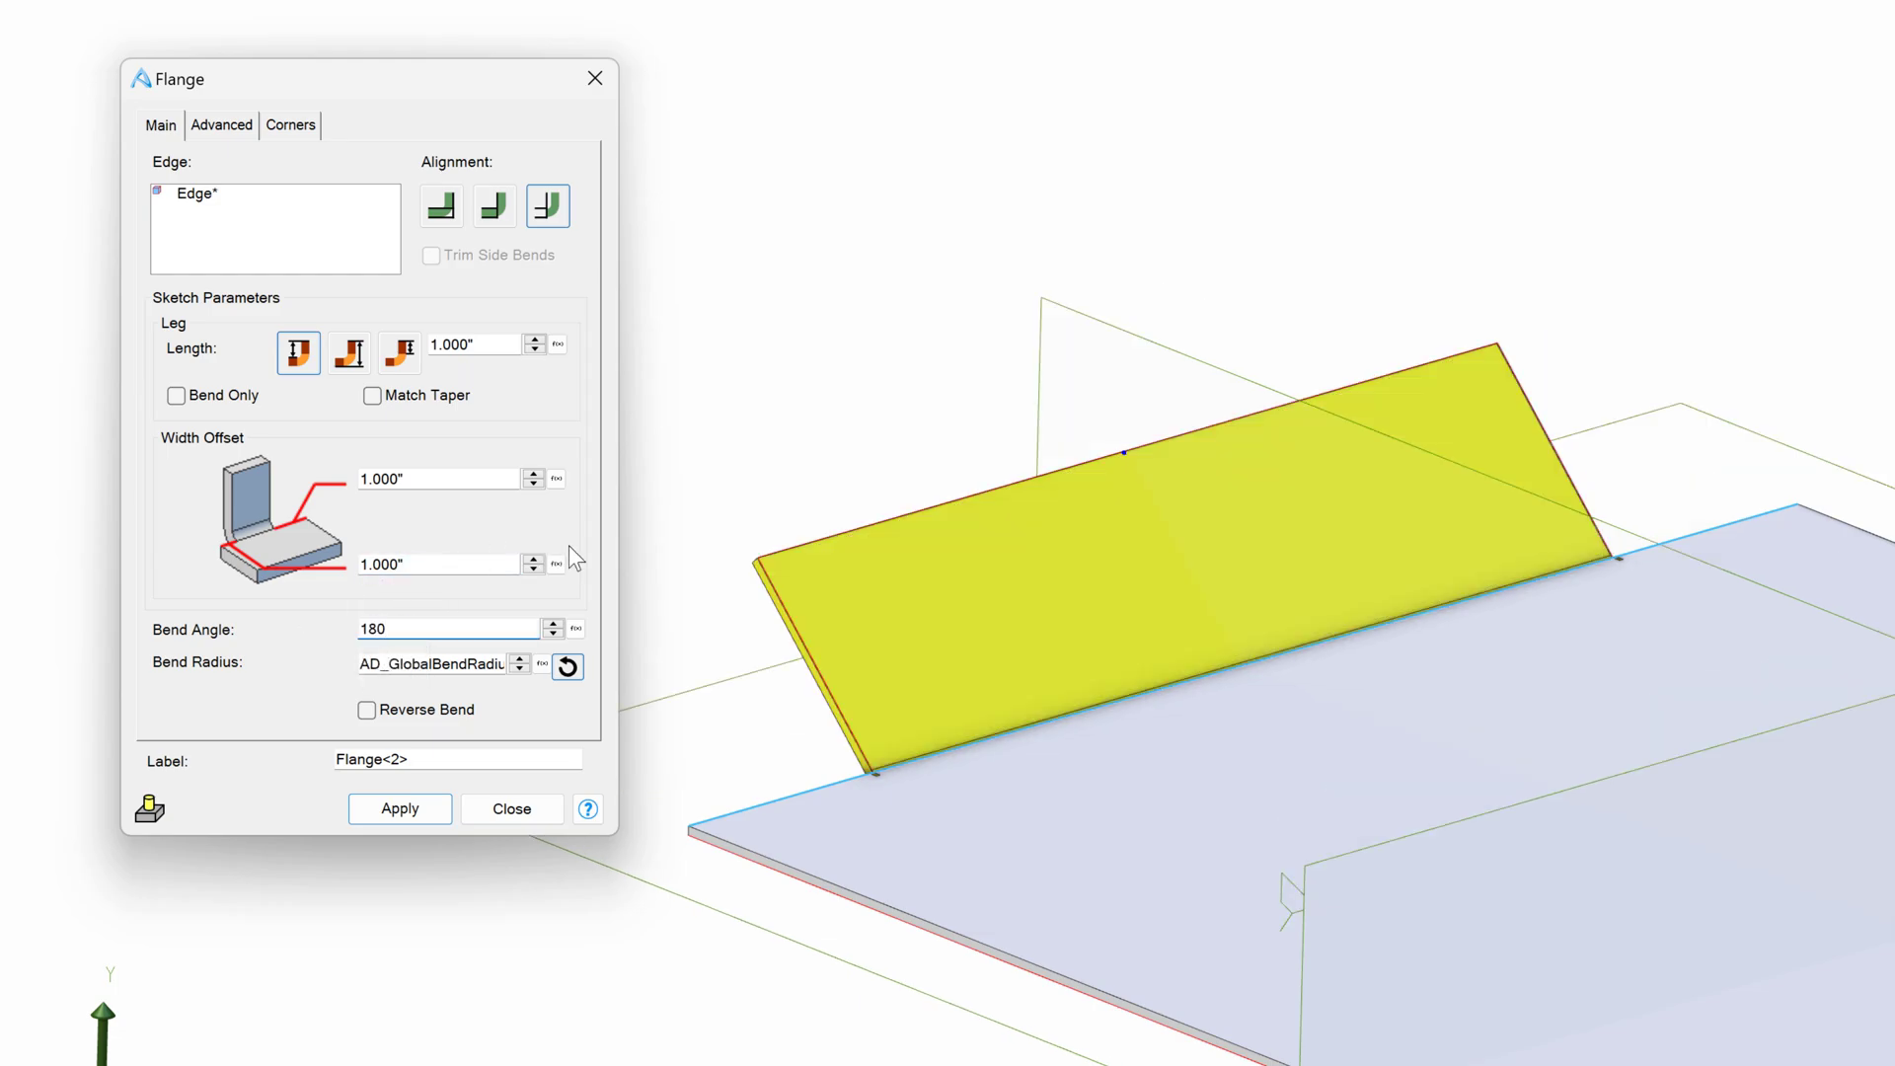
left_click(398, 351)
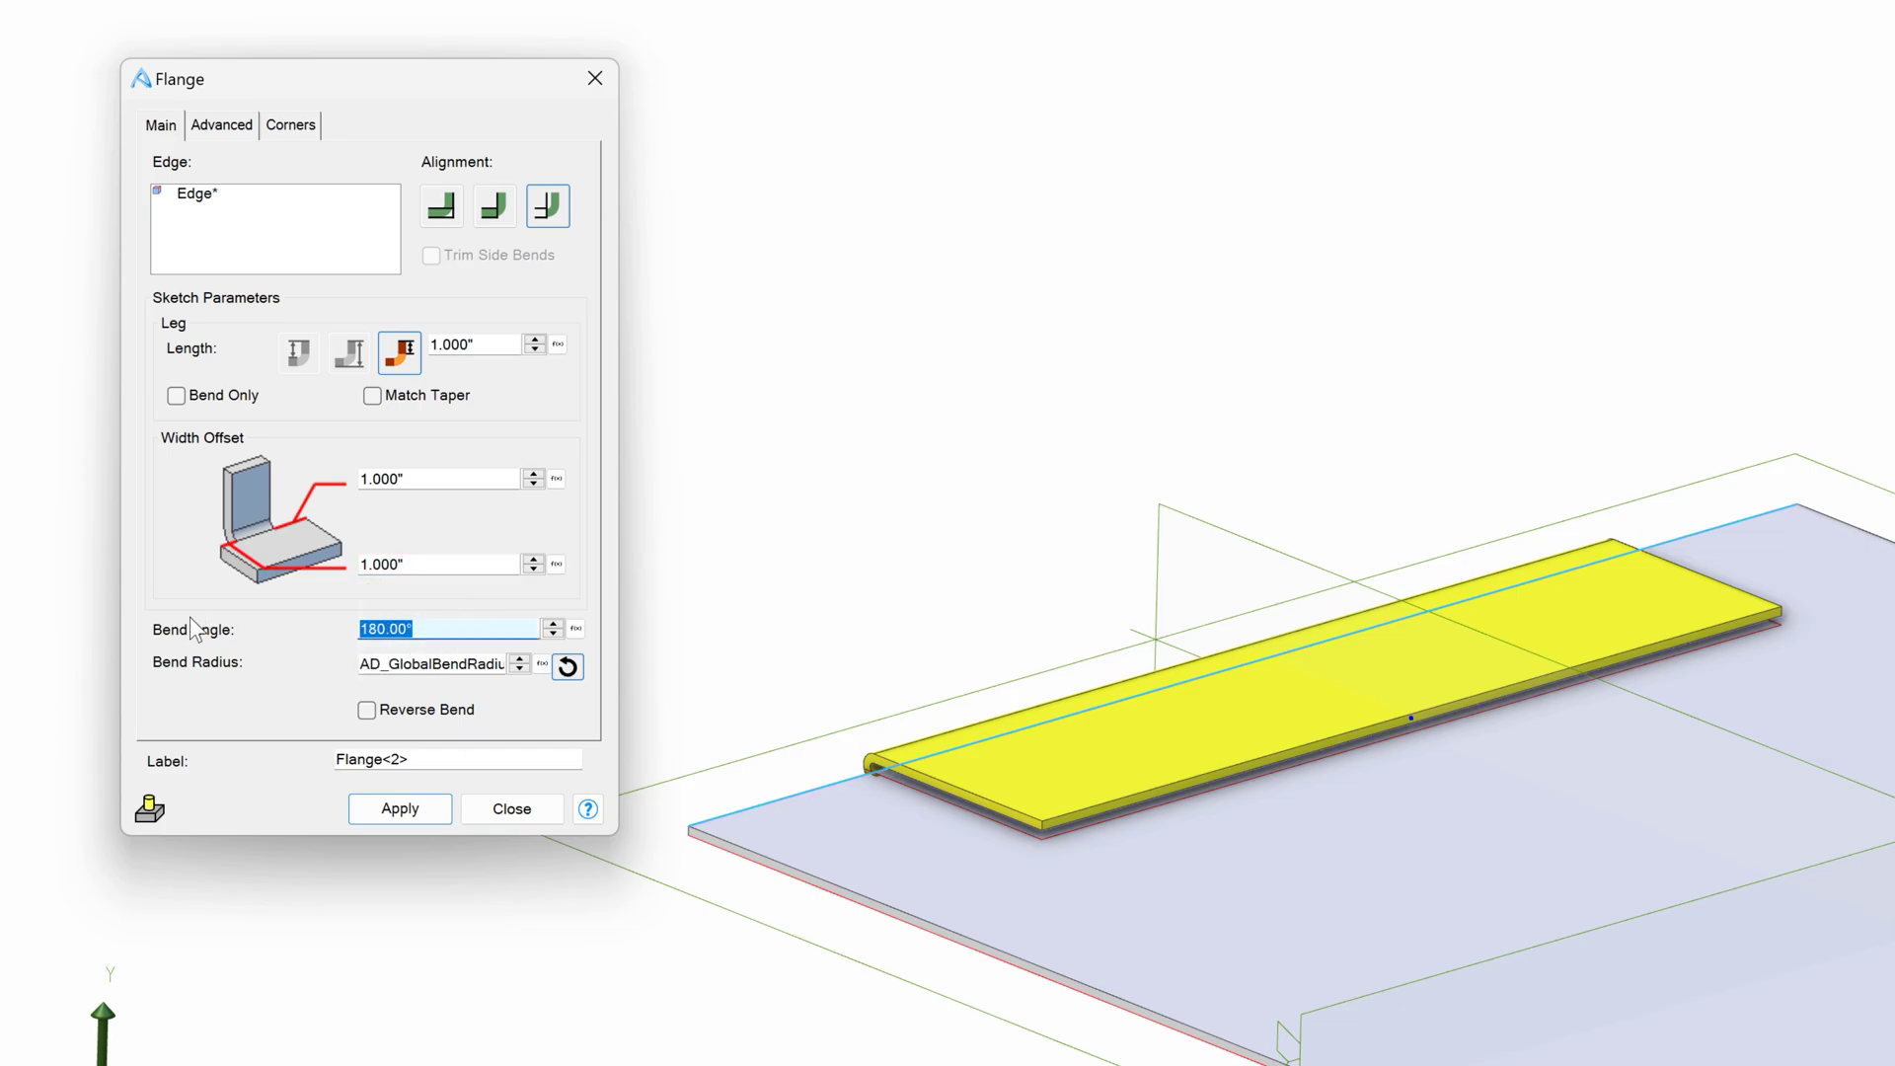
type("90")
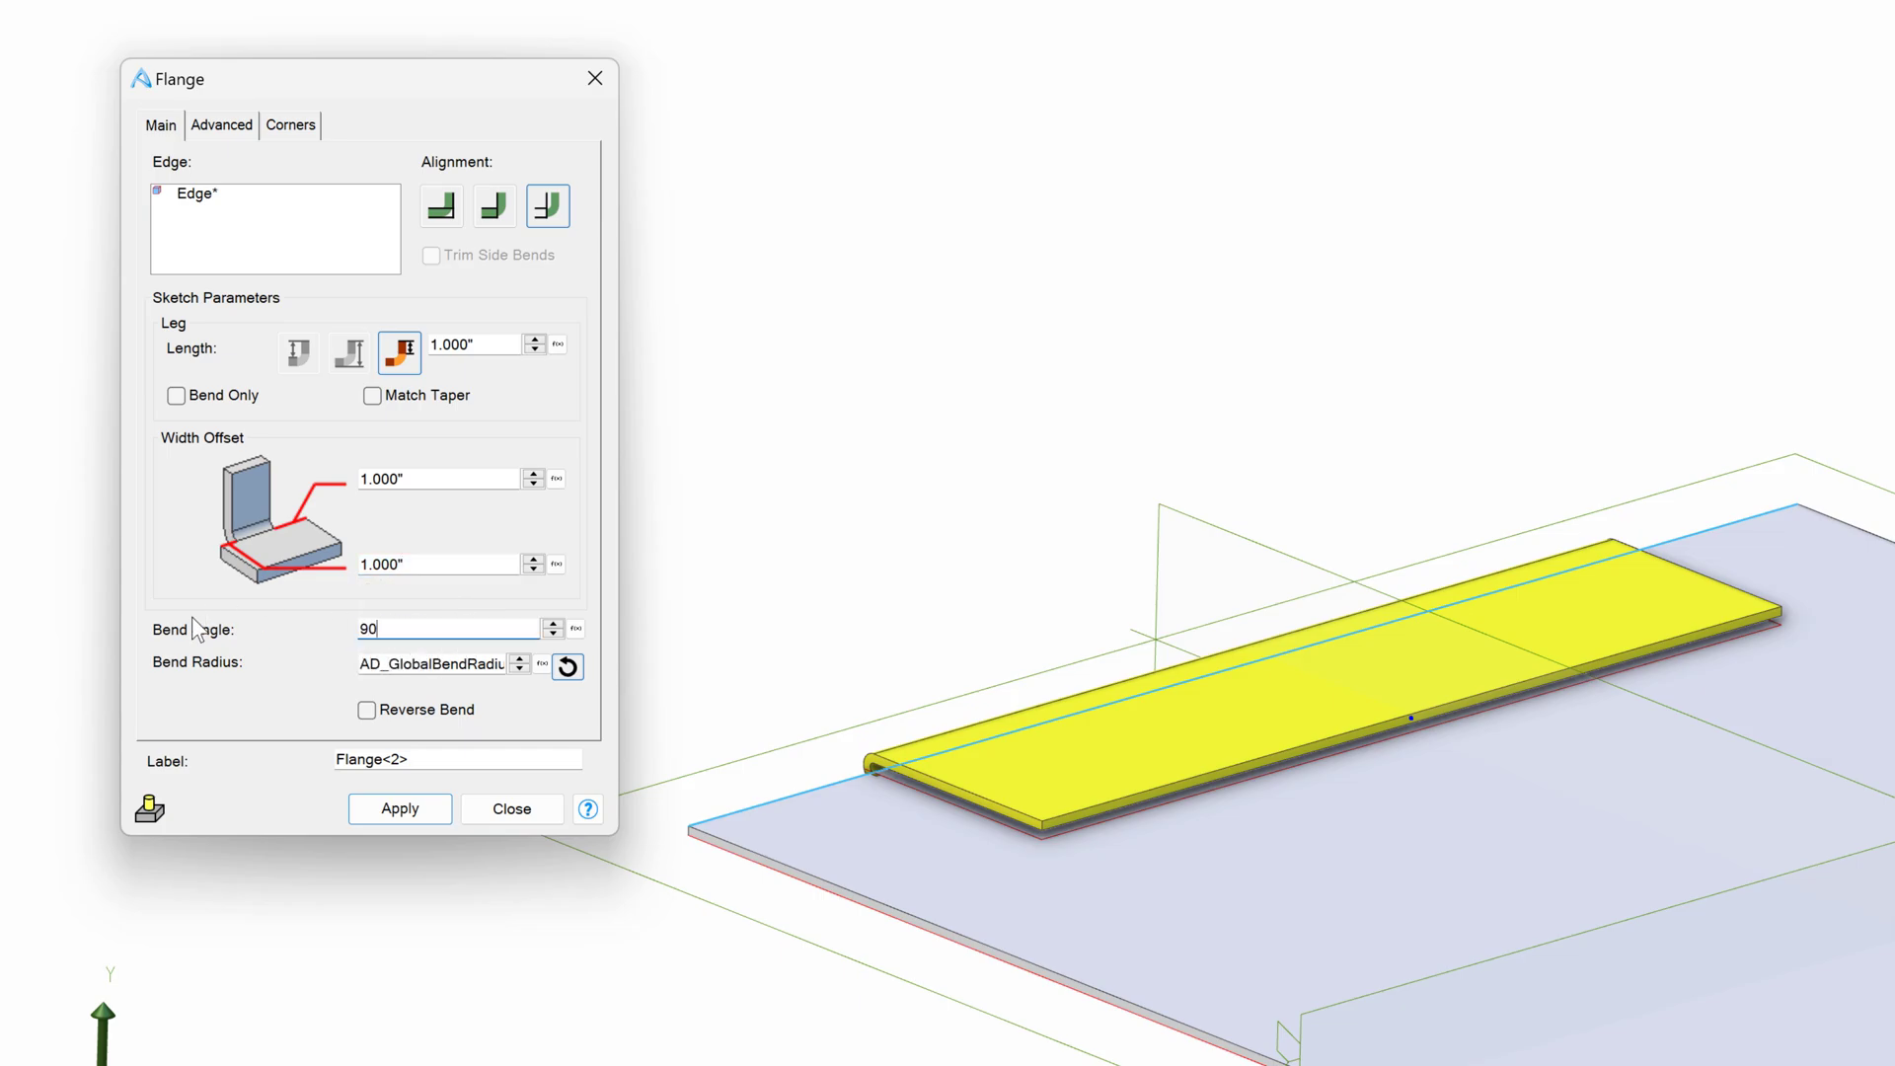
left_click(298, 352)
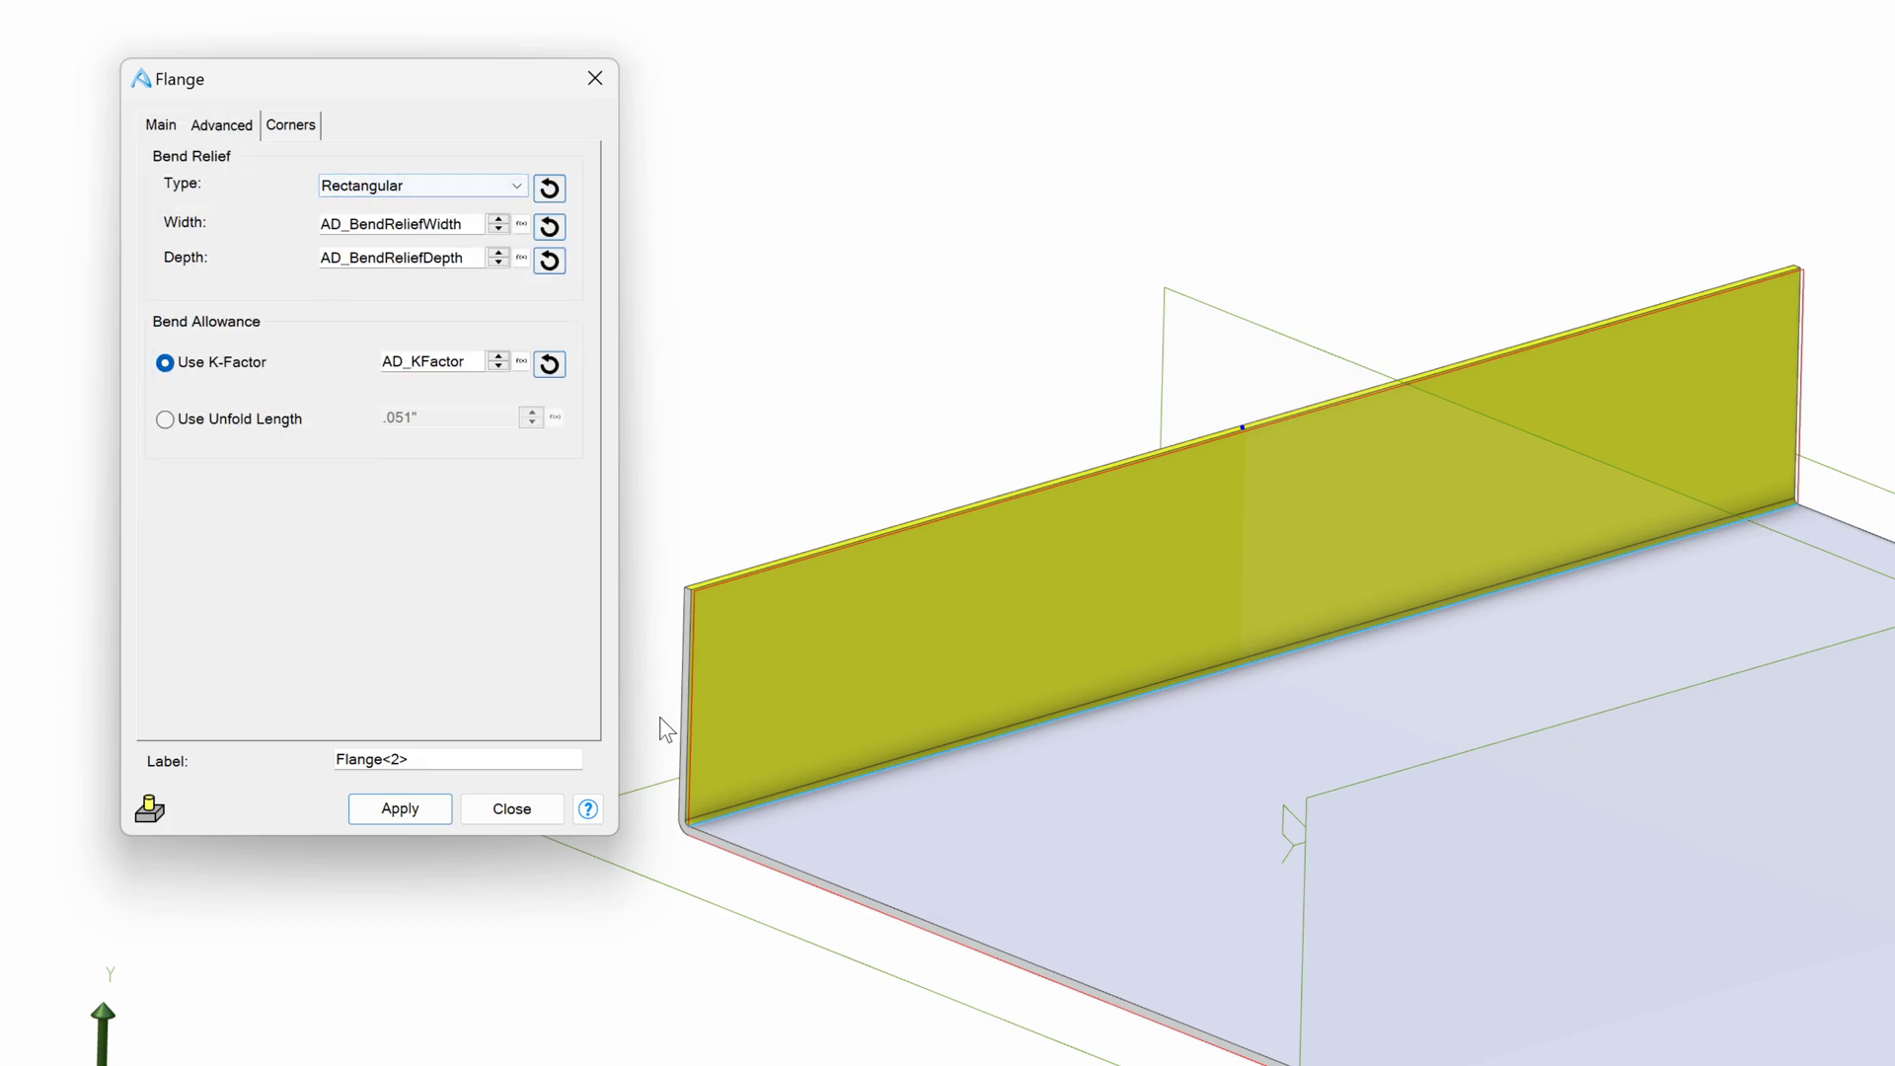
- Keep the Rectangular bend relief type and bring up the miter corner options
left_click(421, 186)
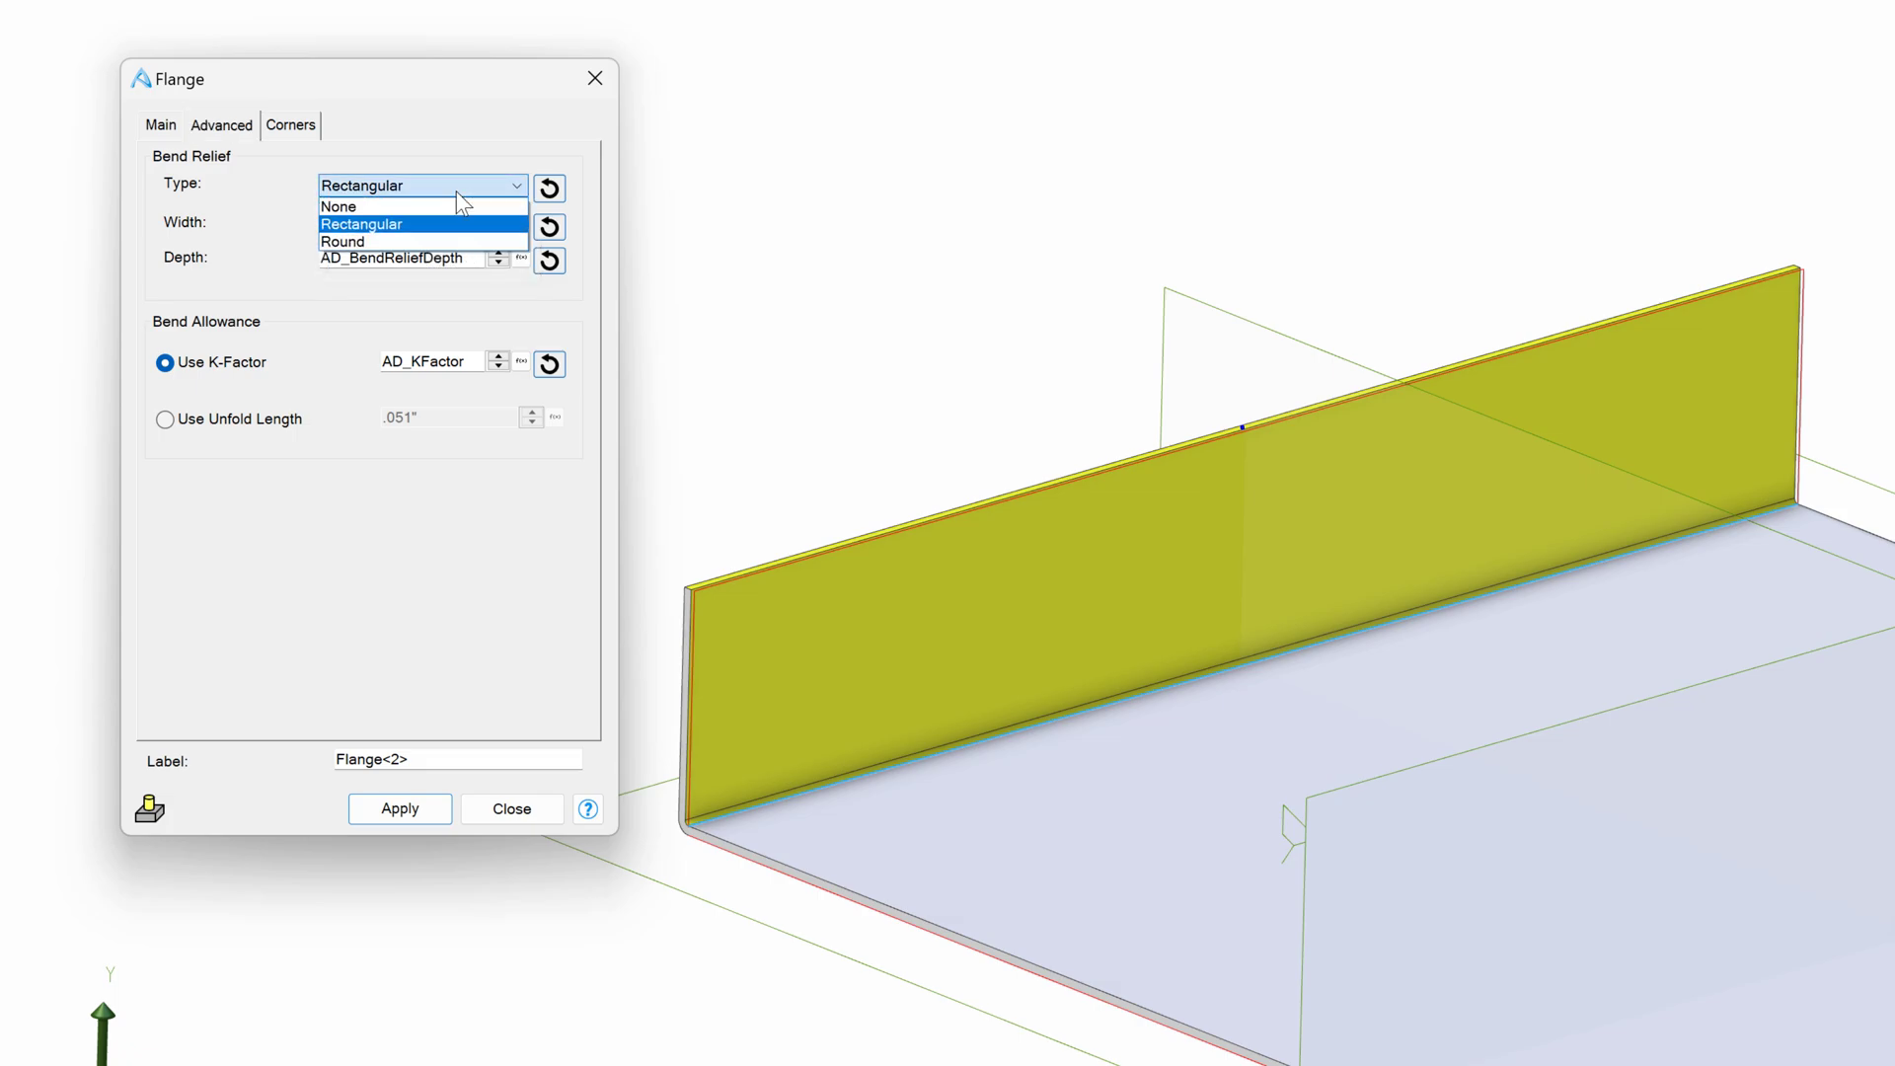
left_click(360, 224)
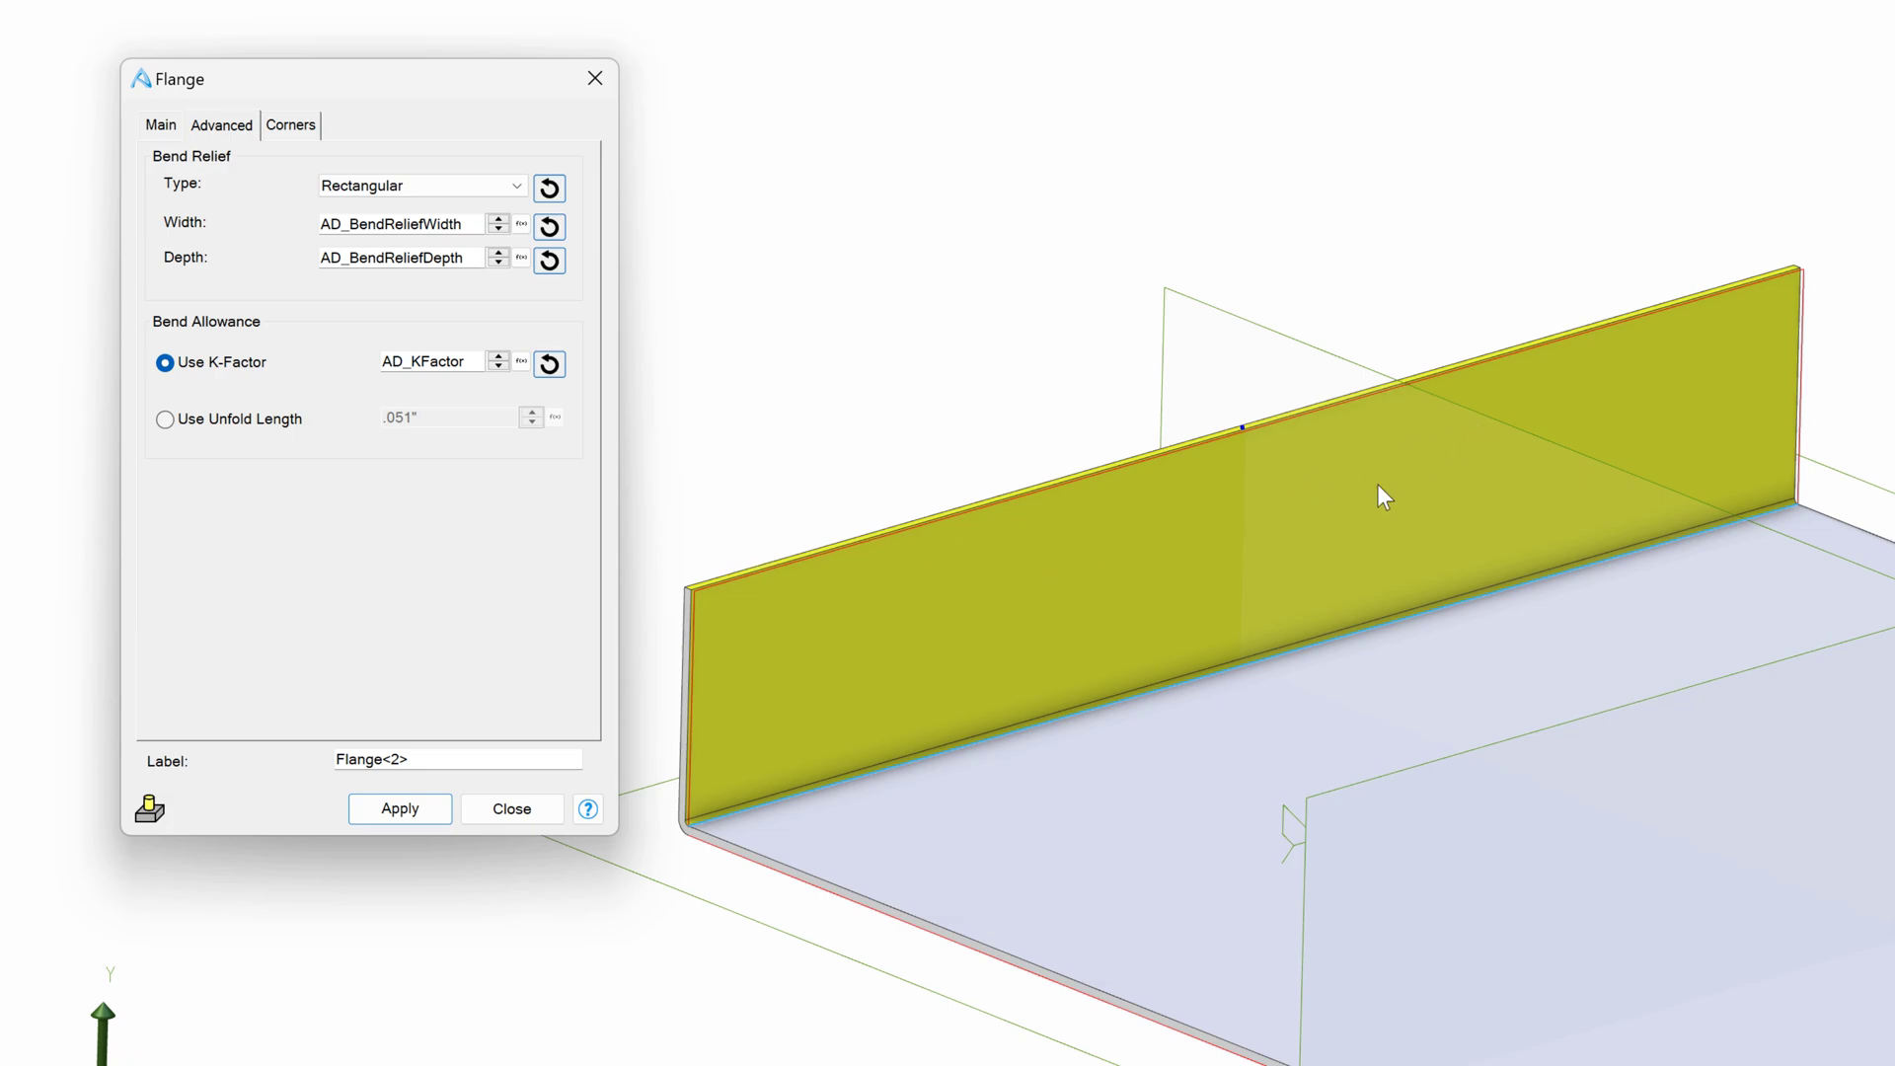
mouse_move(1194, 385)
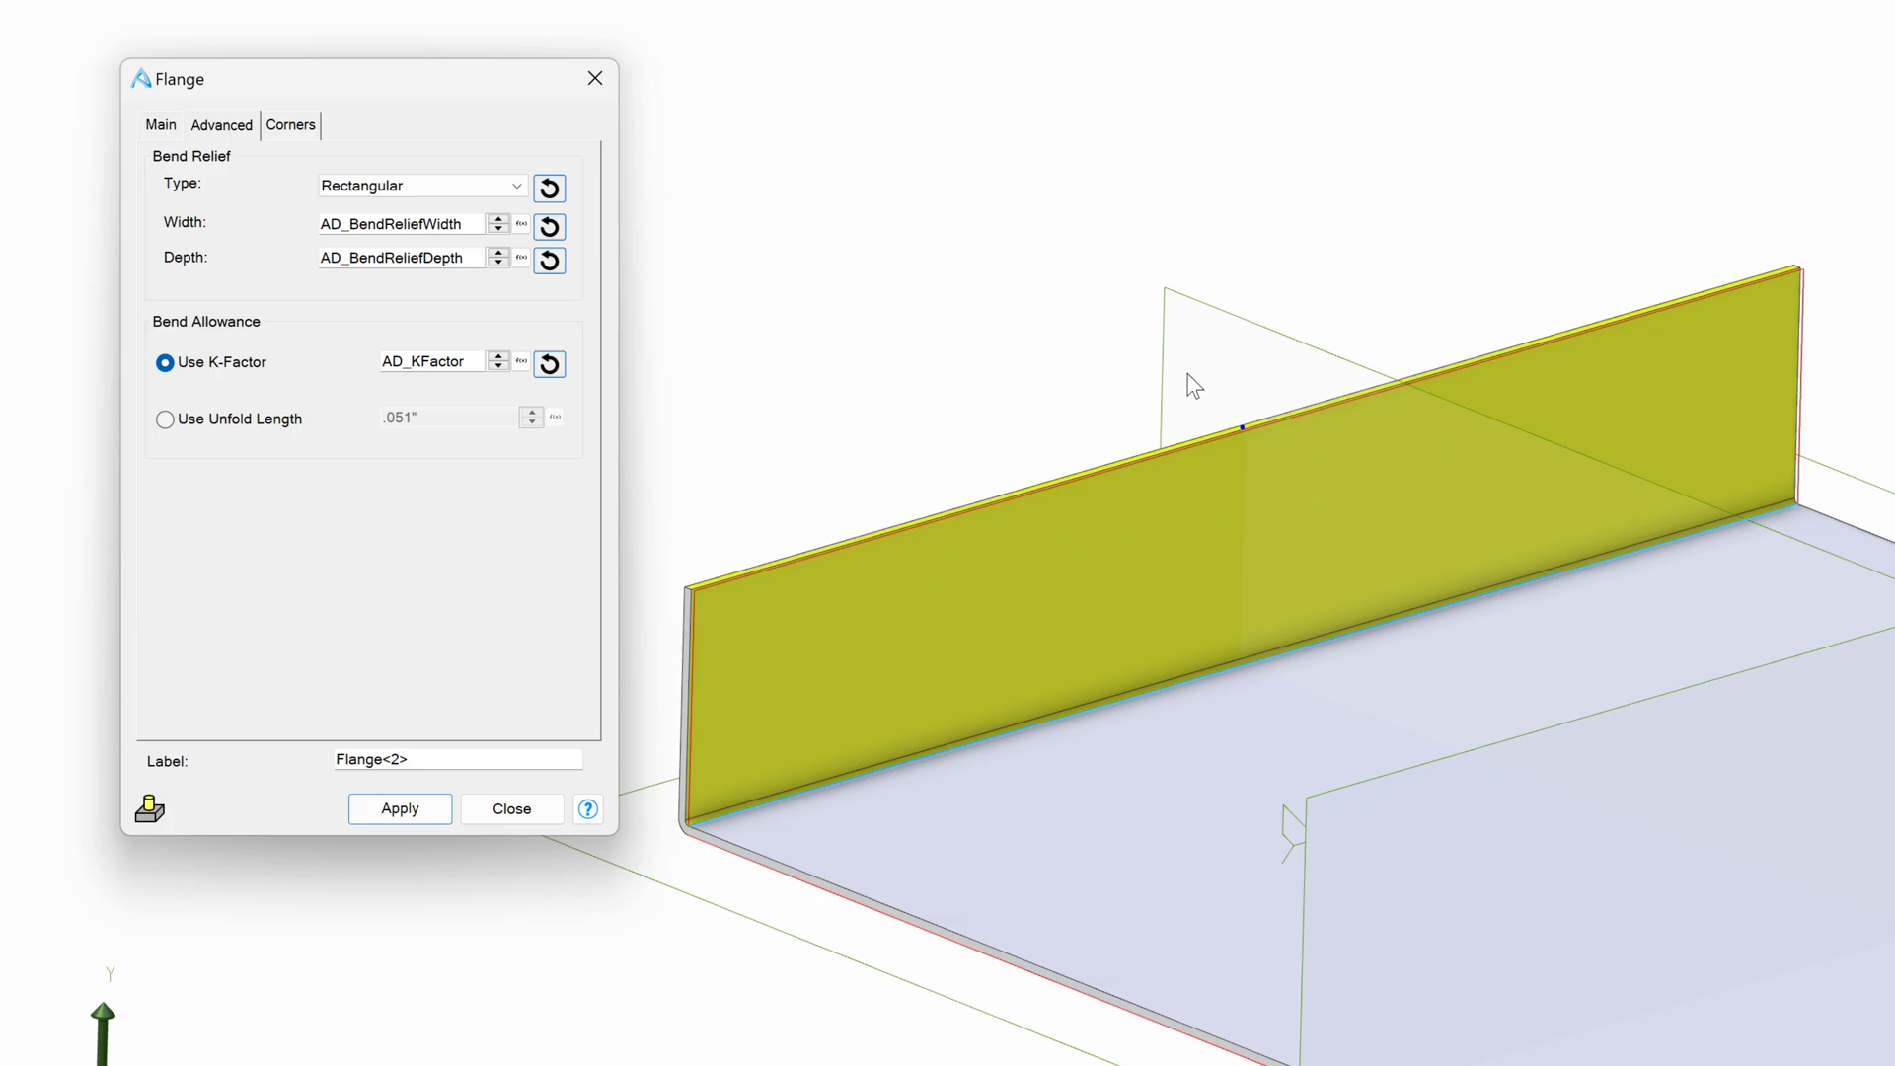
mouse_move(399, 223)
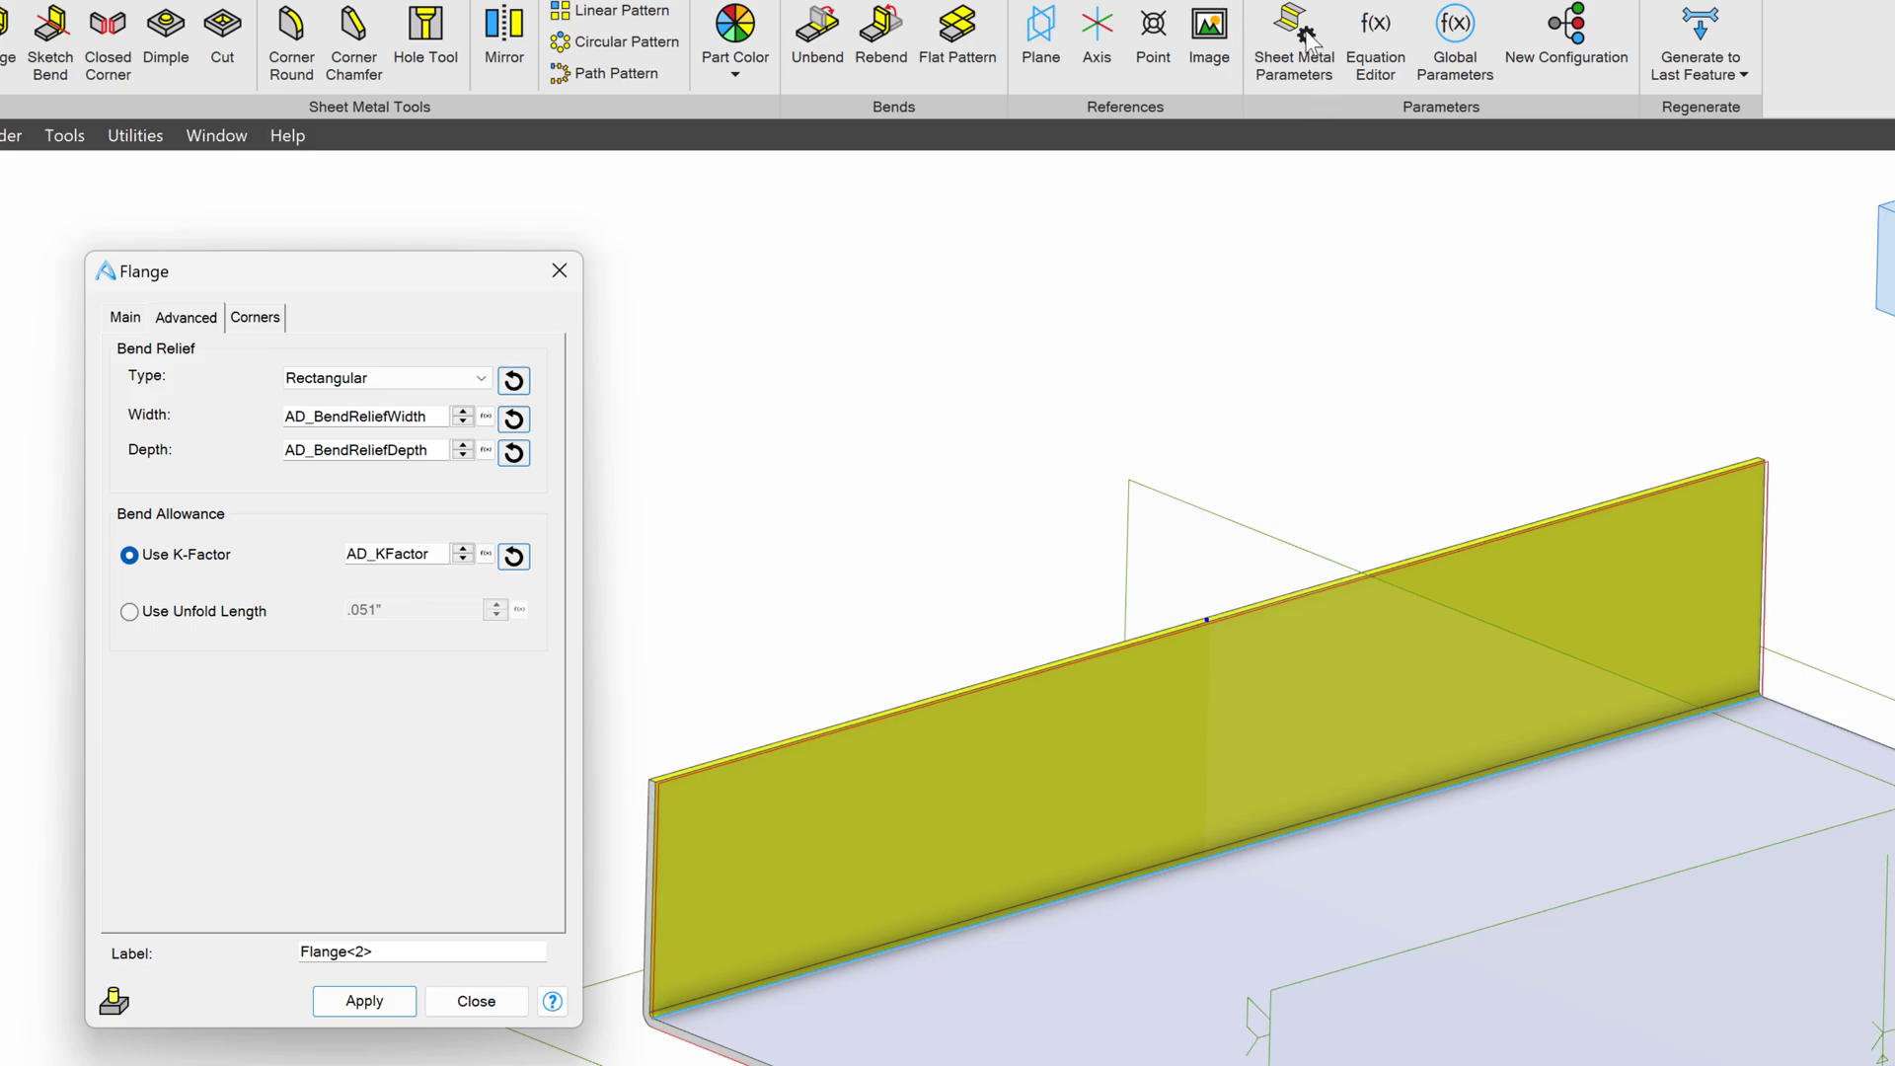
left_click(255, 318)
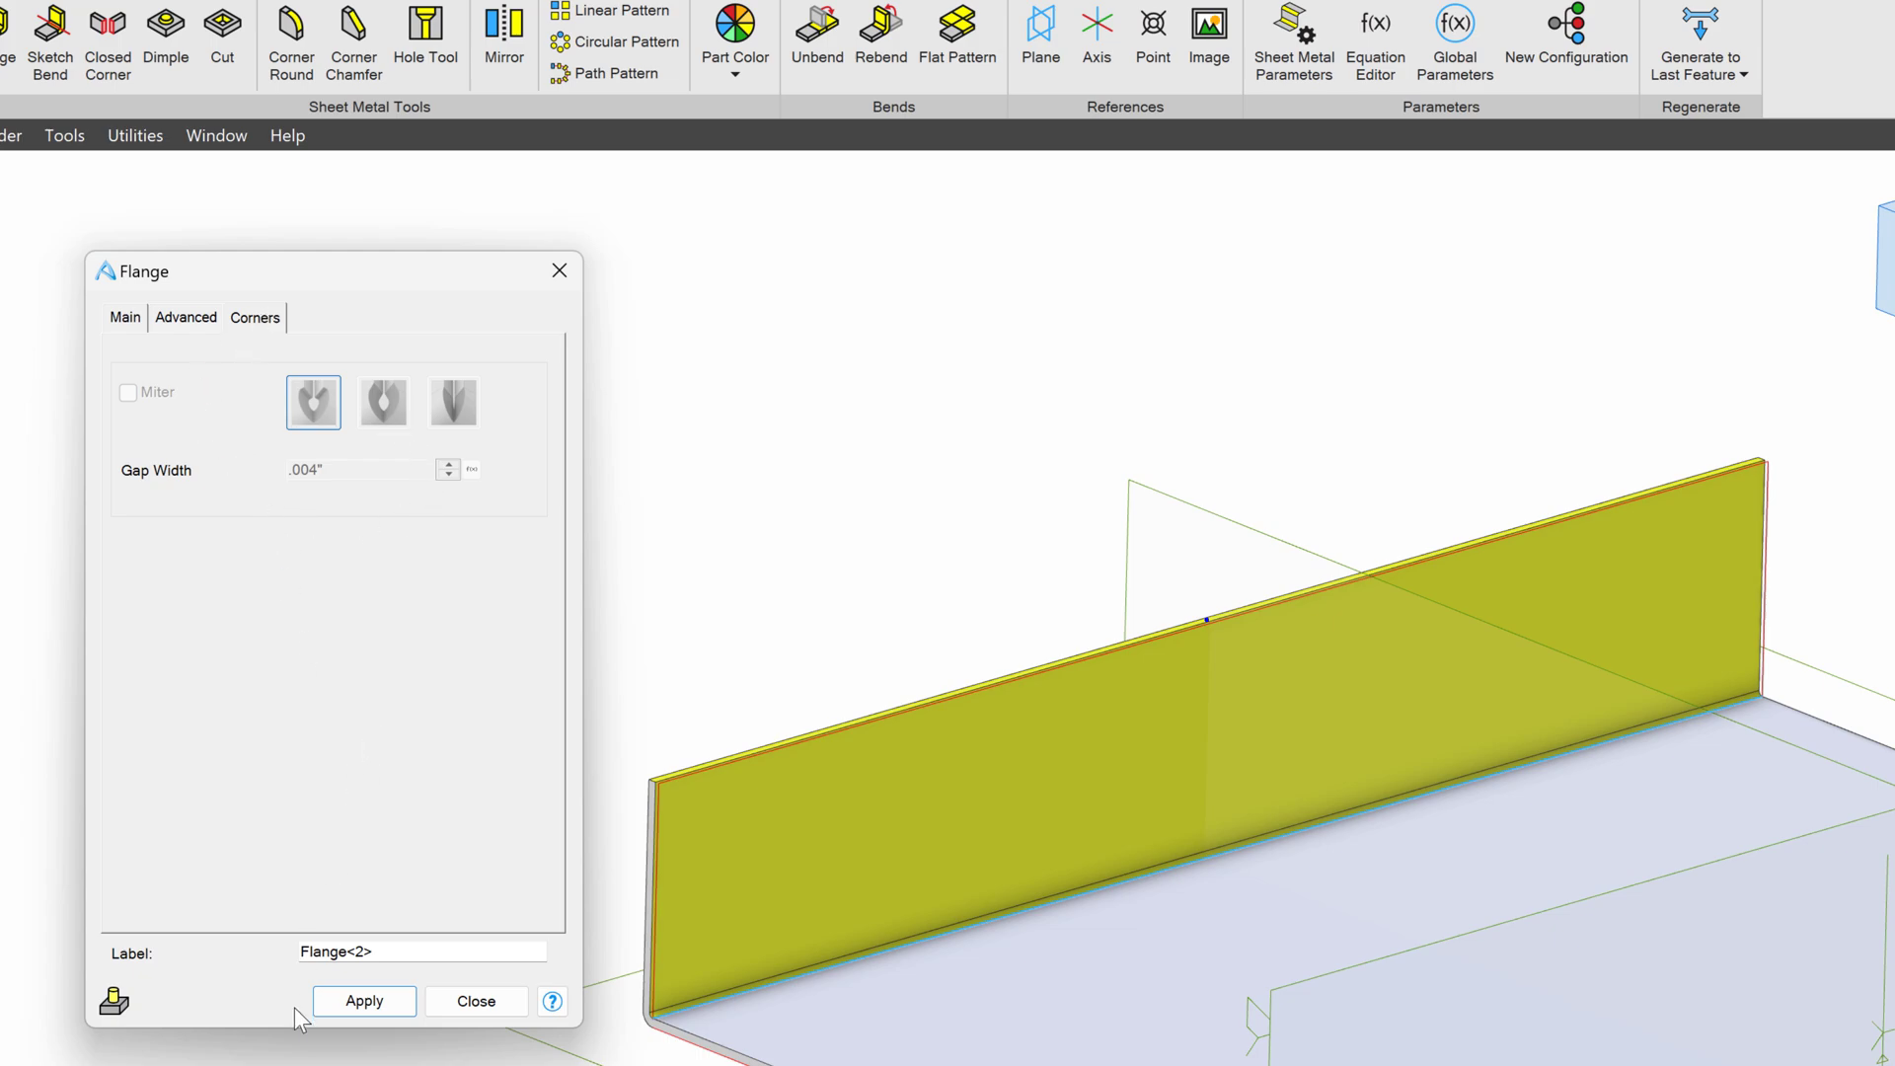
mouse_move(279, 312)
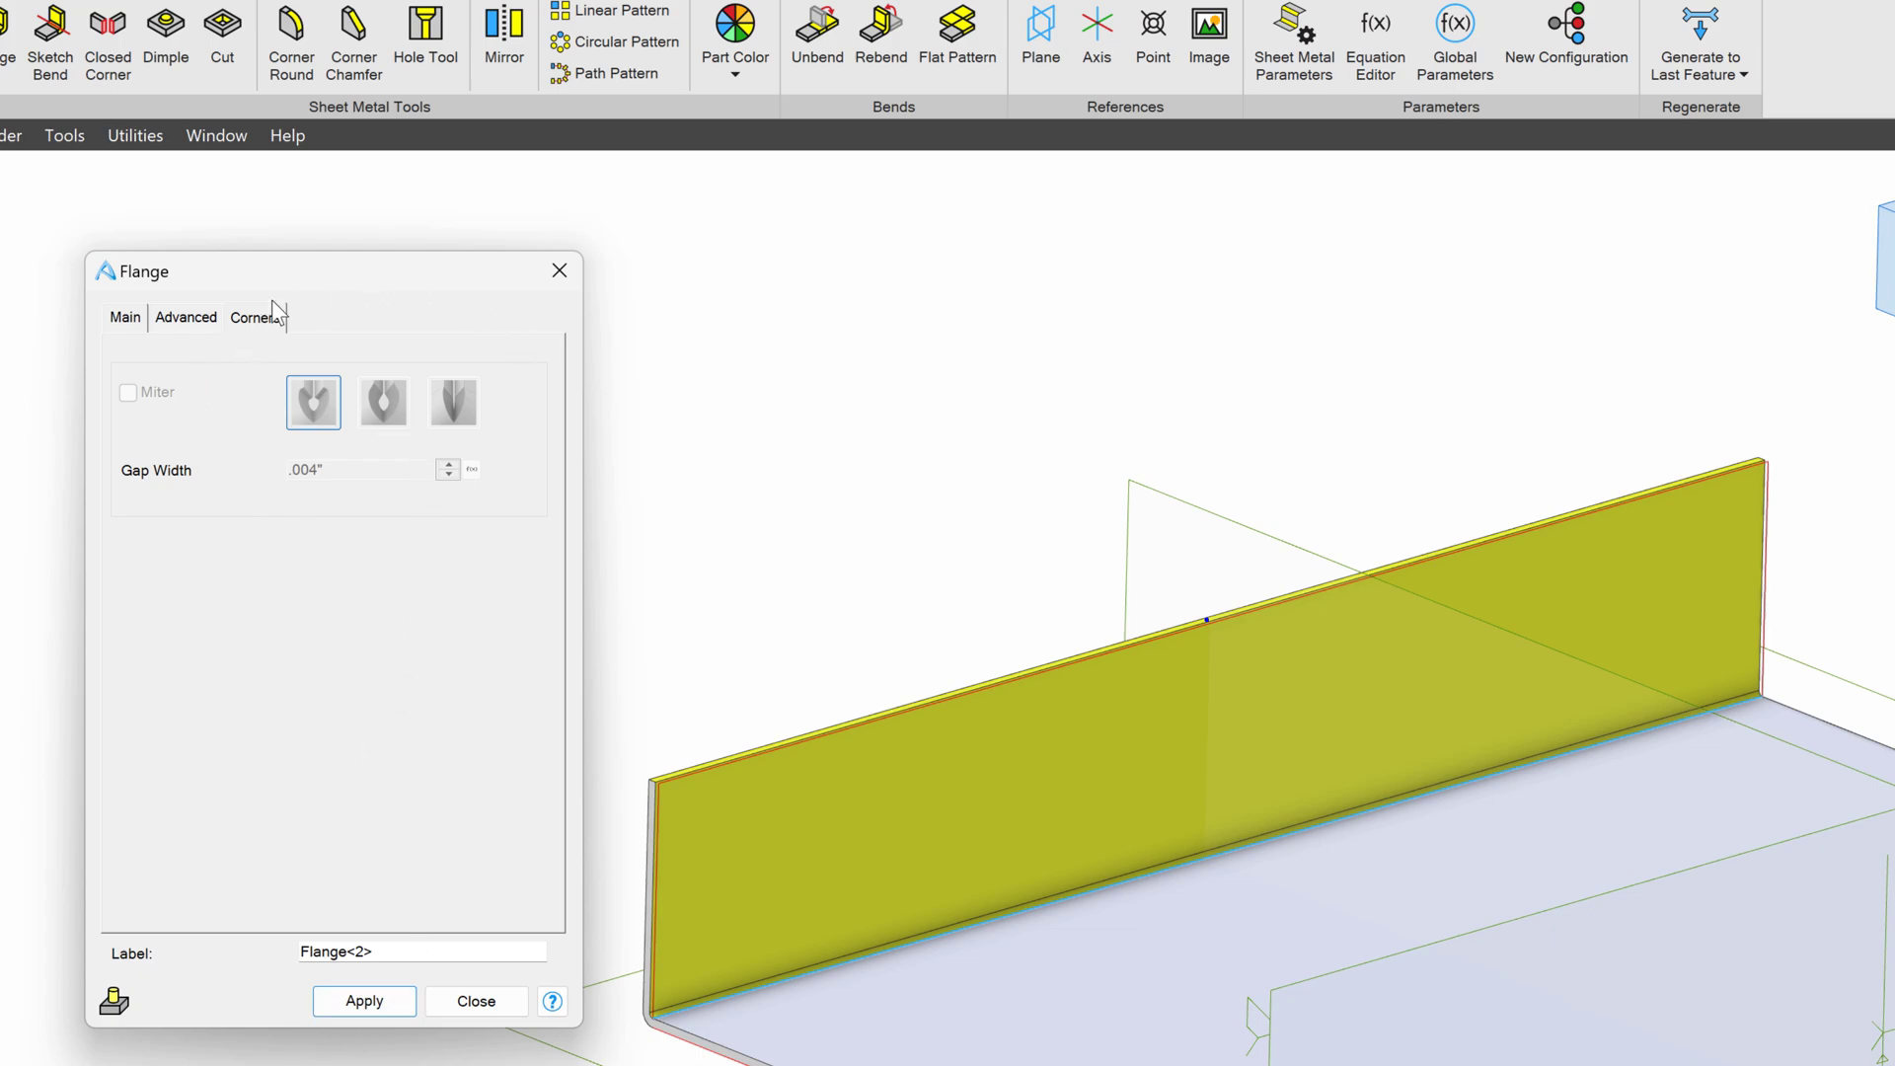
- Apply 2-inch 90° flanges on both opposite edges, forming a U-shaped part
left_click(123, 316)
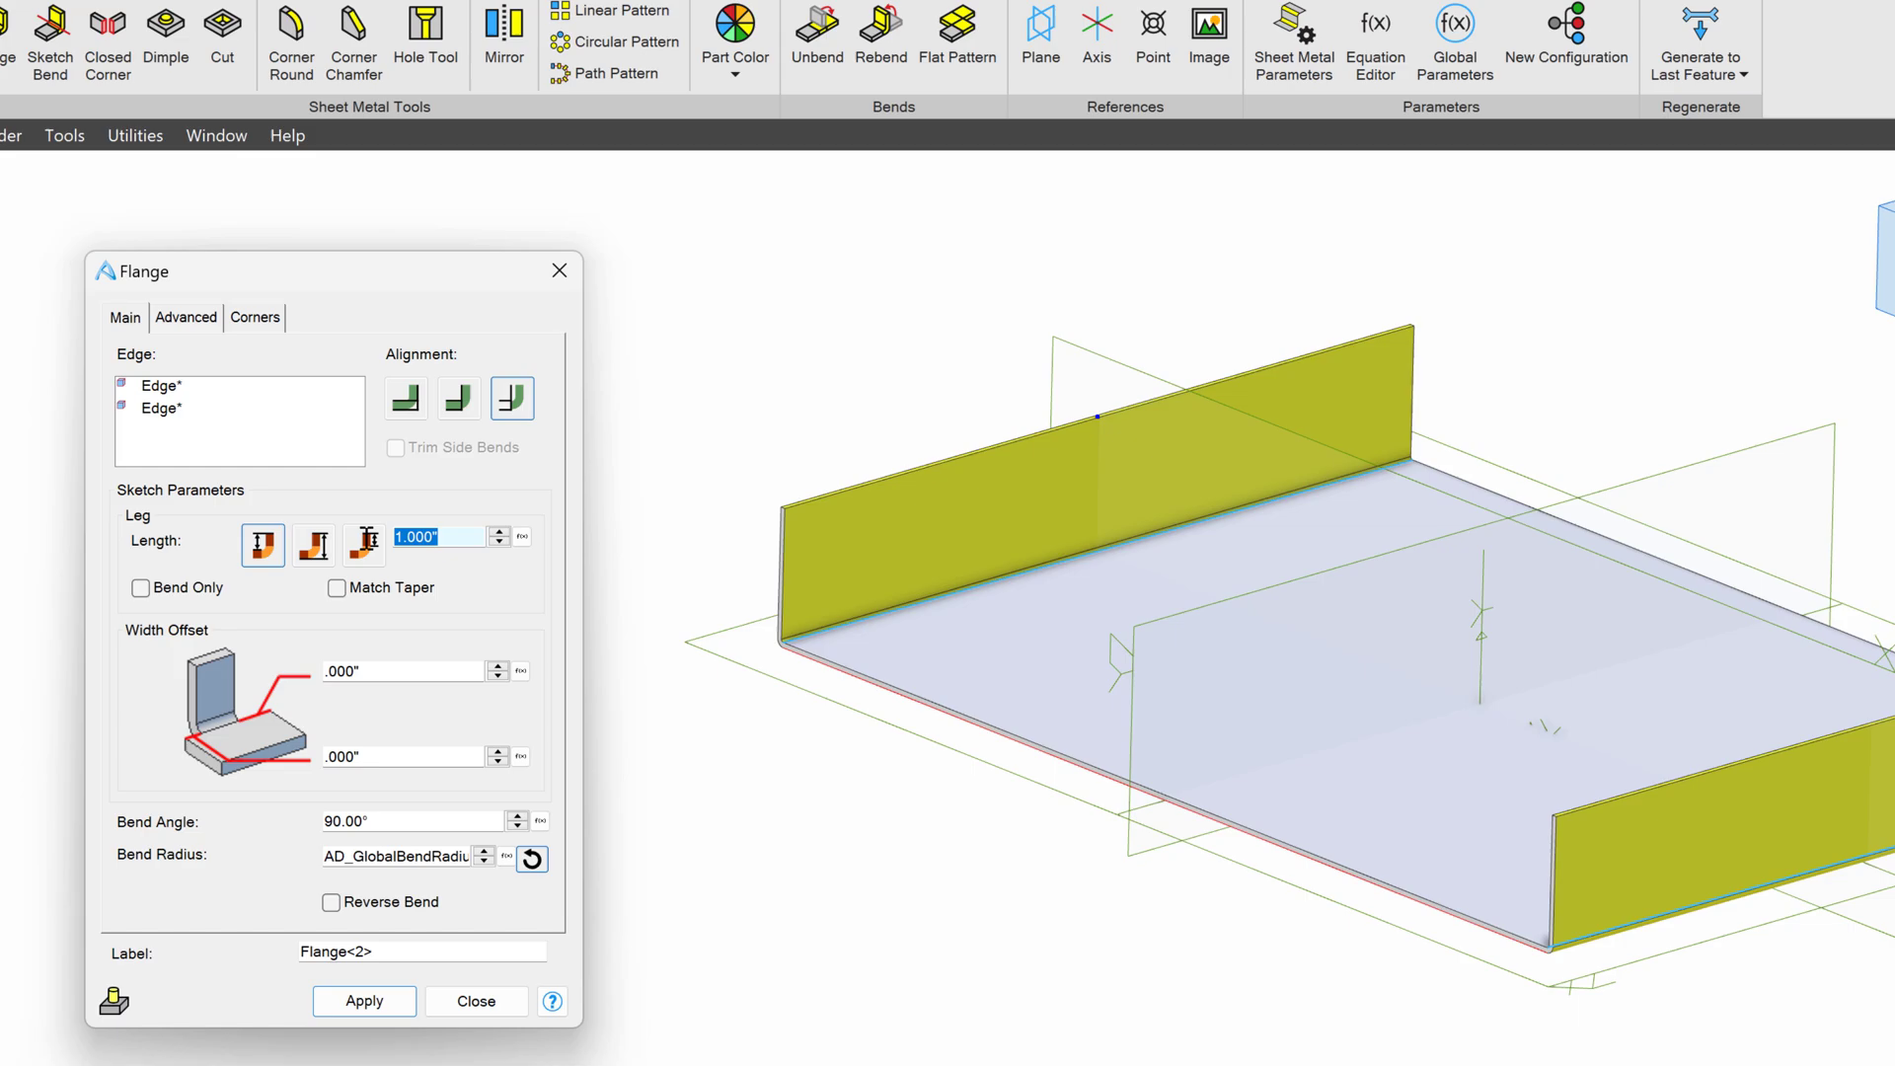
type("2")
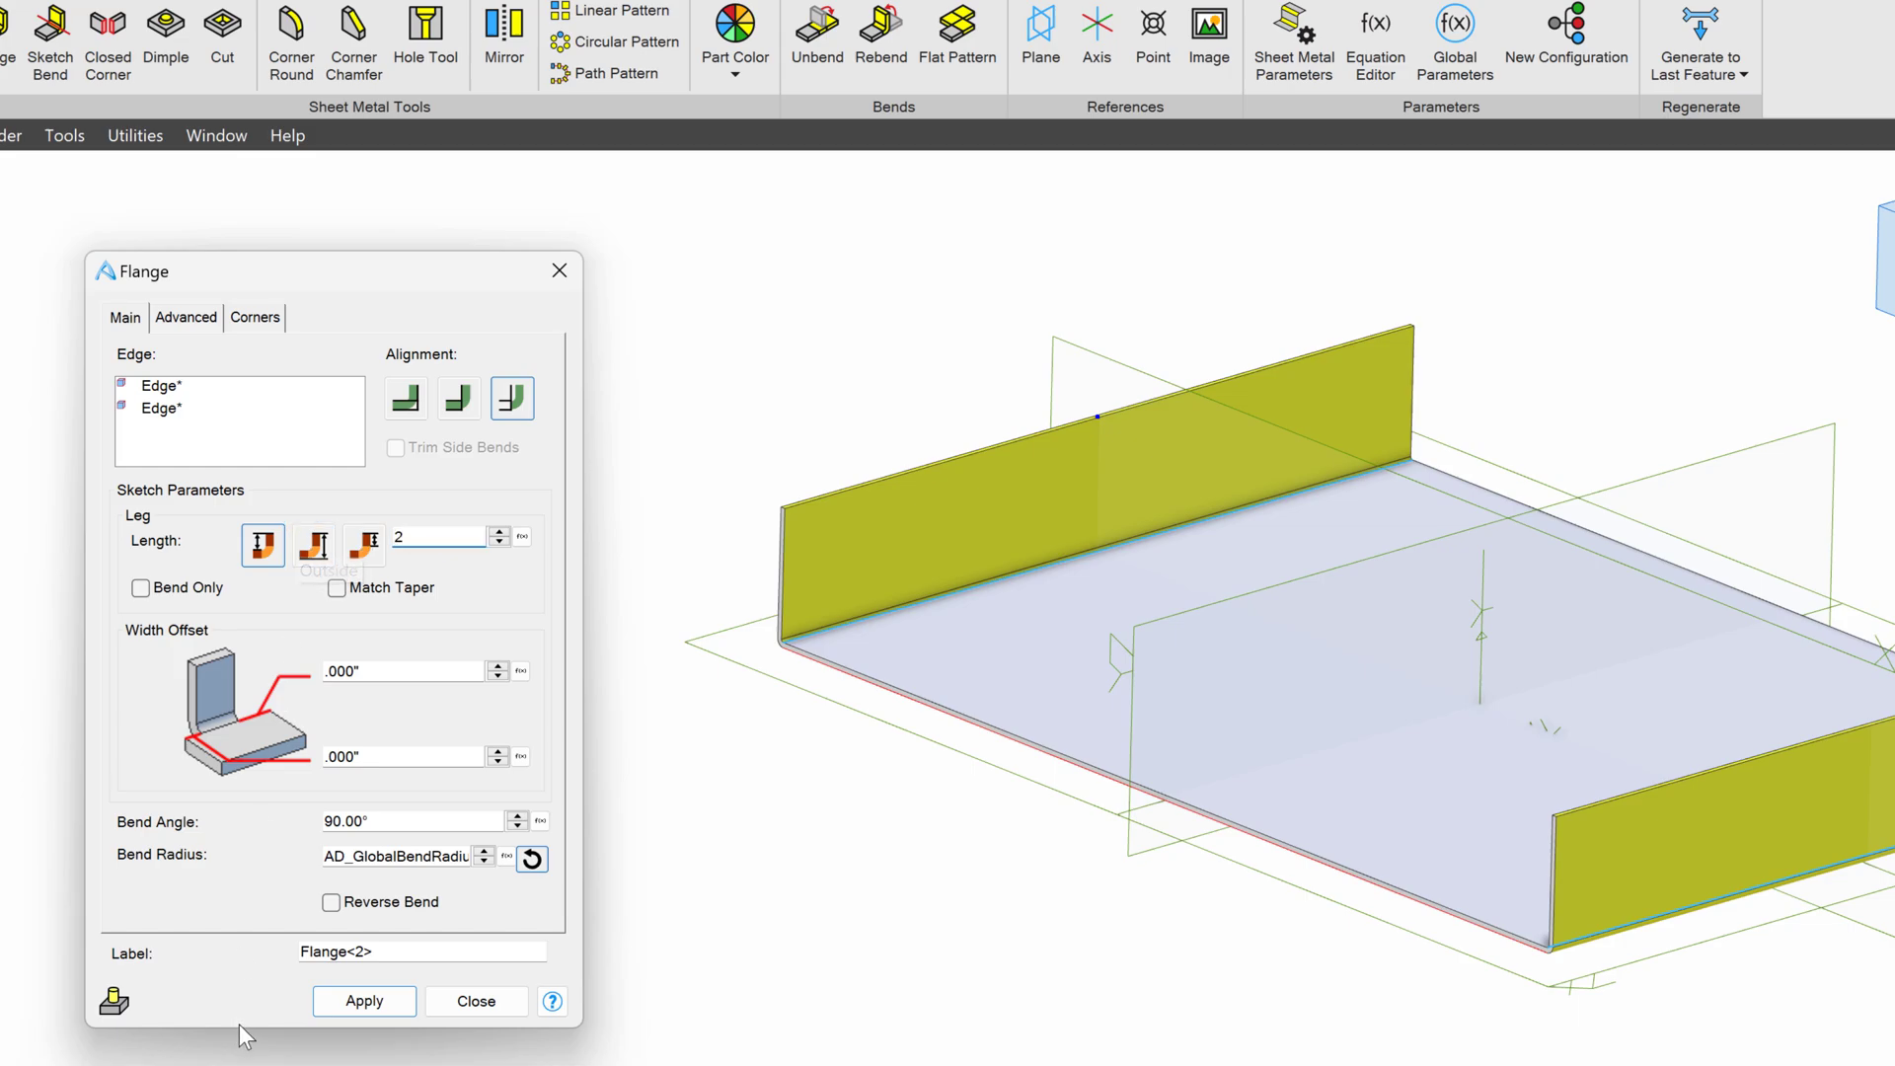
left_click(364, 999)
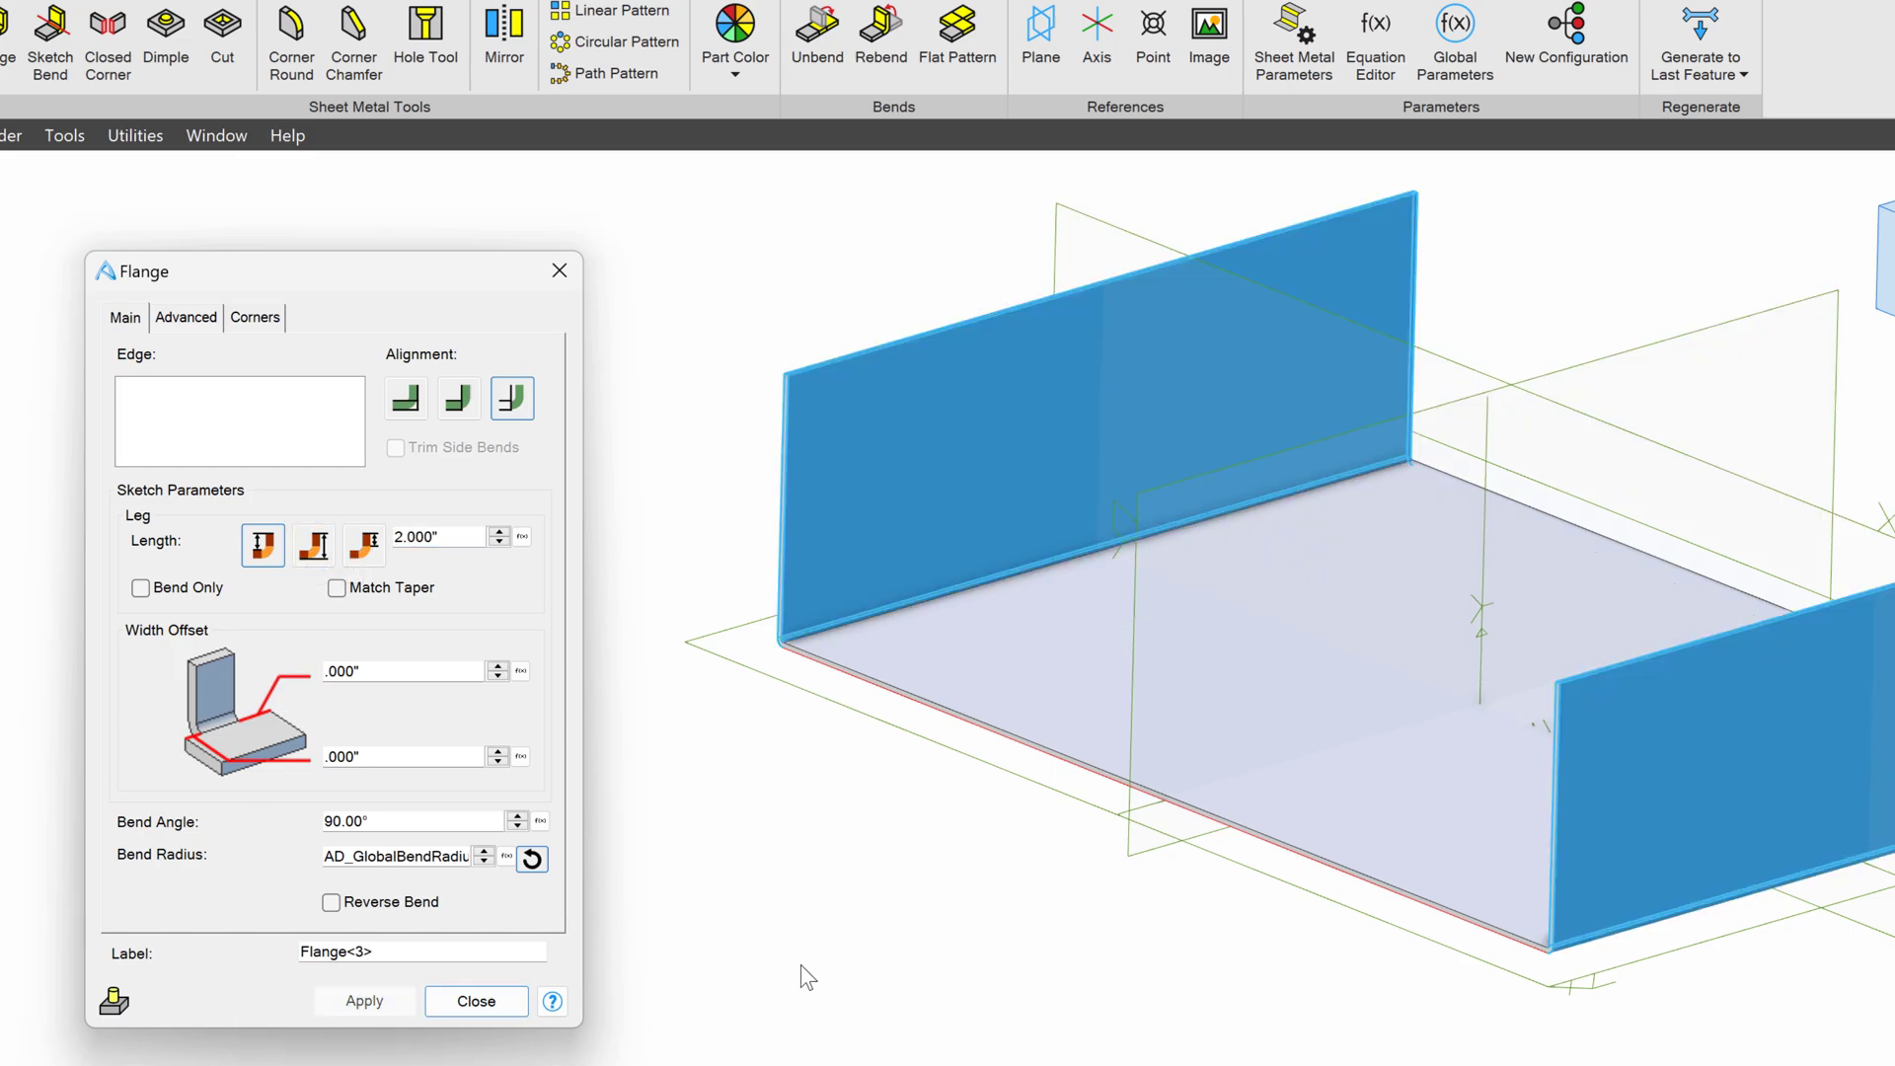